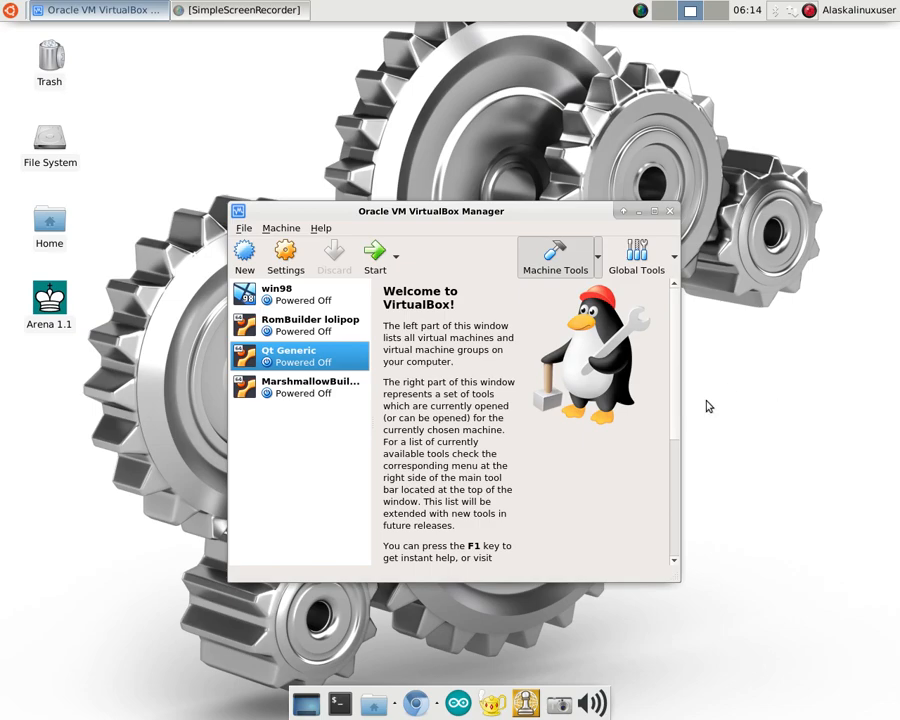
mouse_move(588, 482)
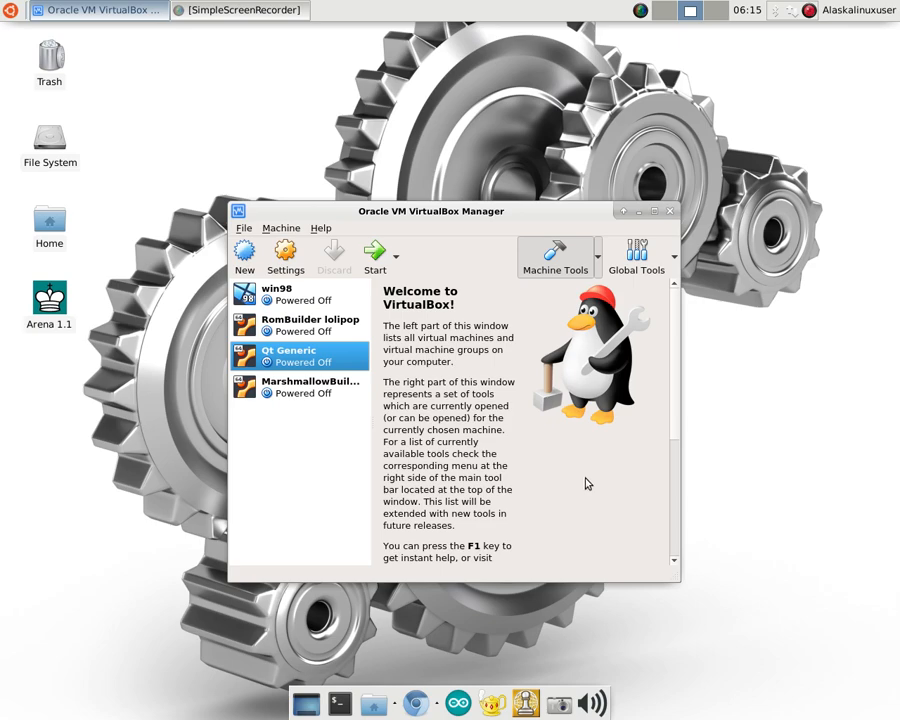
mouse_move(322, 480)
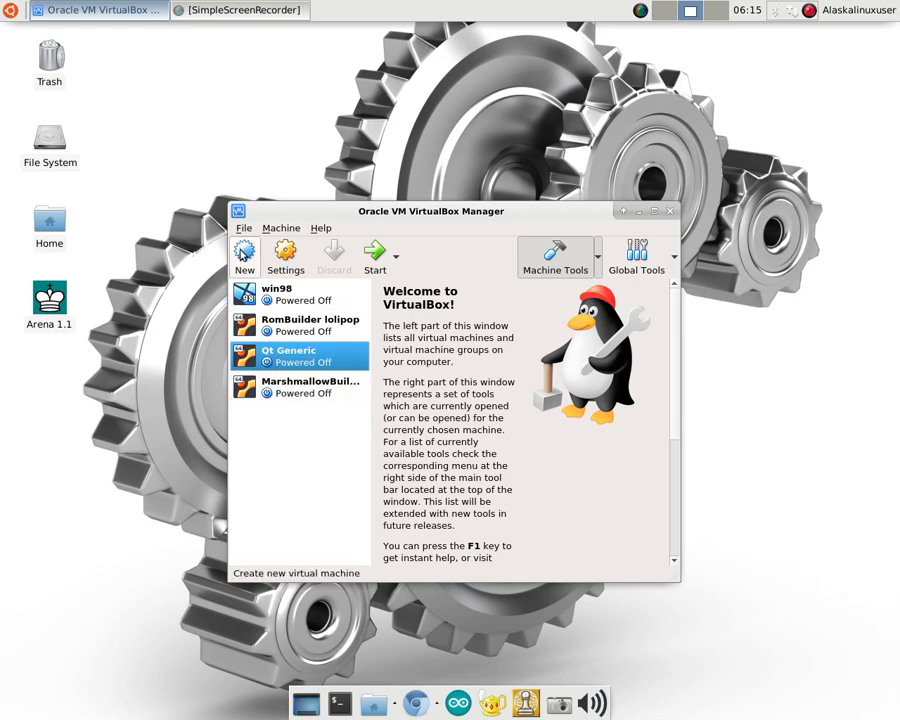
mouse_move(156, 252)
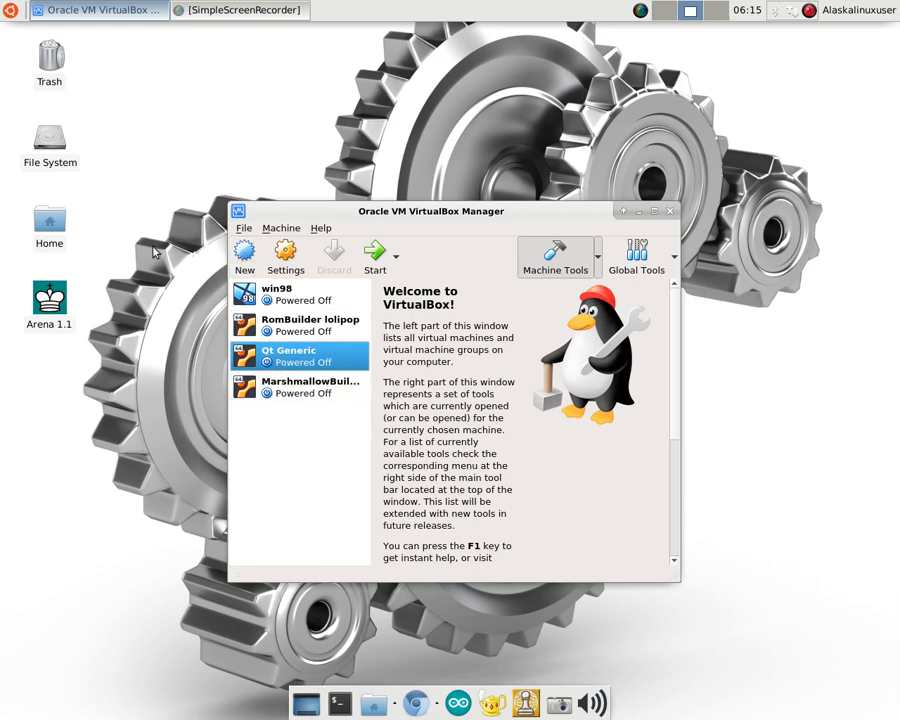
mouse_move(162, 244)
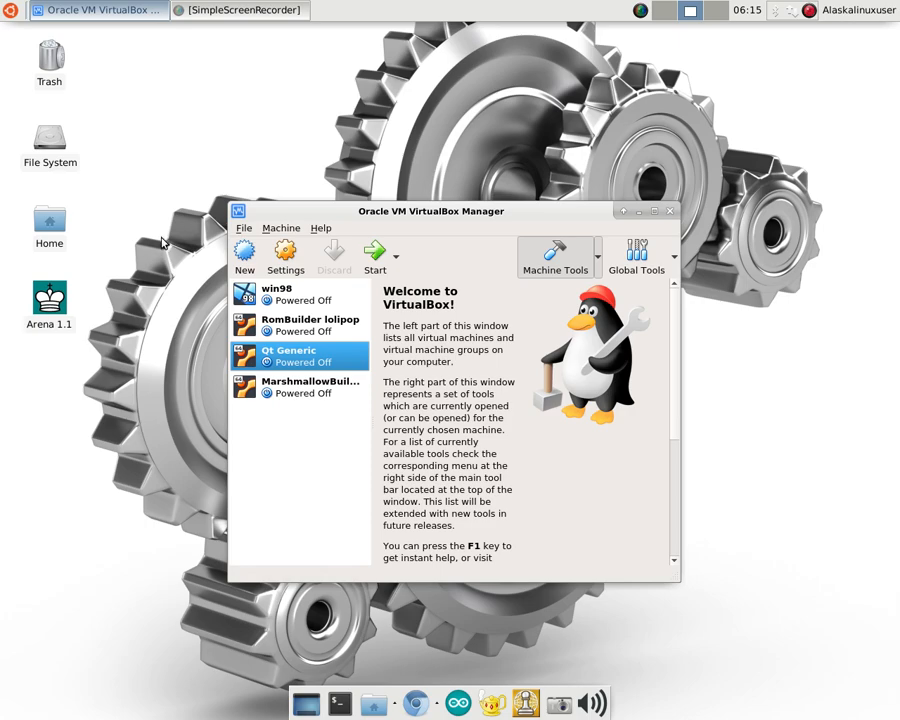
mouse_move(184, 360)
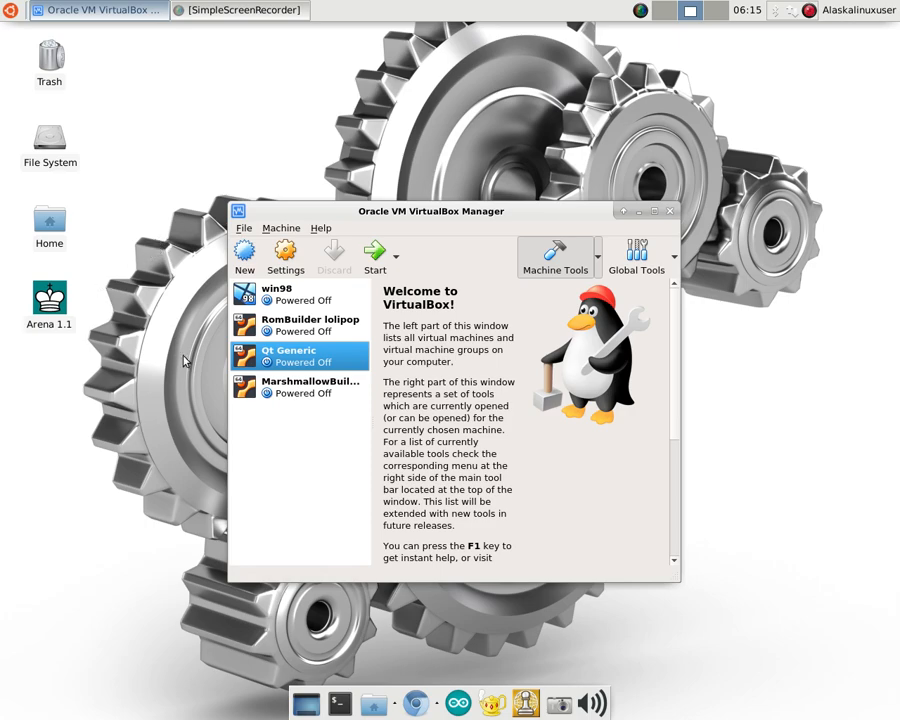
mouse_move(258, 456)
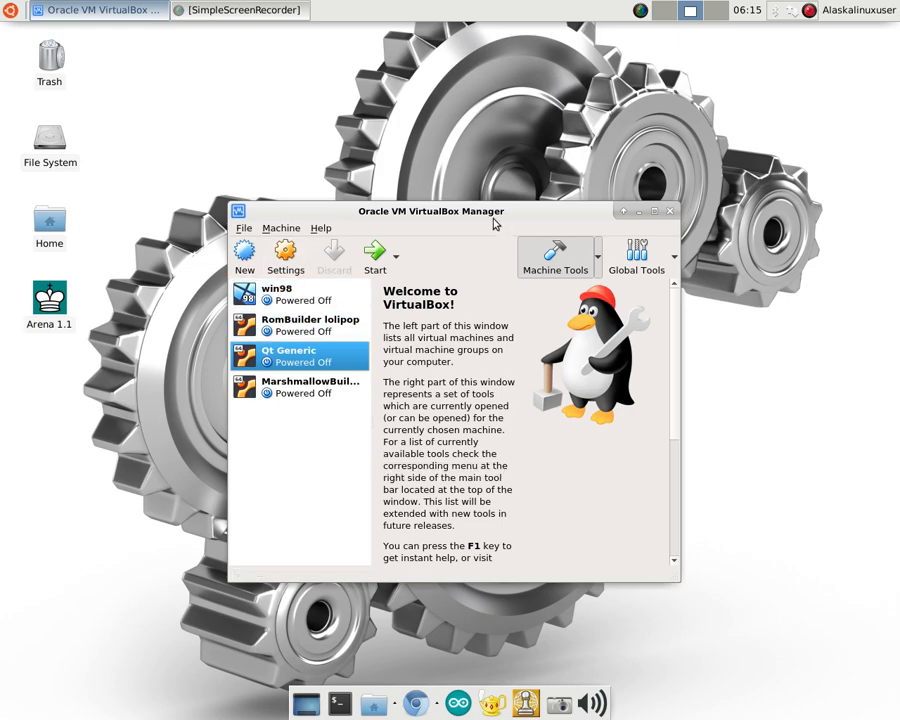
mouse_move(758, 256)
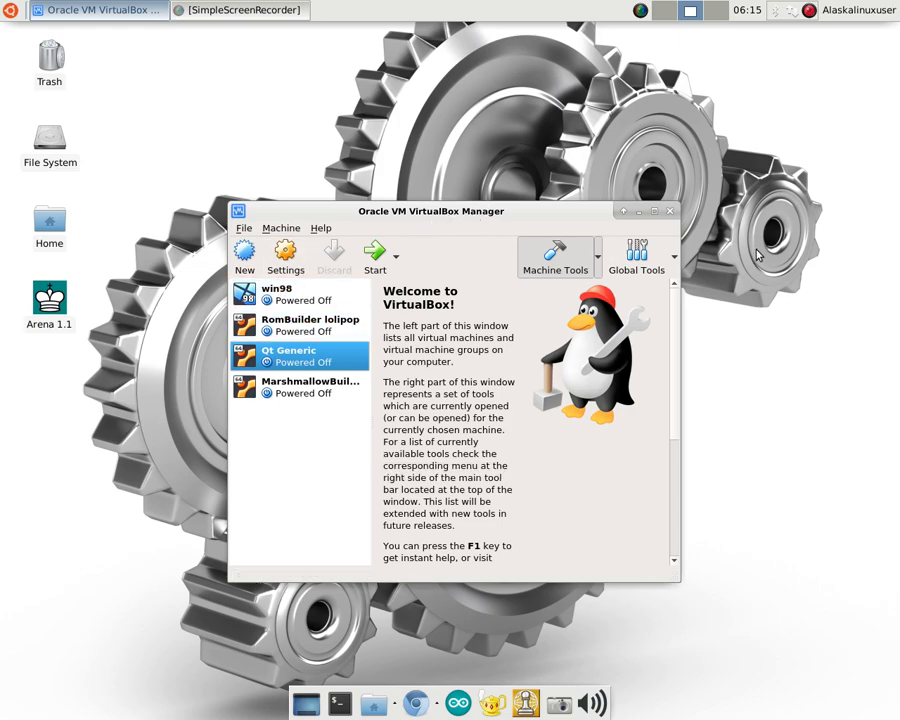
mouse_move(752, 260)
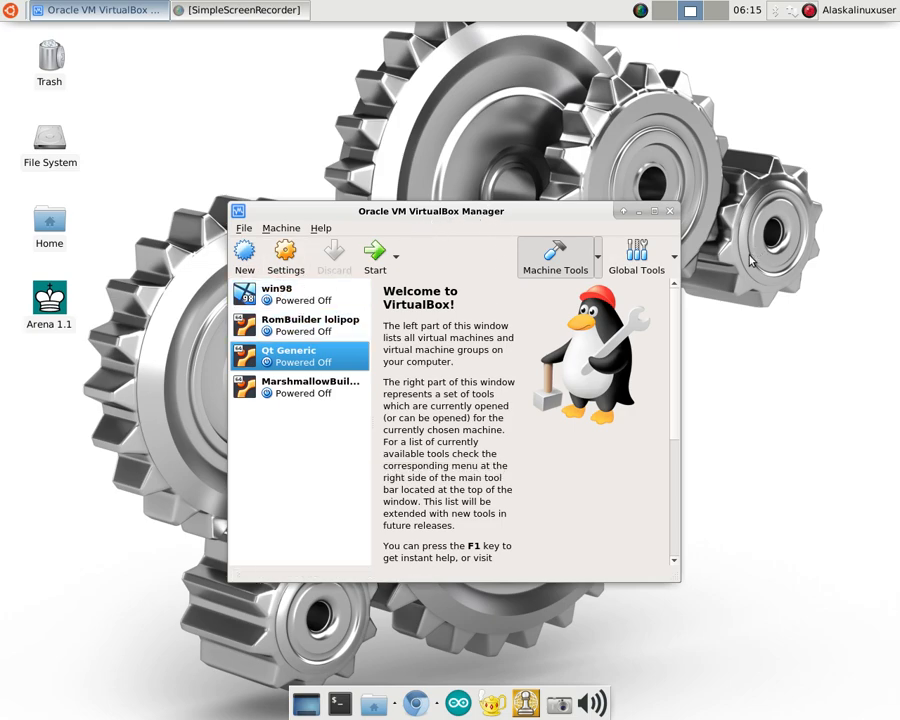
mouse_move(730, 270)
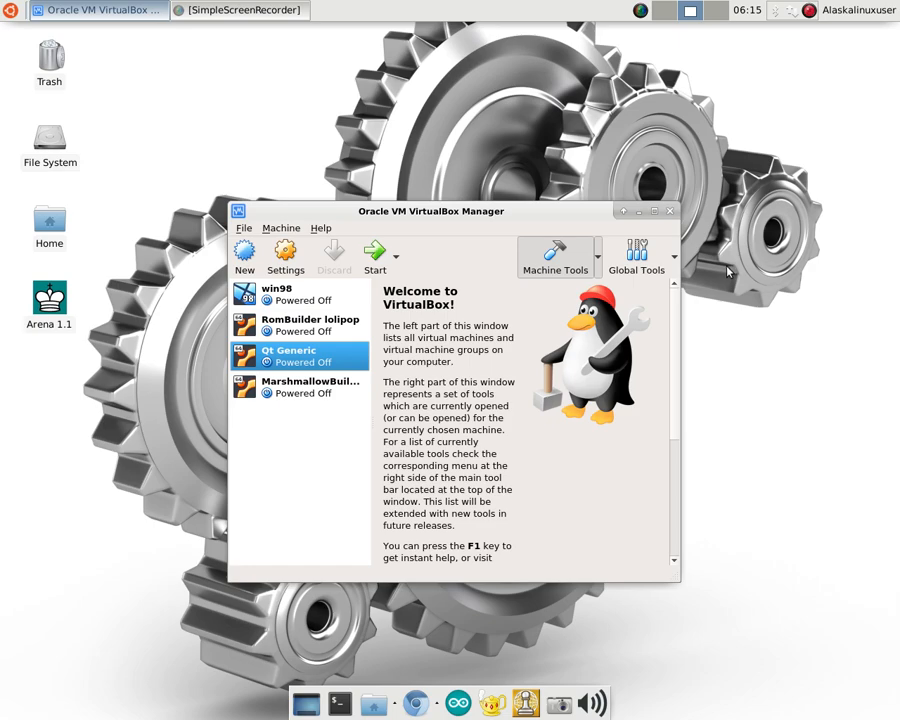
mouse_move(310, 458)
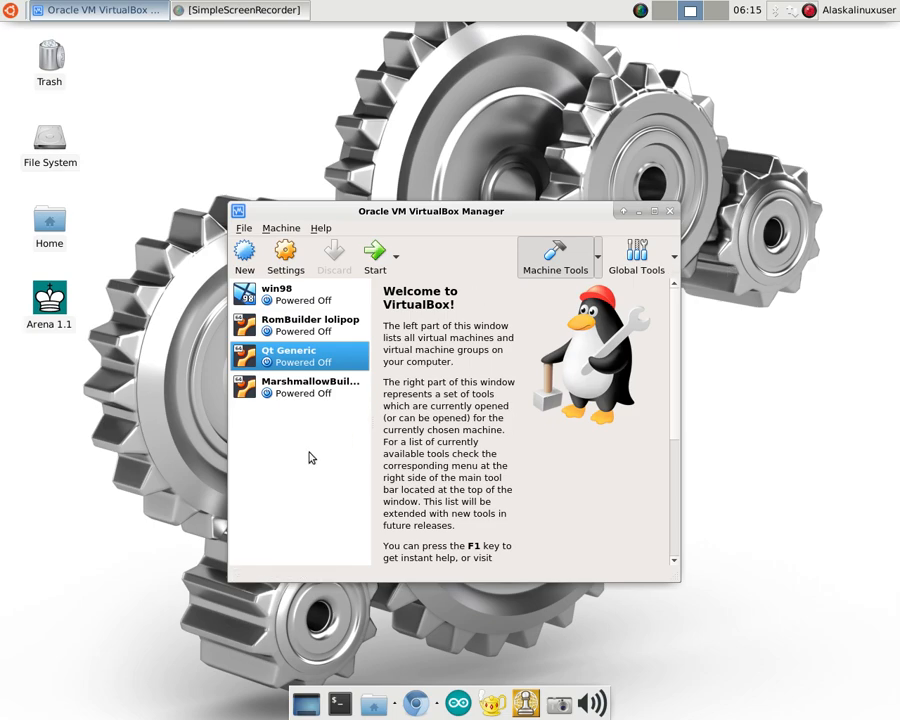
mouse_move(776, 540)
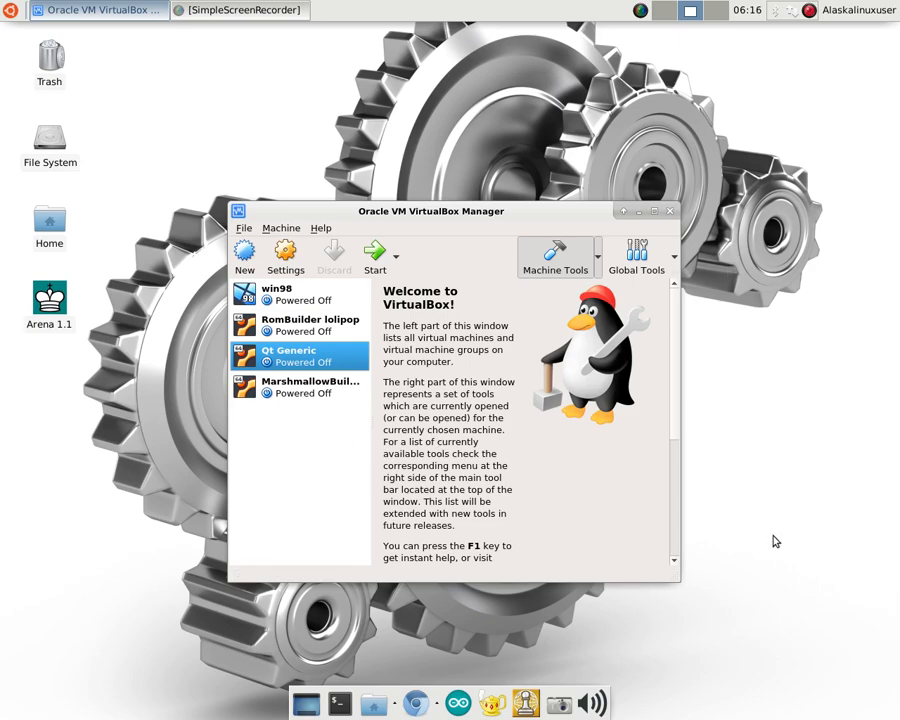
mouse_move(640, 524)
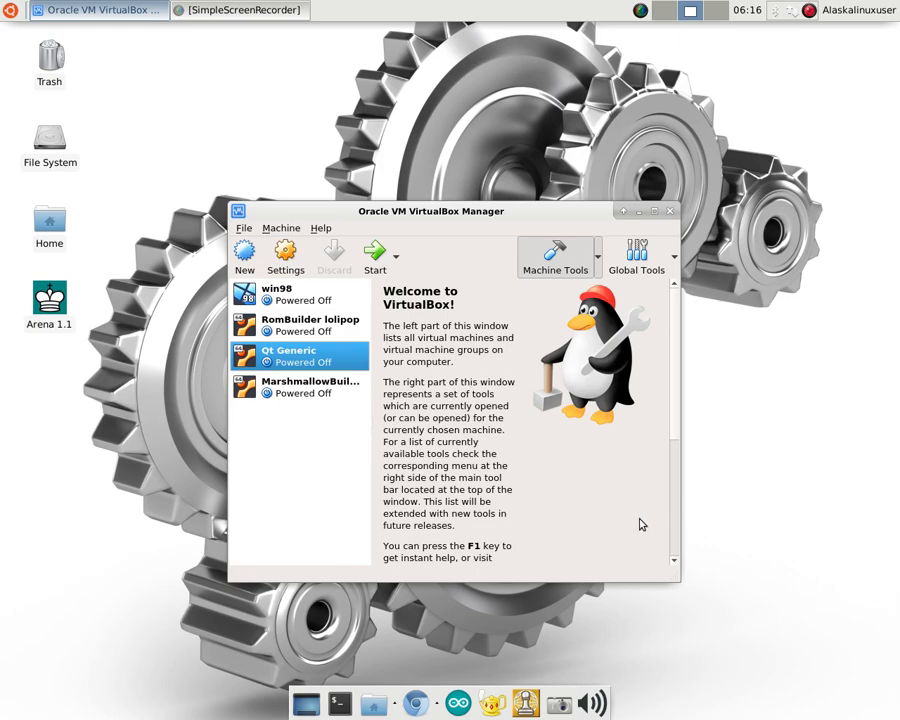
mouse_move(548, 388)
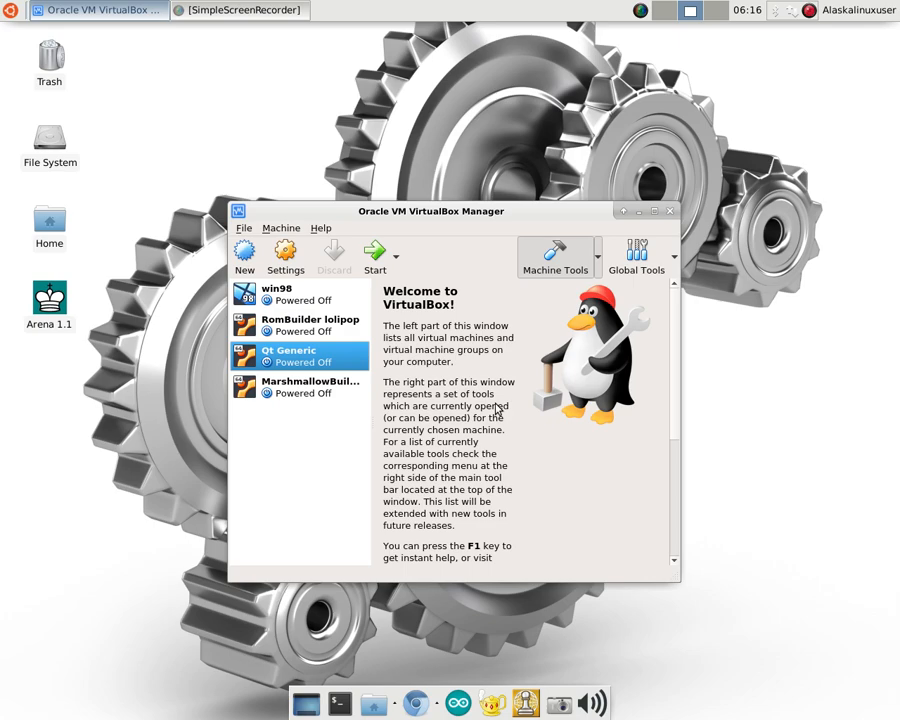
mouse_move(408, 480)
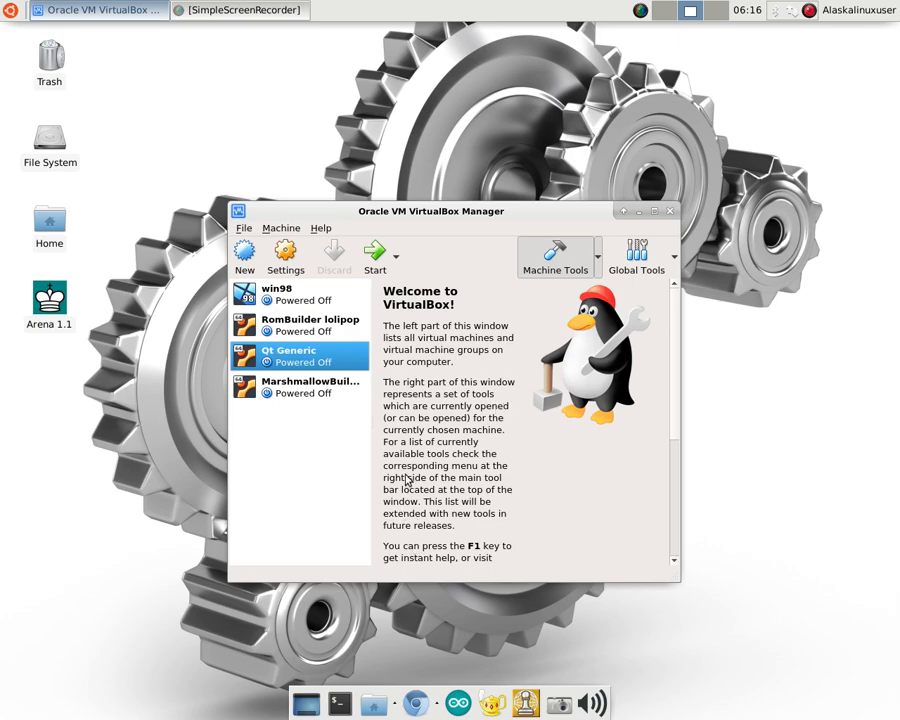
mouse_move(268, 548)
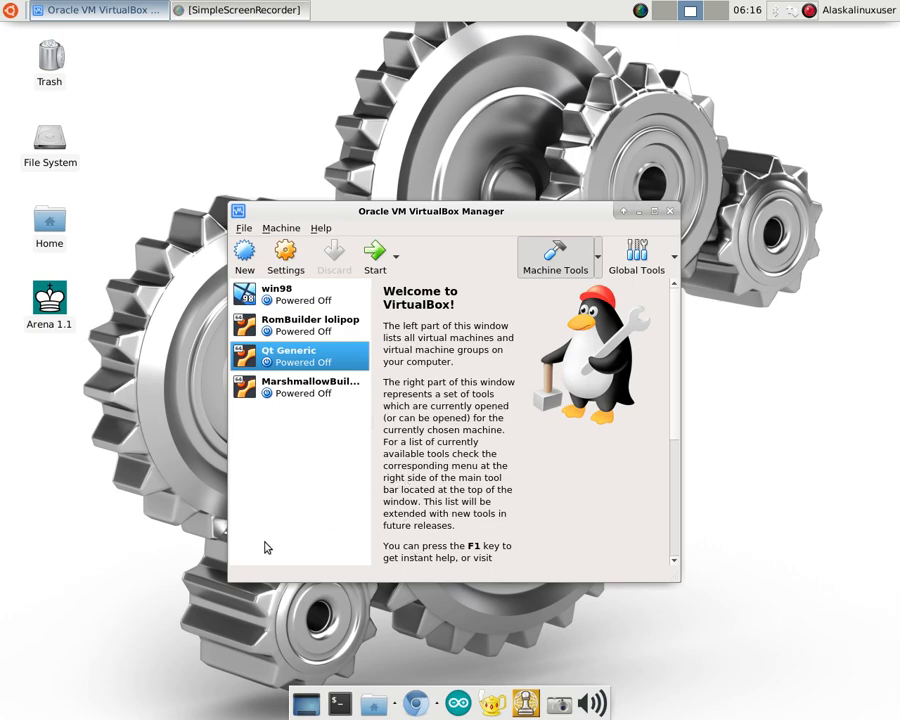
mouse_move(264, 546)
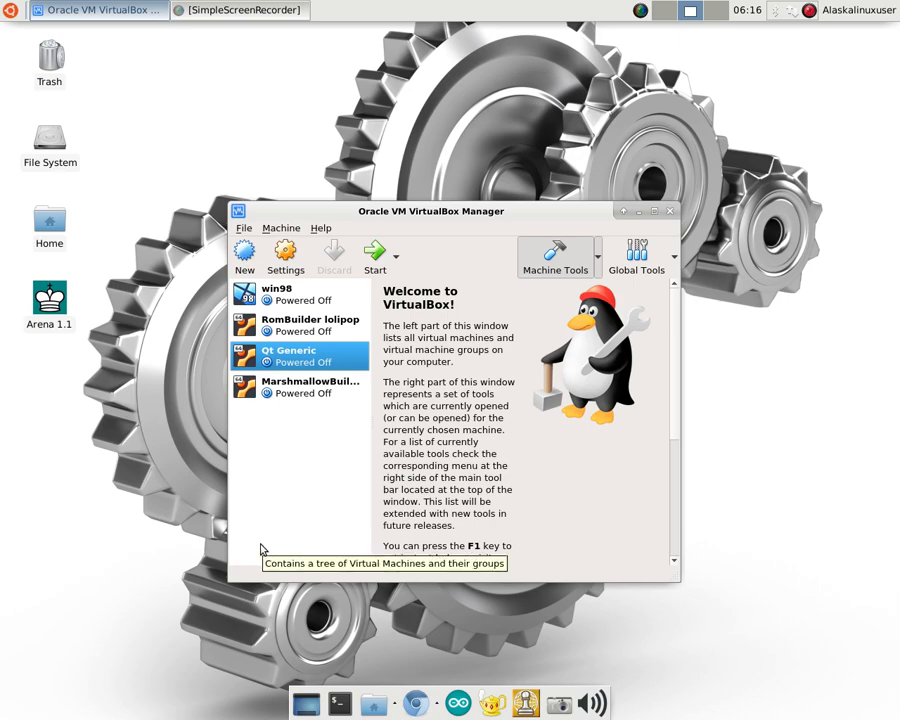
mouse_move(52, 524)
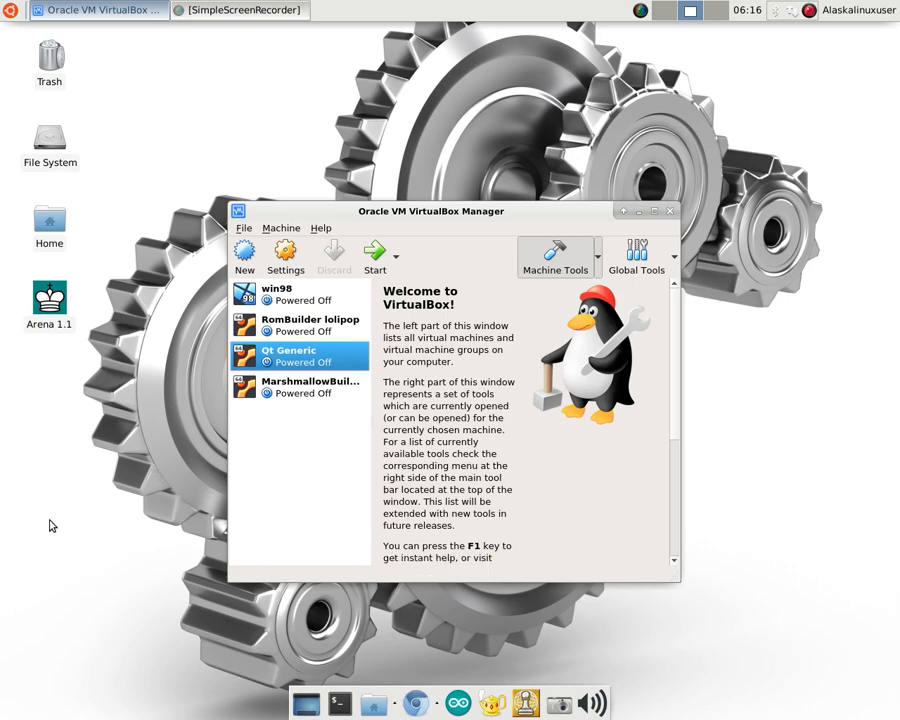
mouse_move(38, 532)
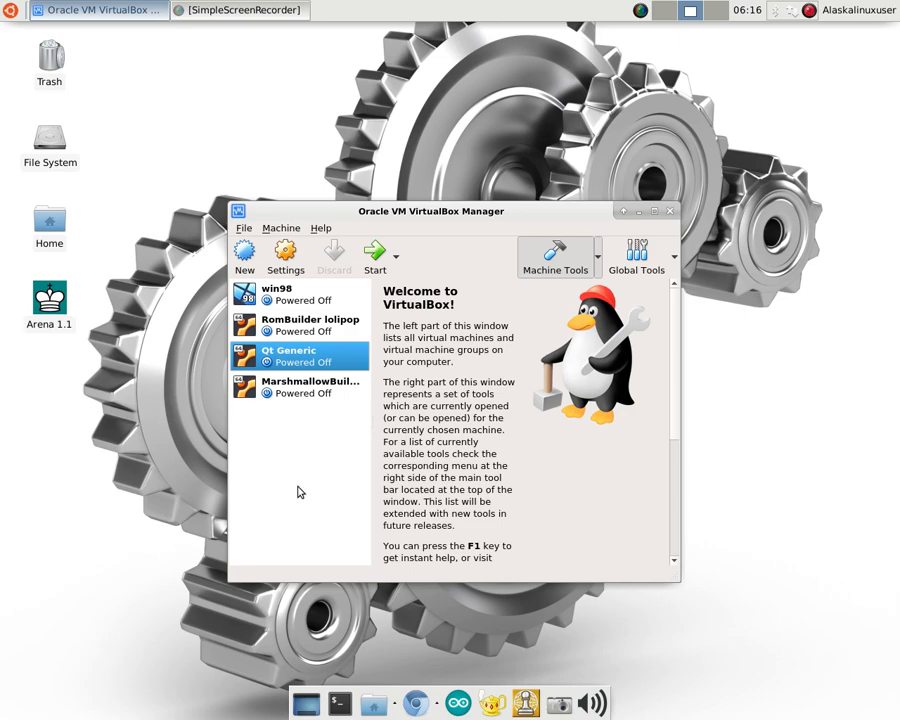
mouse_move(176, 436)
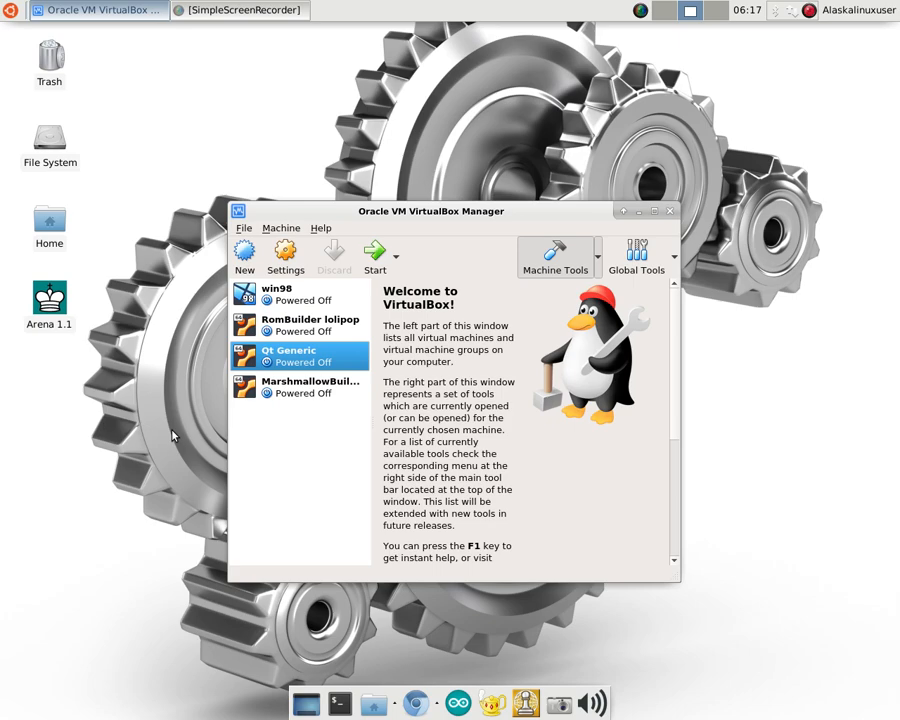
mouse_move(212, 412)
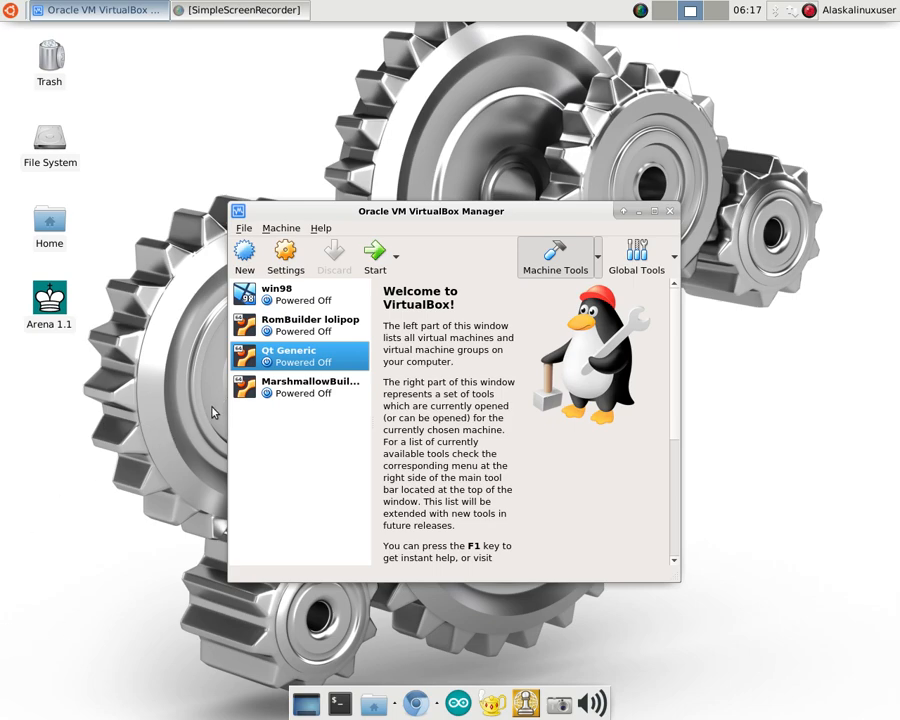
Create a new VM named 'BionicBeaver Builder' of type Linux, version Ubuntu (64-bit).
click(244, 258)
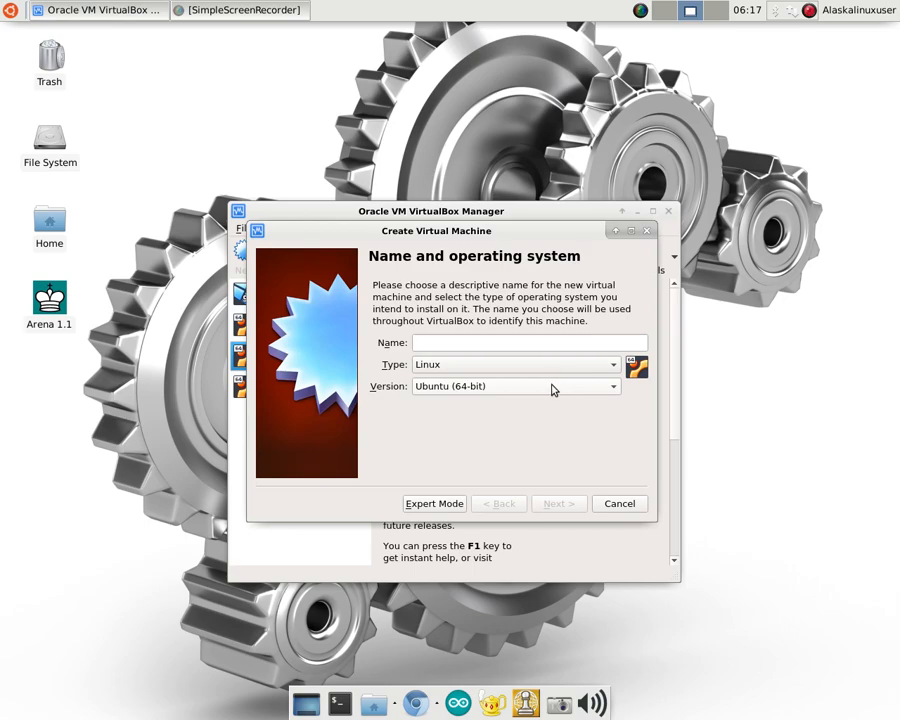
click(612, 386)
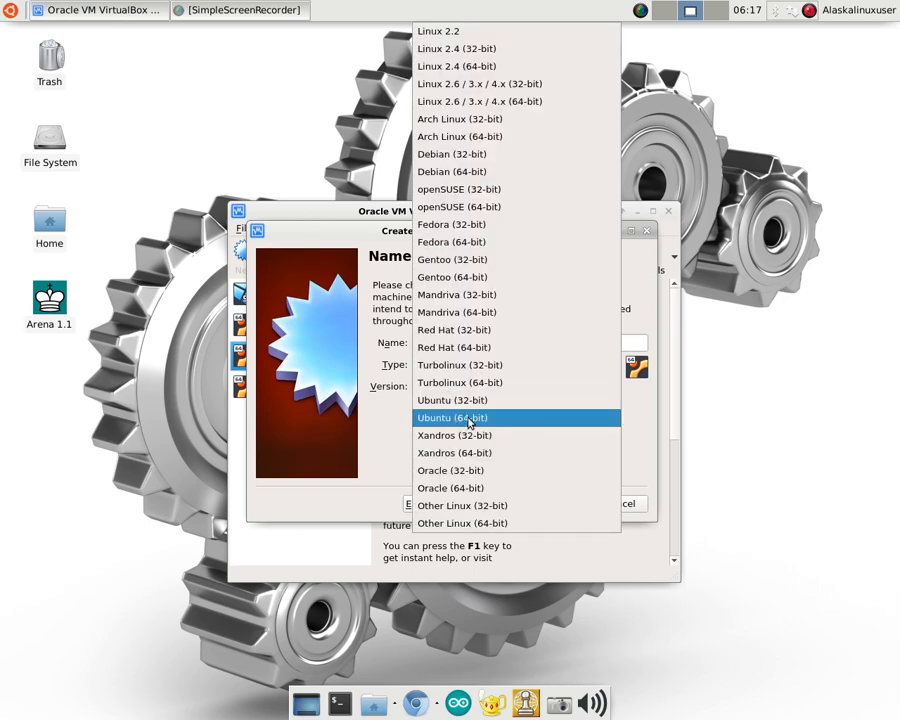
click(452, 418)
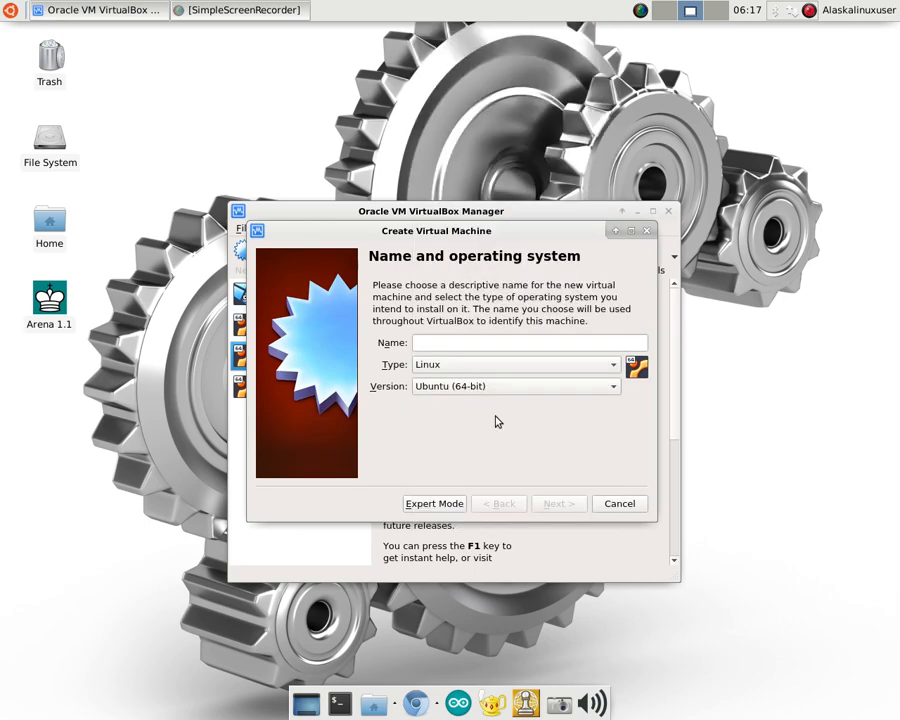
click(530, 342)
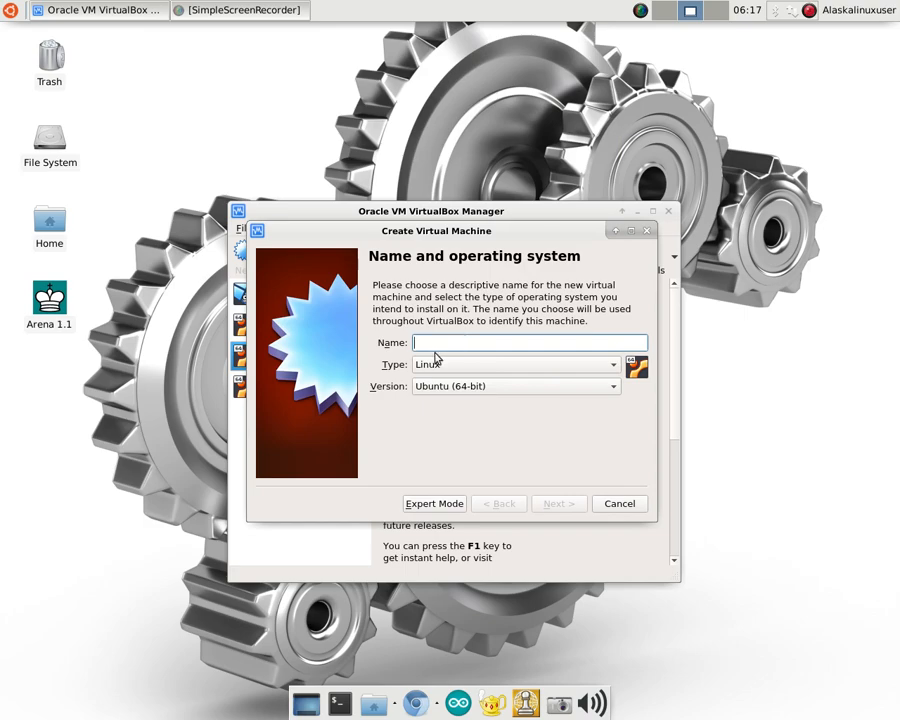
text(Bionic)
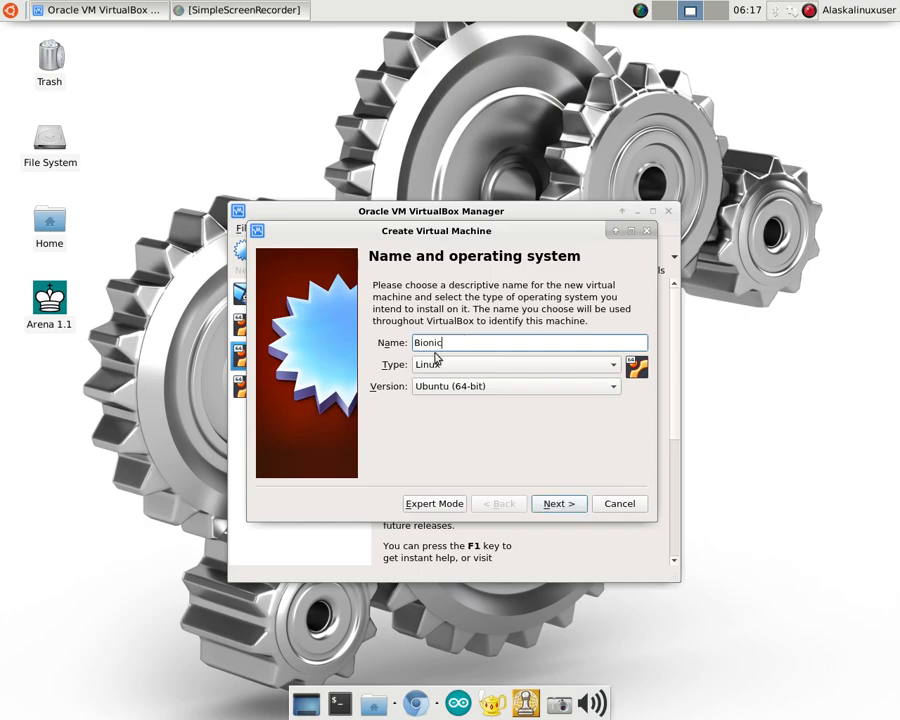
text(Beaver)
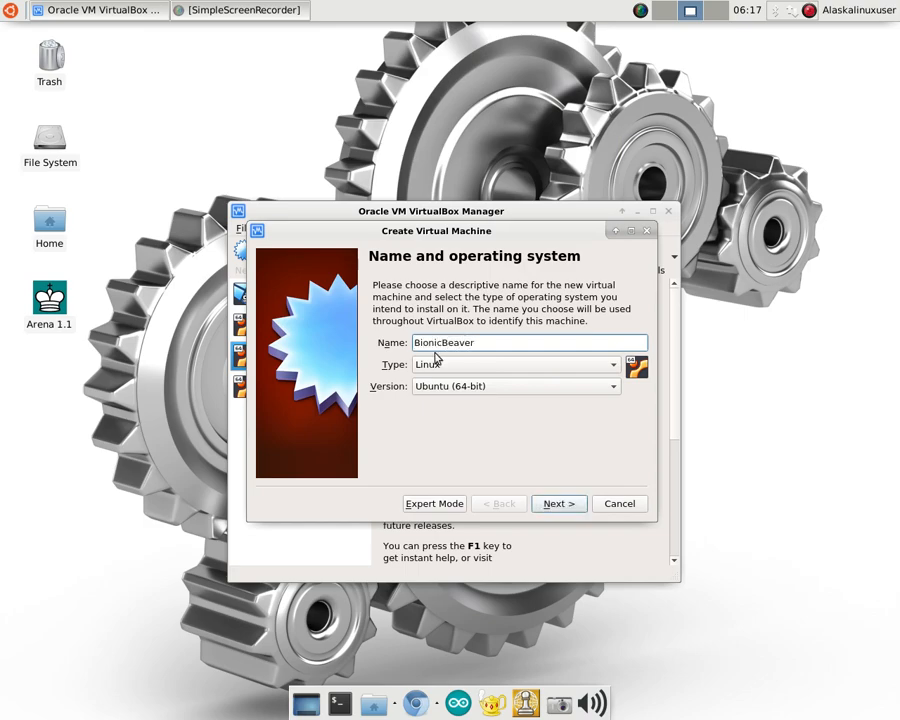
text(Builder)
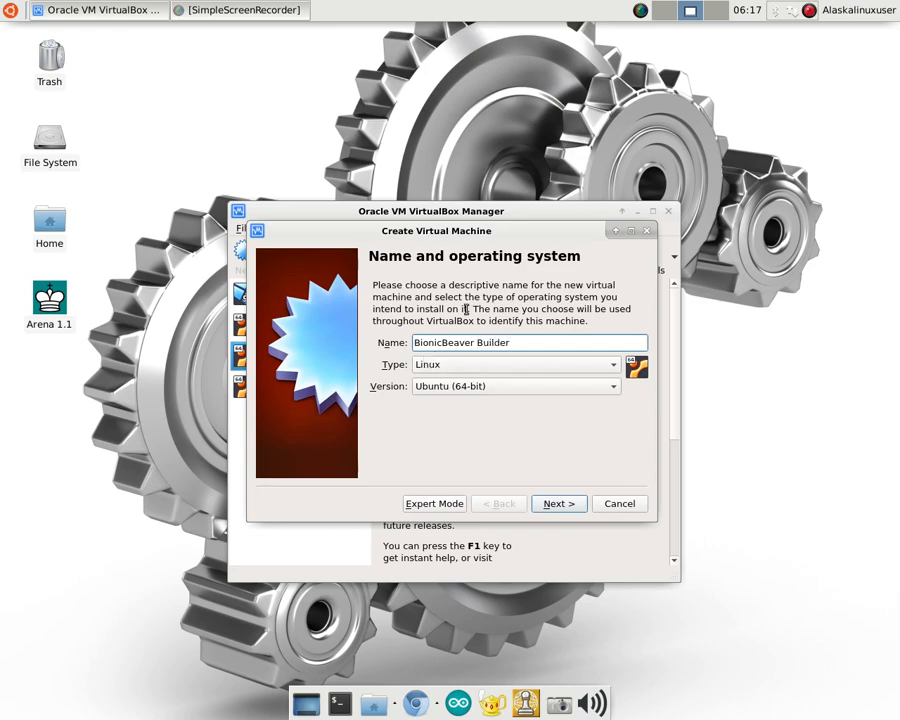
mouse_move(380, 468)
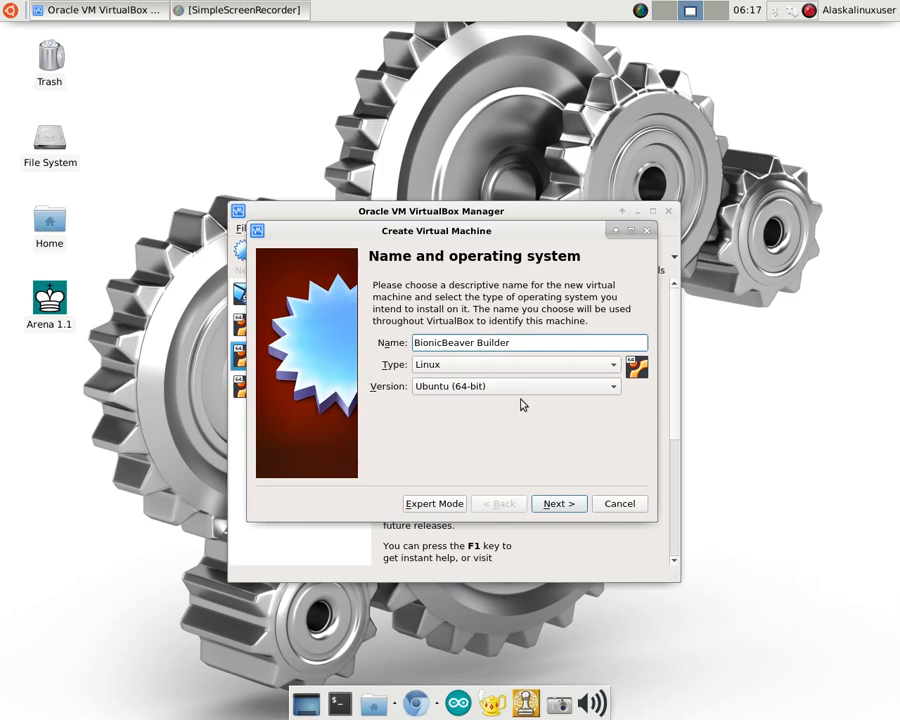
mouse_move(570, 468)
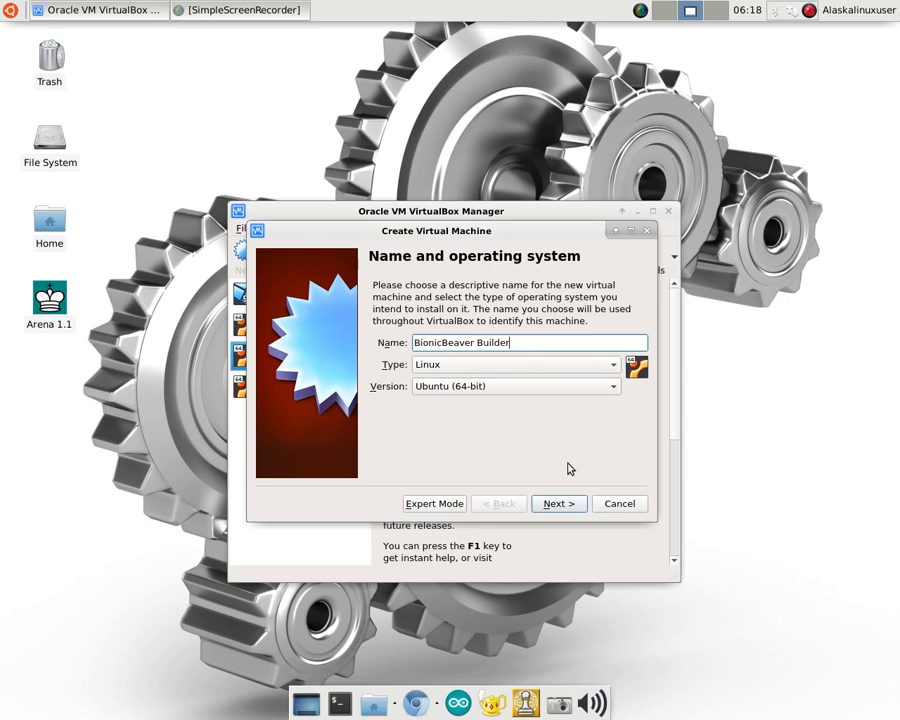
mouse_move(532, 444)
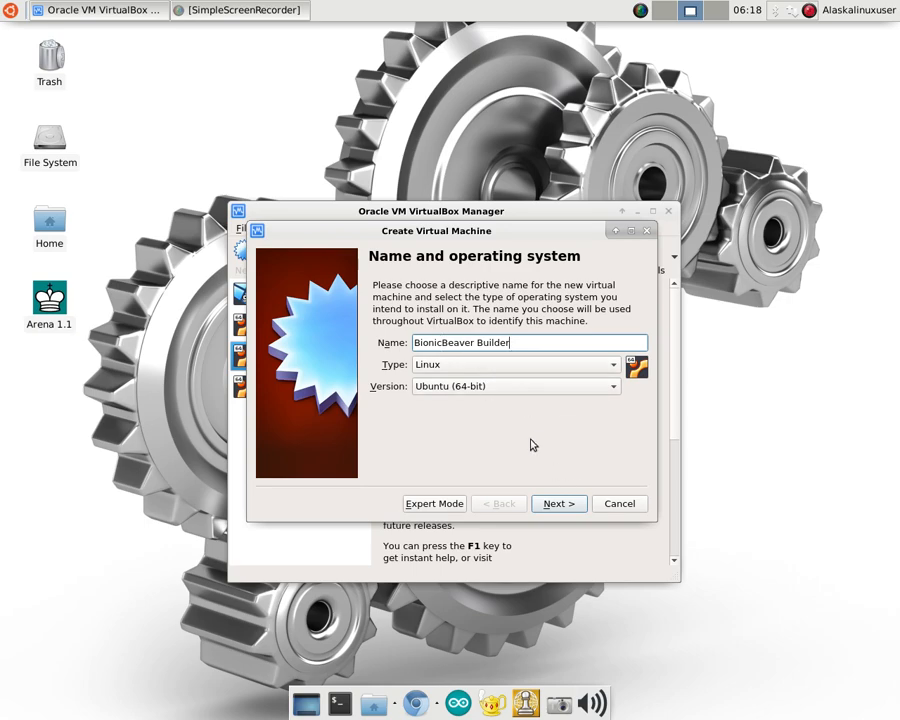
Set the machine's memory size to 5124 MB with the slider.
click(558, 504)
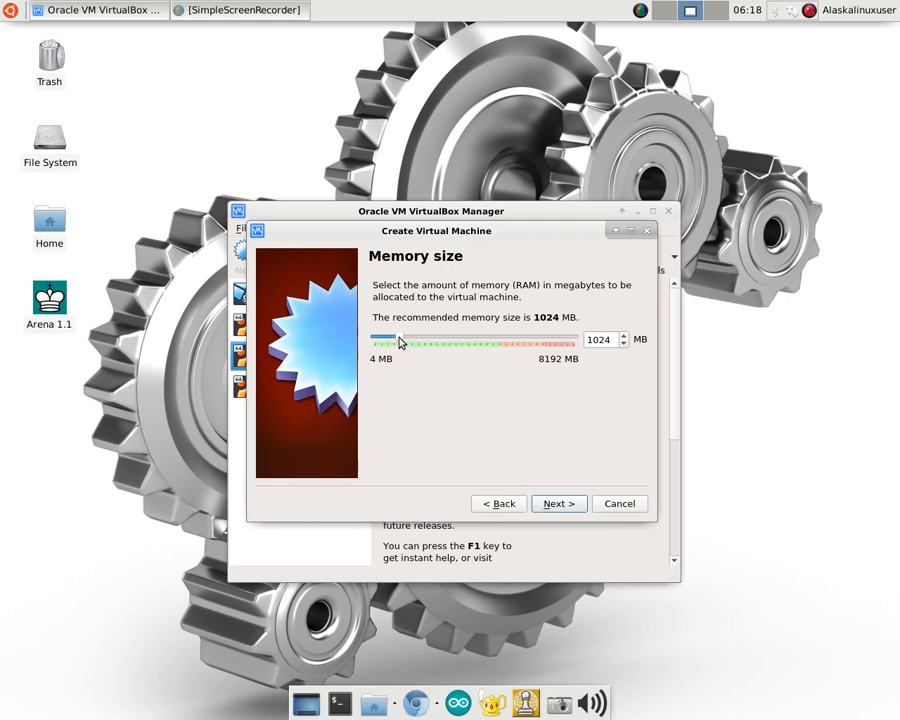
drag(400, 344, 492, 344)
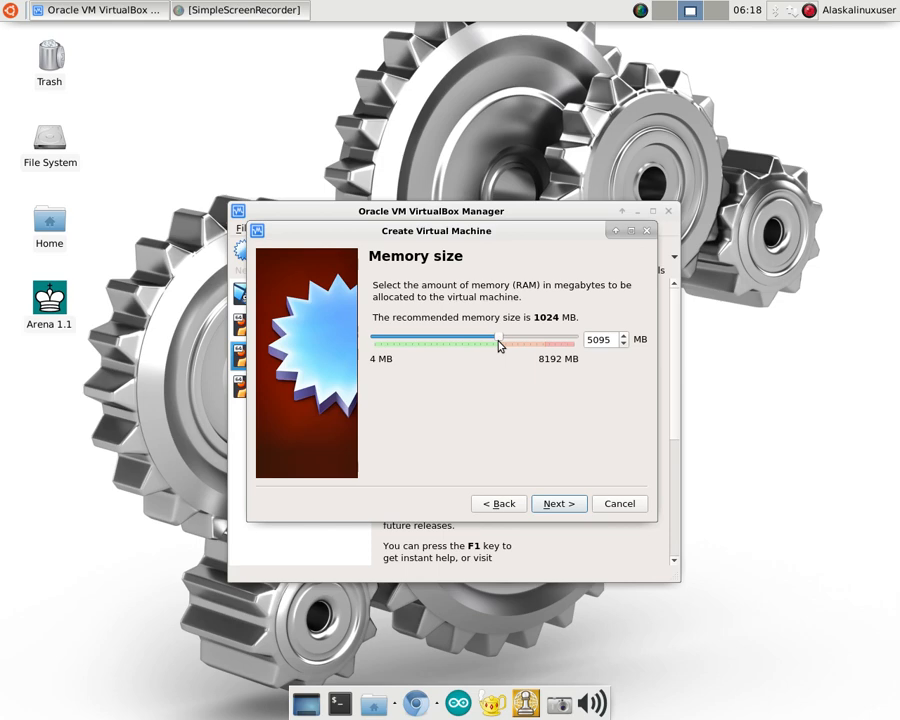
drag(500, 340, 488, 340)
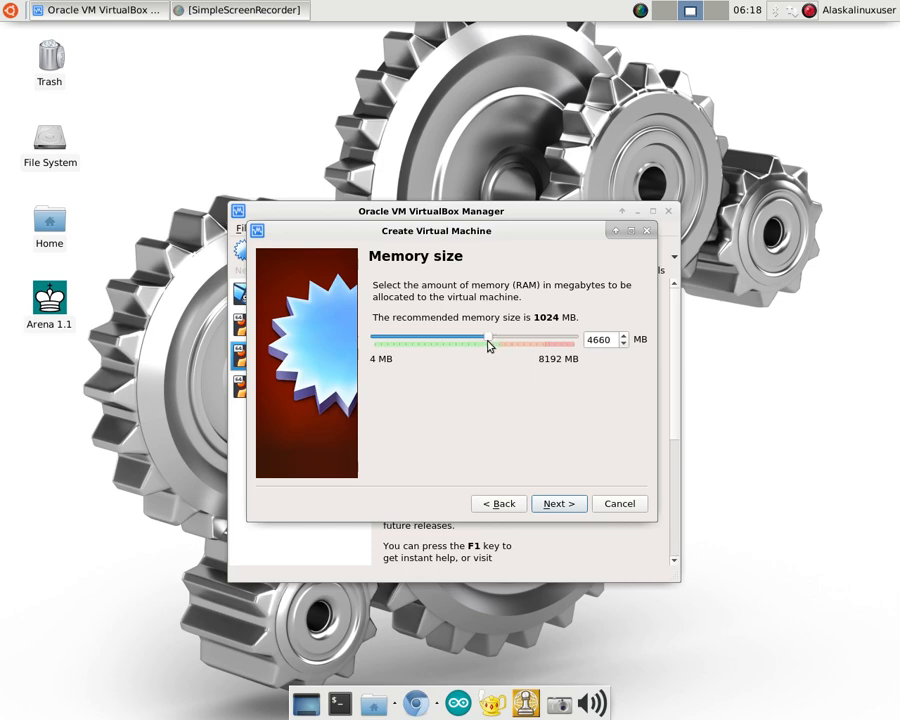
drag(490, 340, 480, 340)
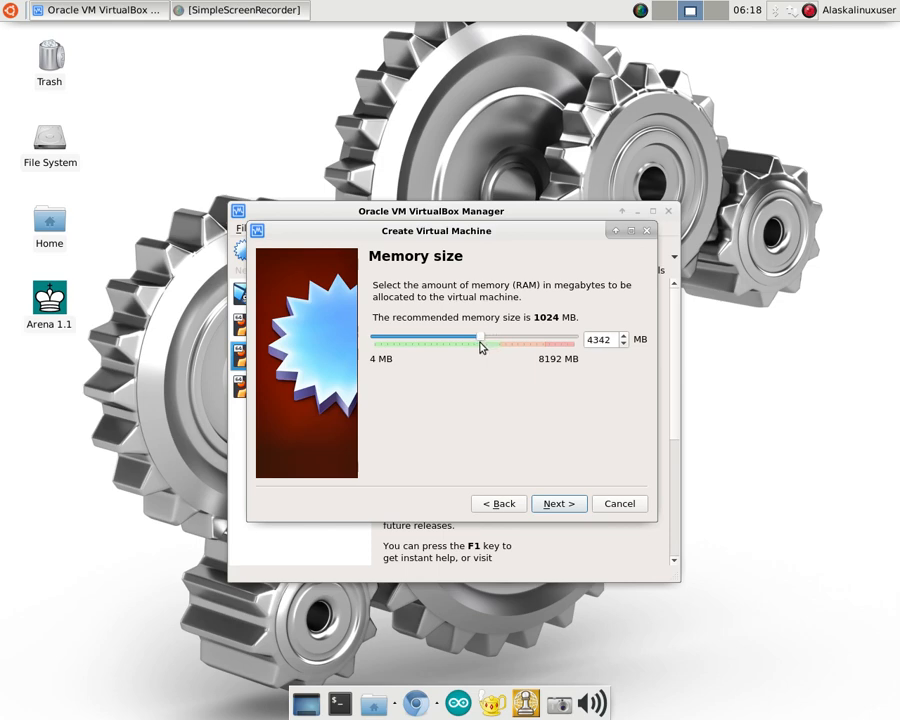
drag(482, 344, 550, 344)
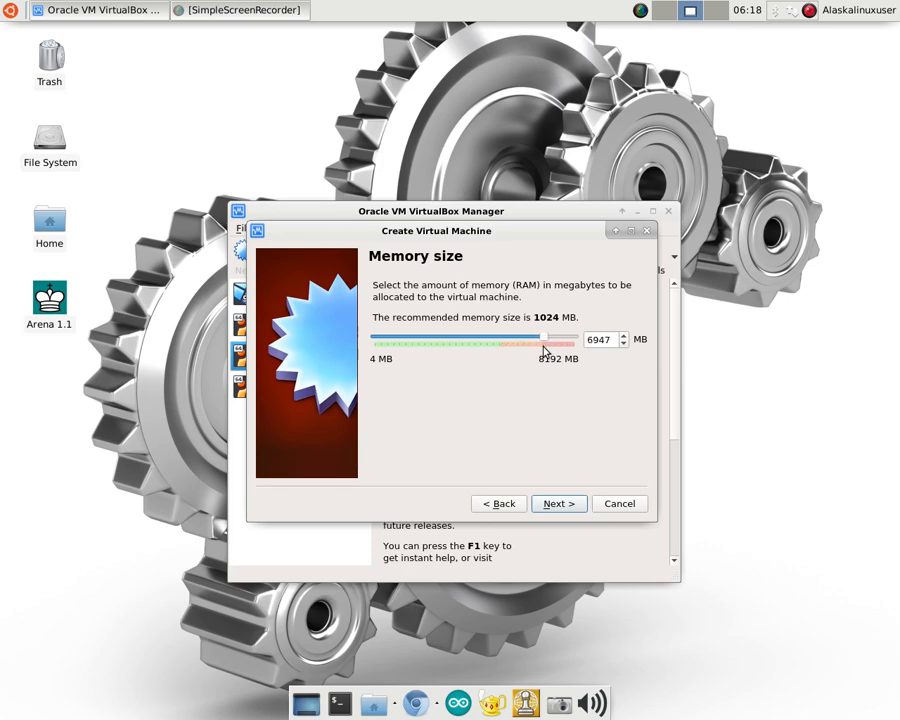
drag(544, 340, 500, 340)
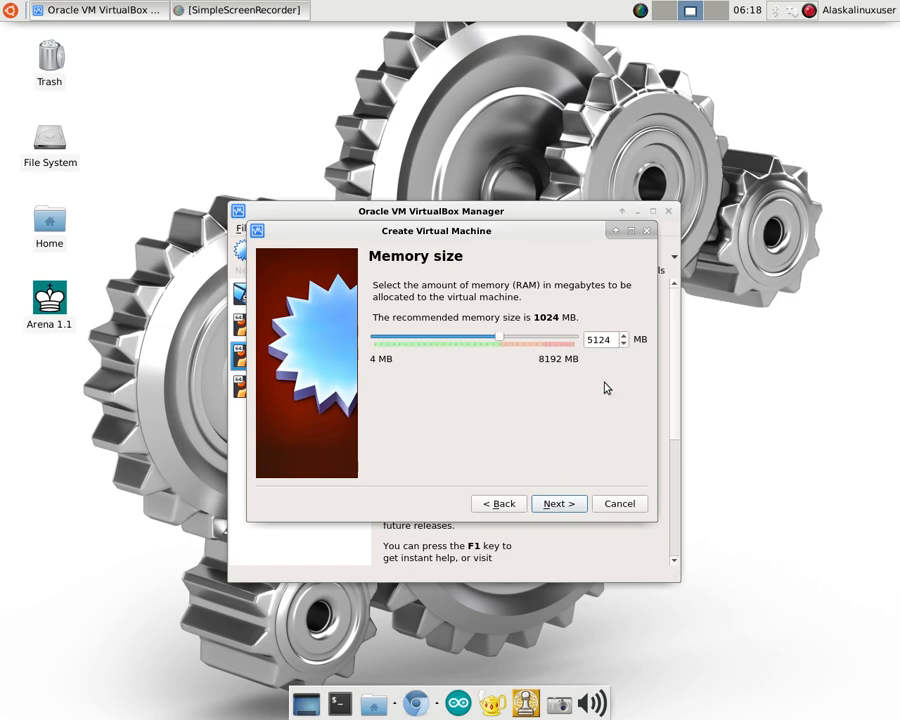
Accept 5124 MB and keep 'Create a virtual hard disk now' selected.
click(558, 504)
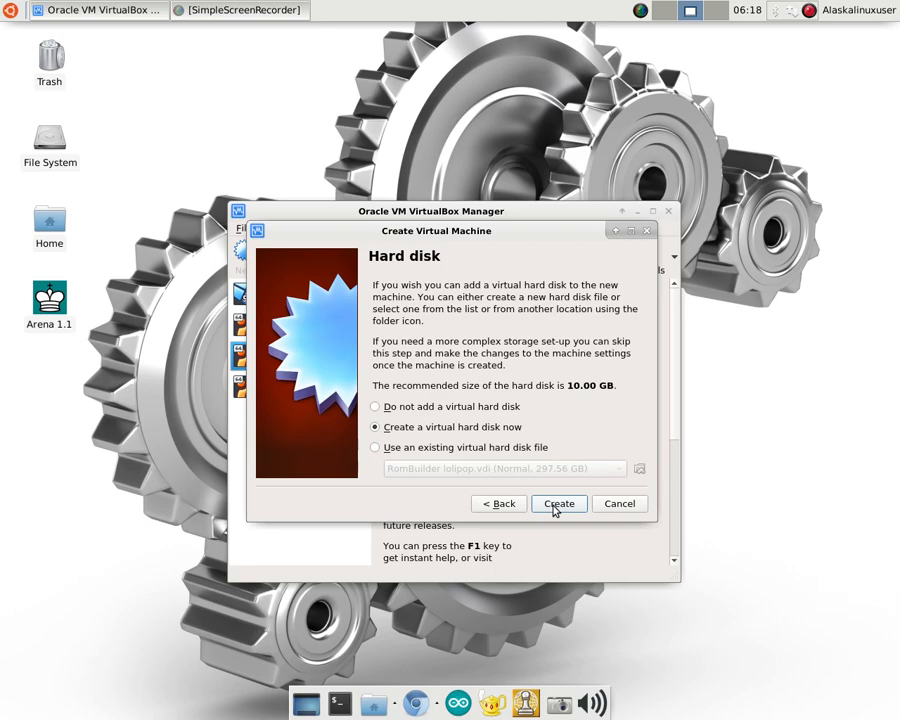
mouse_move(504, 448)
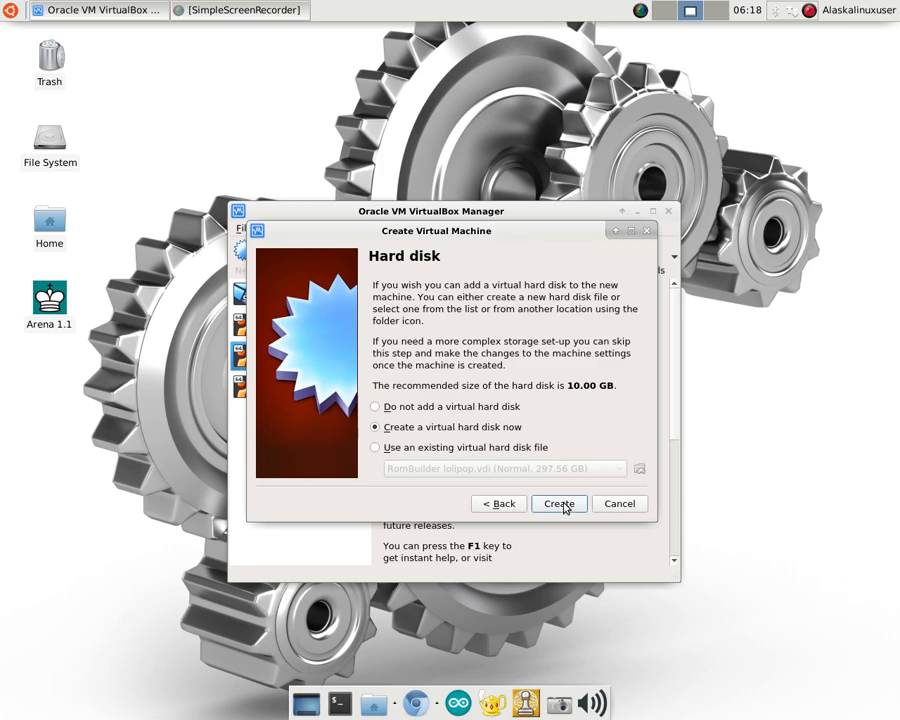
Begin the new disk, keeping VDI as file type and Dynamically allocated storage.
click(558, 504)
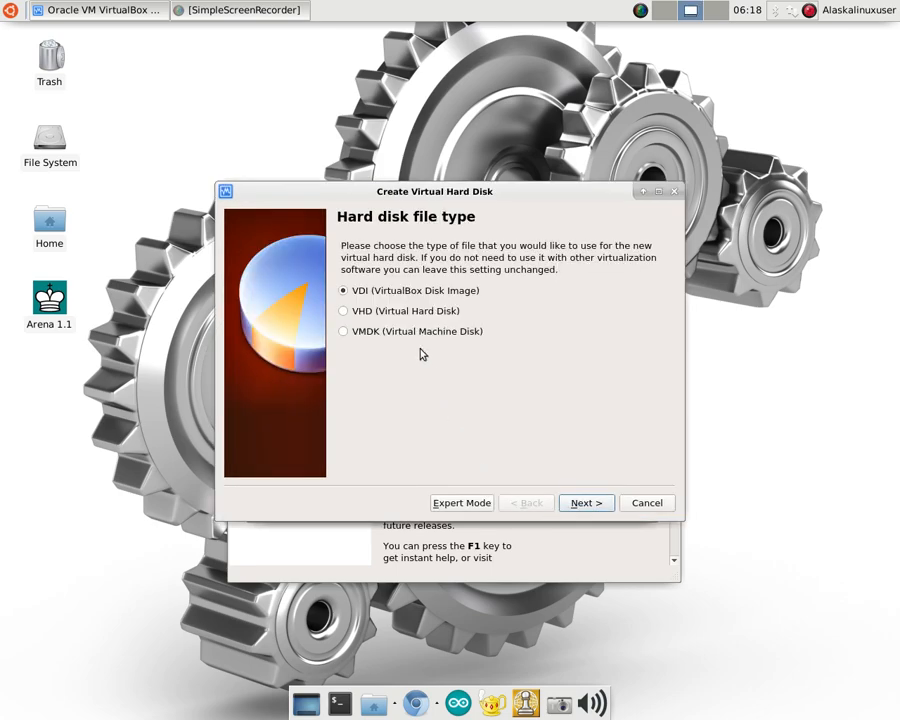
mouse_move(448, 292)
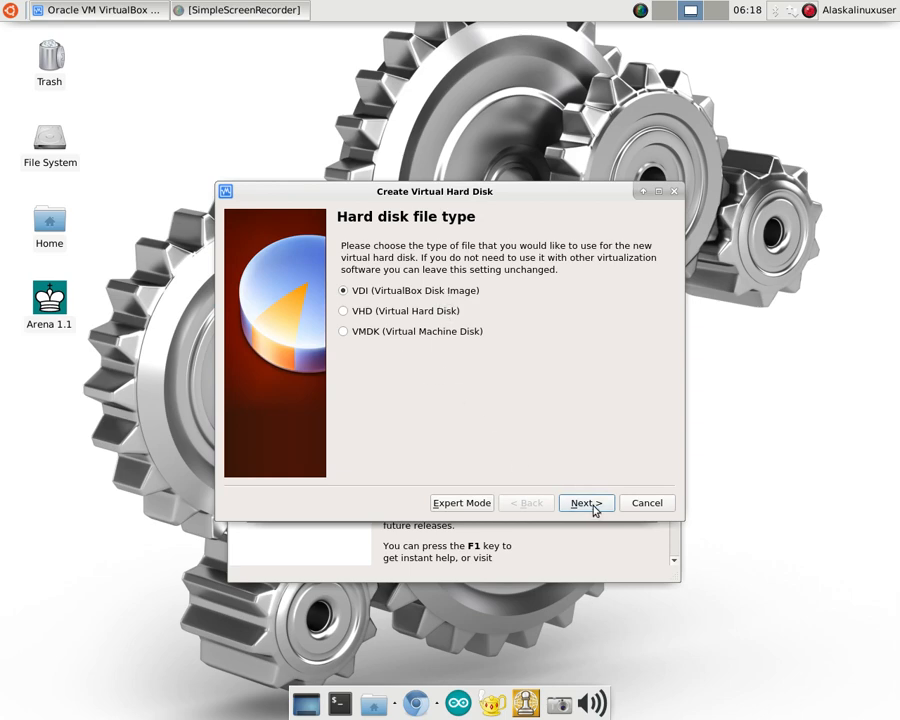
mouse_move(388, 304)
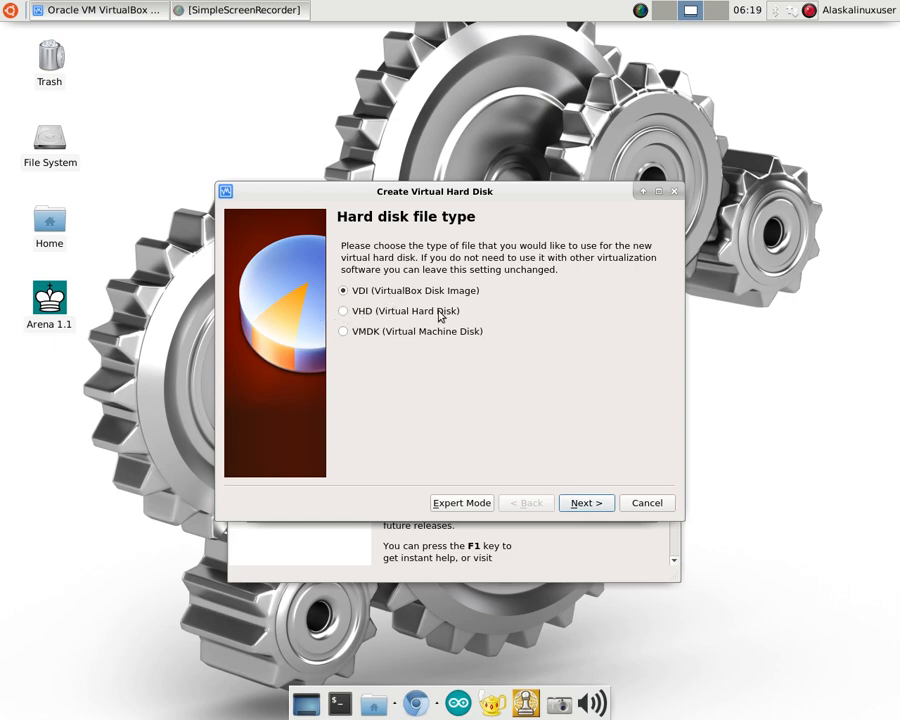
mouse_move(436, 376)
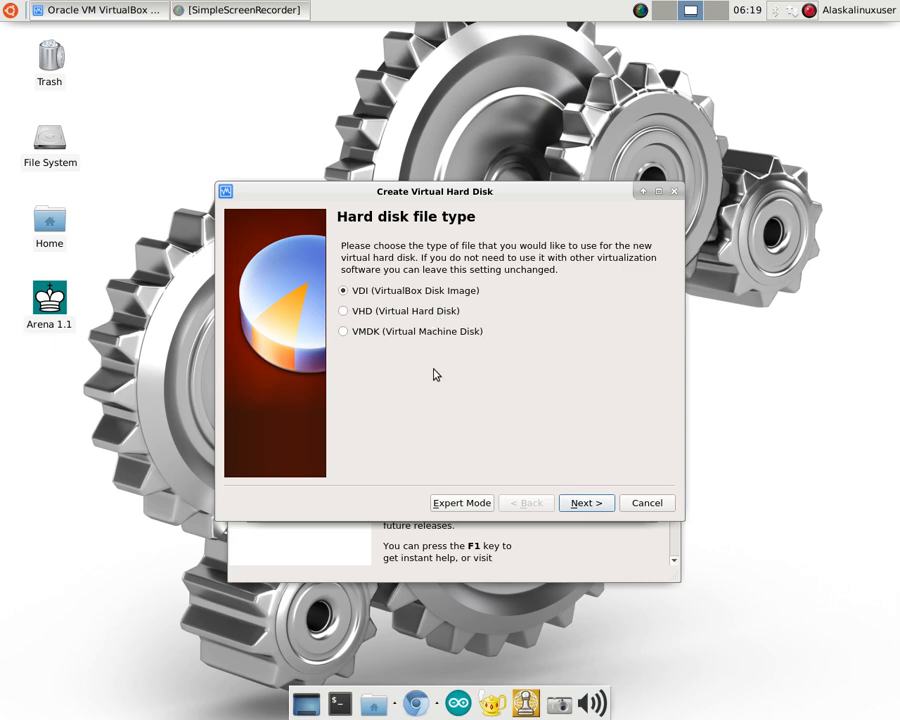
click(584, 502)
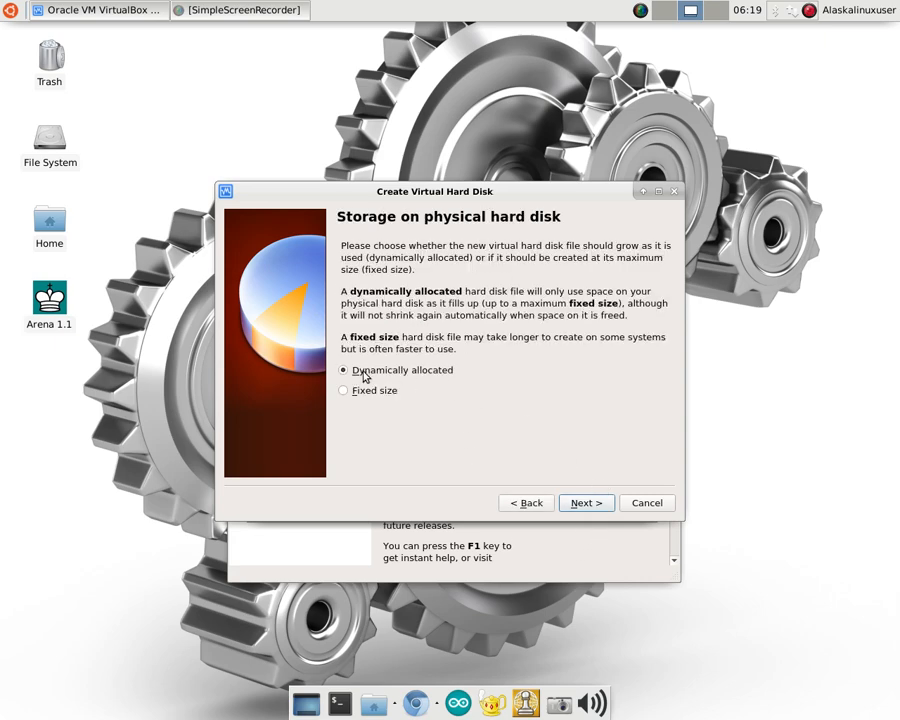
mouse_move(448, 384)
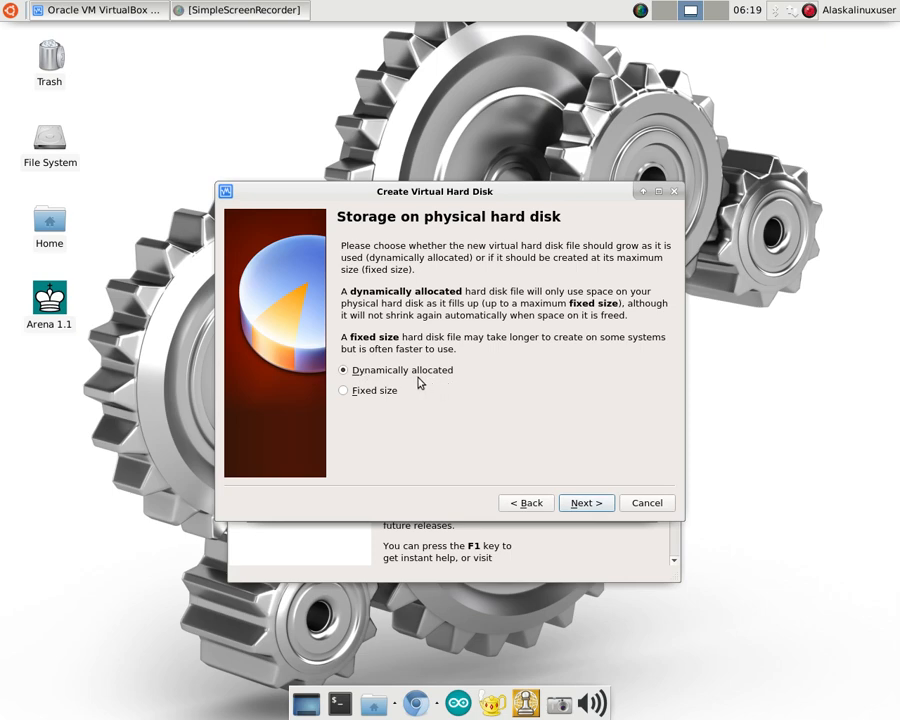
mouse_move(420, 388)
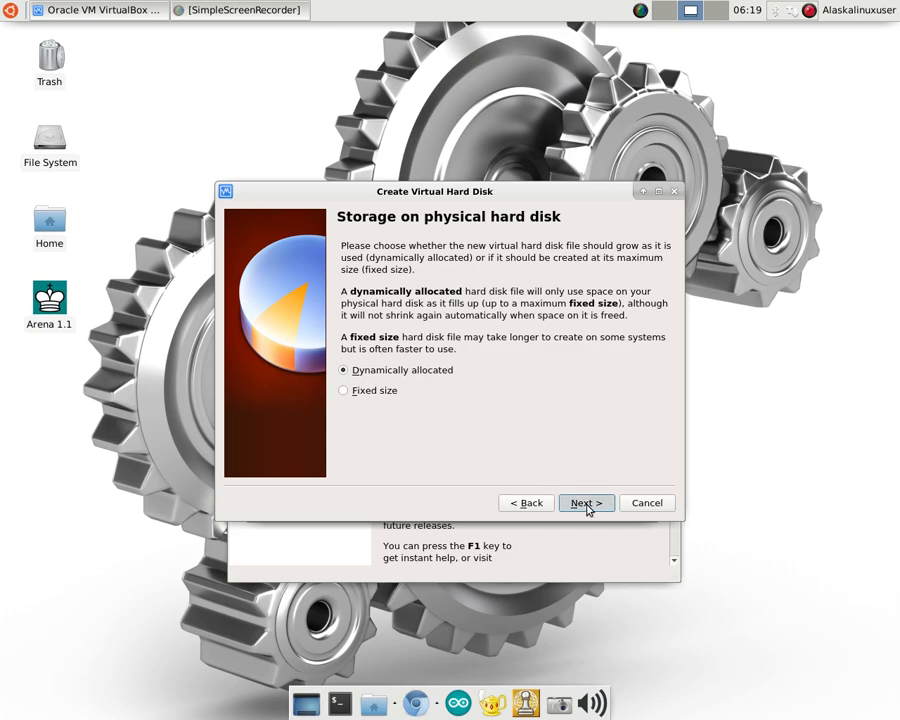
Size the dynamically allocated disk at 300 GB and finish creating the machine.
click(586, 502)
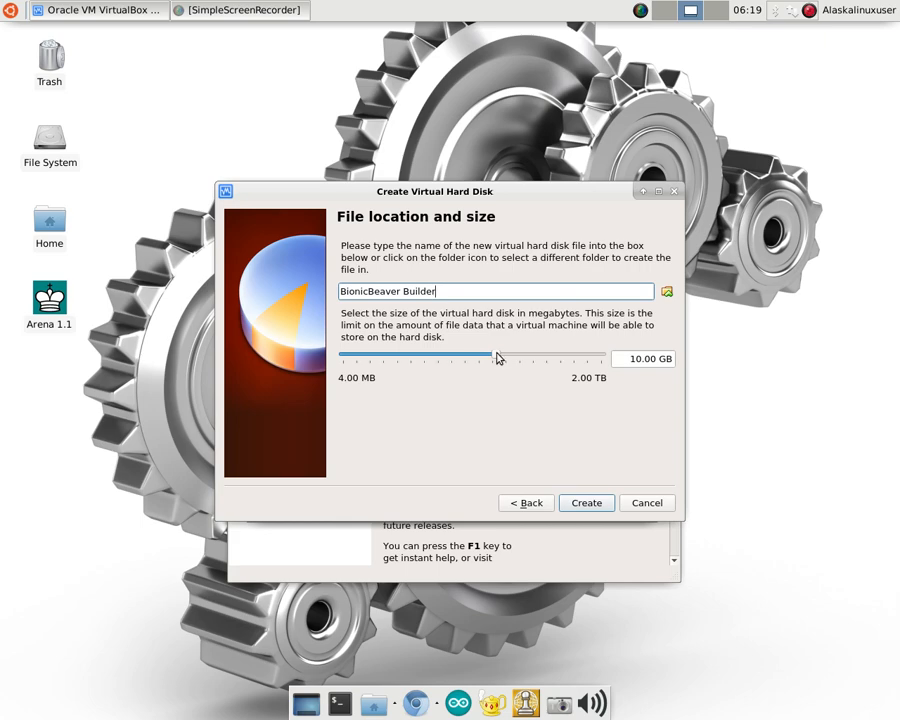
drag(498, 360, 546, 360)
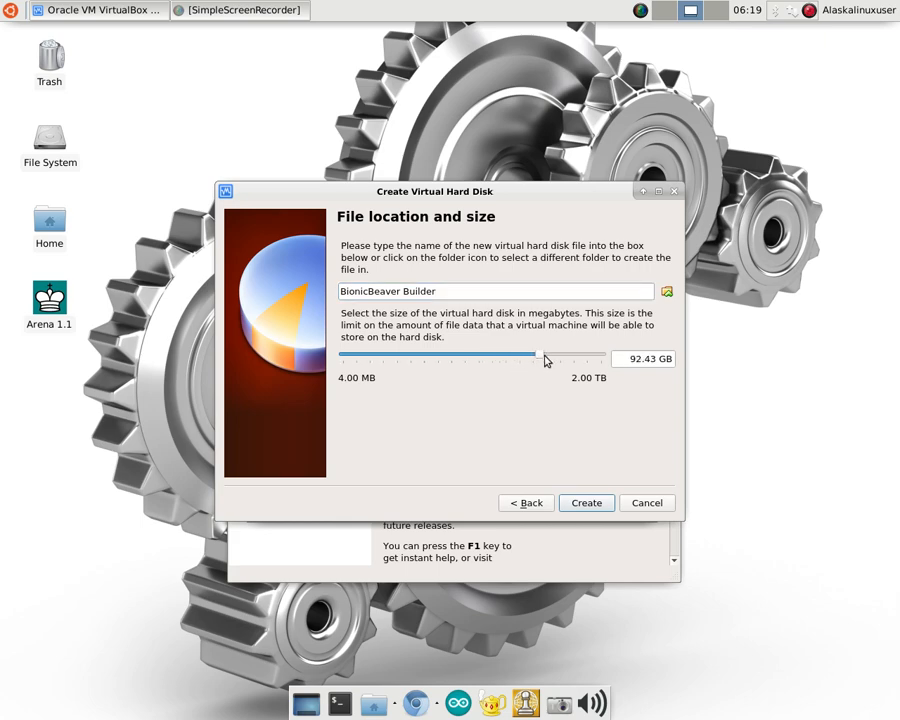
drag(536, 356, 560, 356)
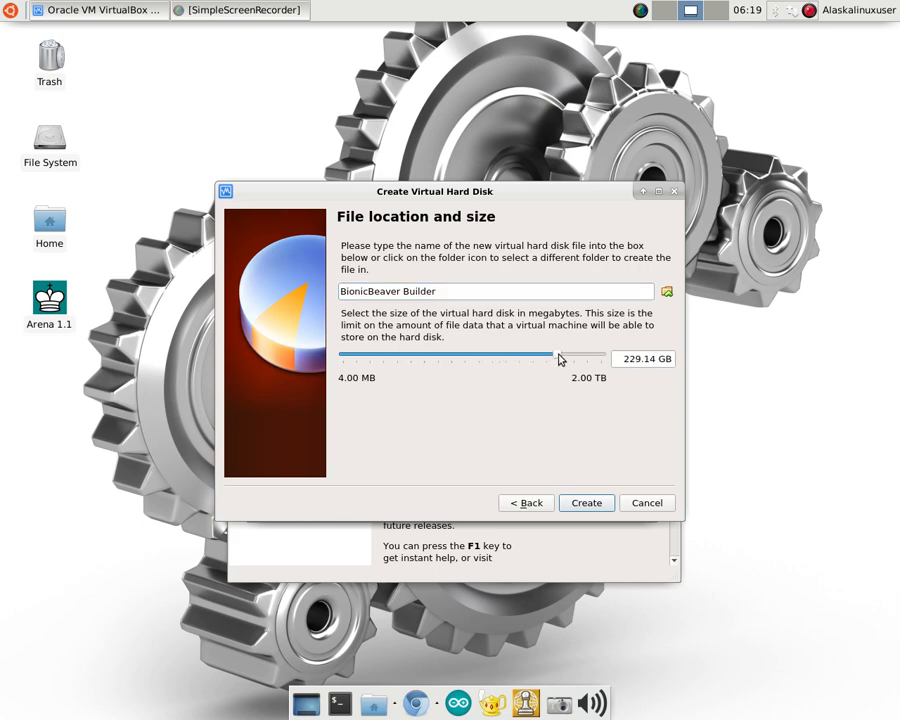
drag(548, 358, 564, 358)
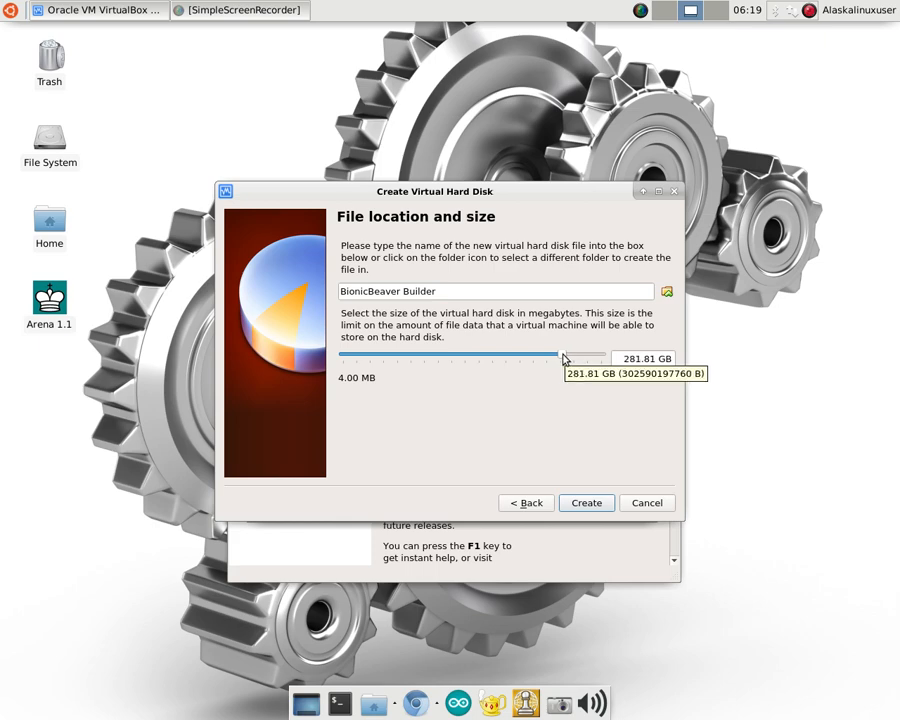
drag(556, 356, 570, 356)
text(300.00)
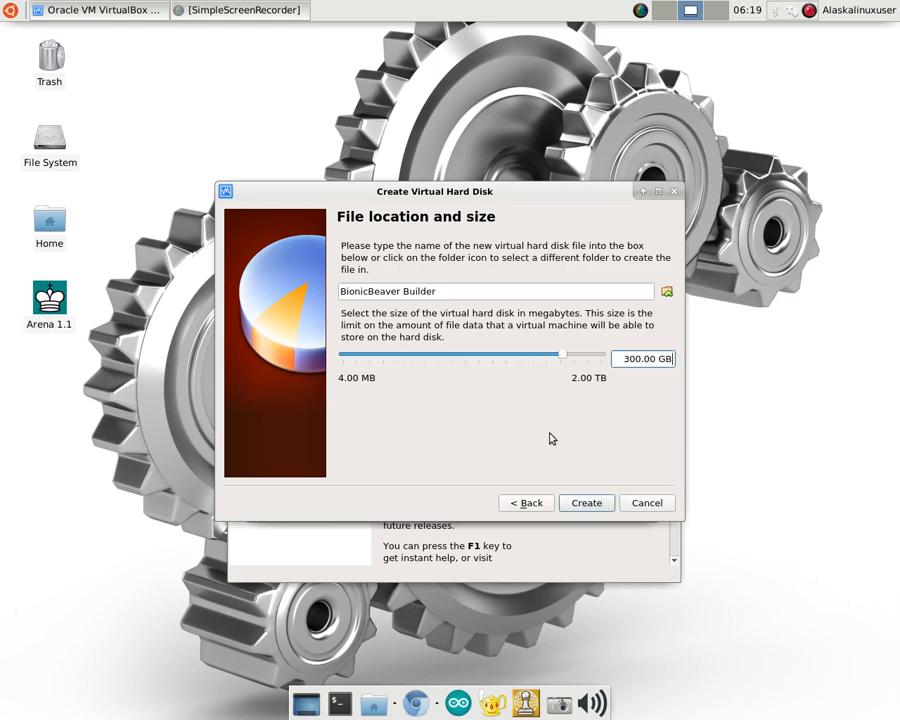
click(586, 502)
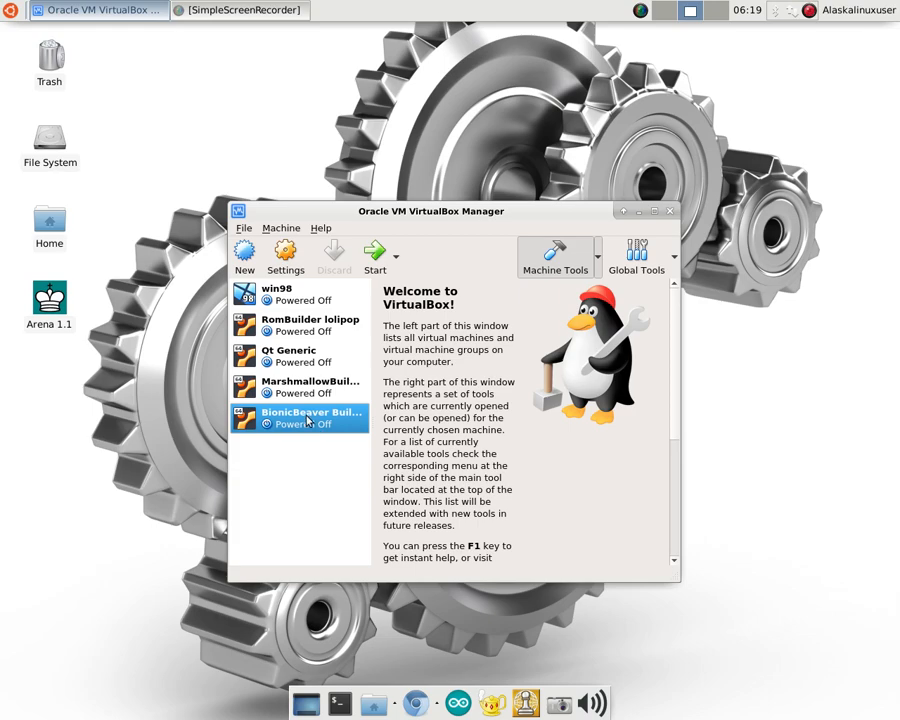
Review BionicBeaver Builder's General settings — Advanced, Disk Encryption, Basic — then go to System.
right_click(310, 418)
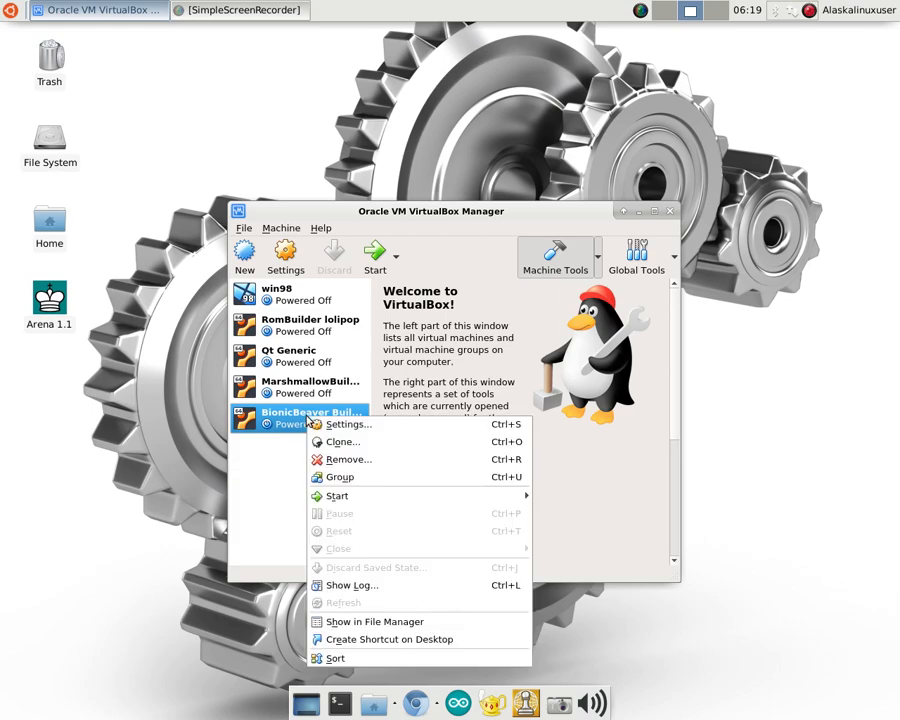
click(346, 424)
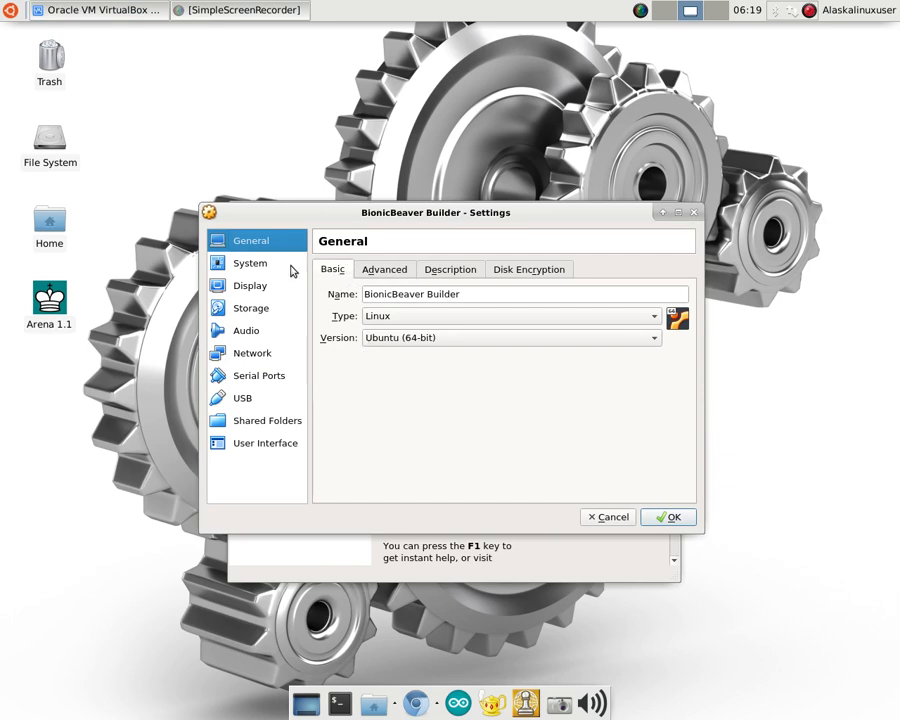
mouse_move(436, 358)
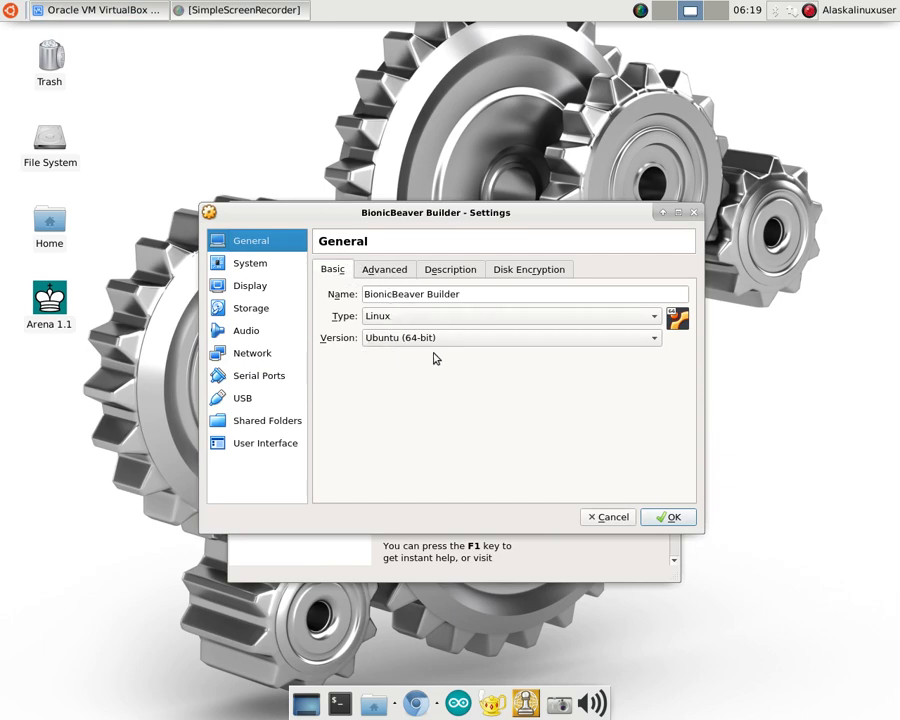
mouse_move(420, 276)
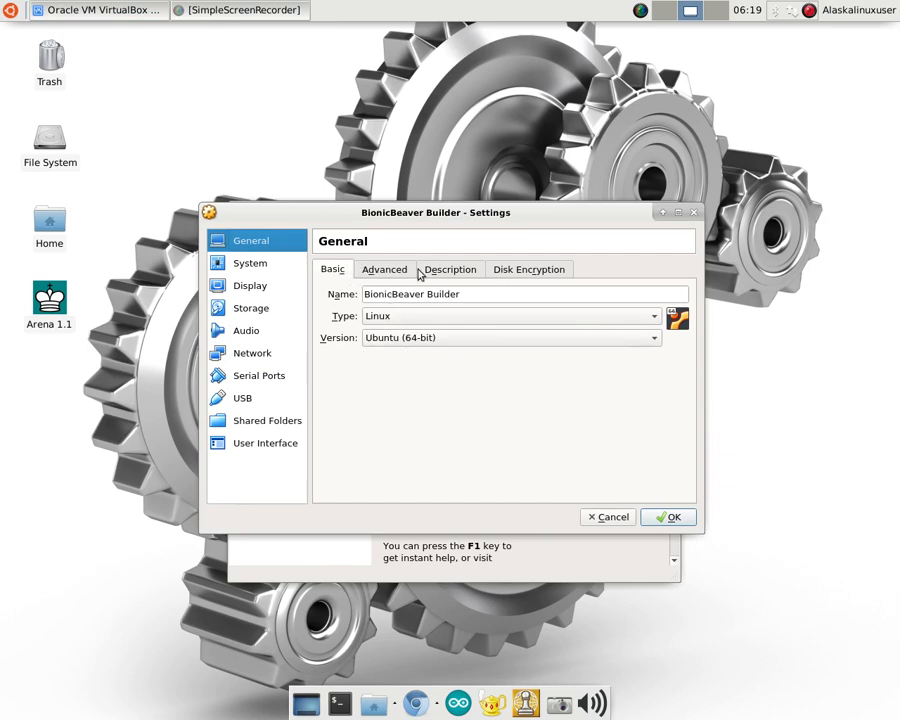
click(384, 268)
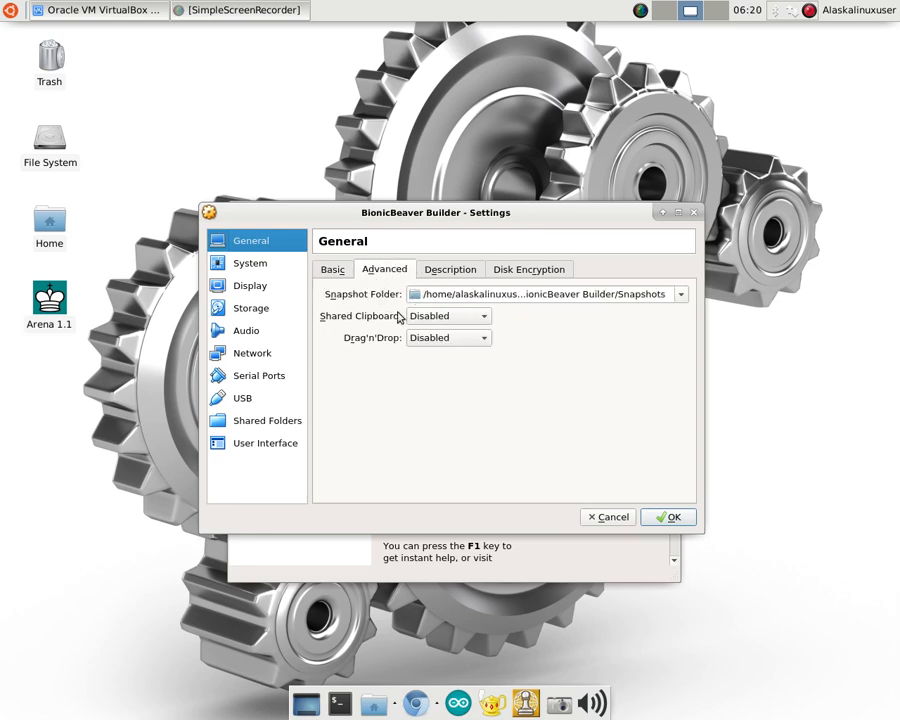
click(528, 268)
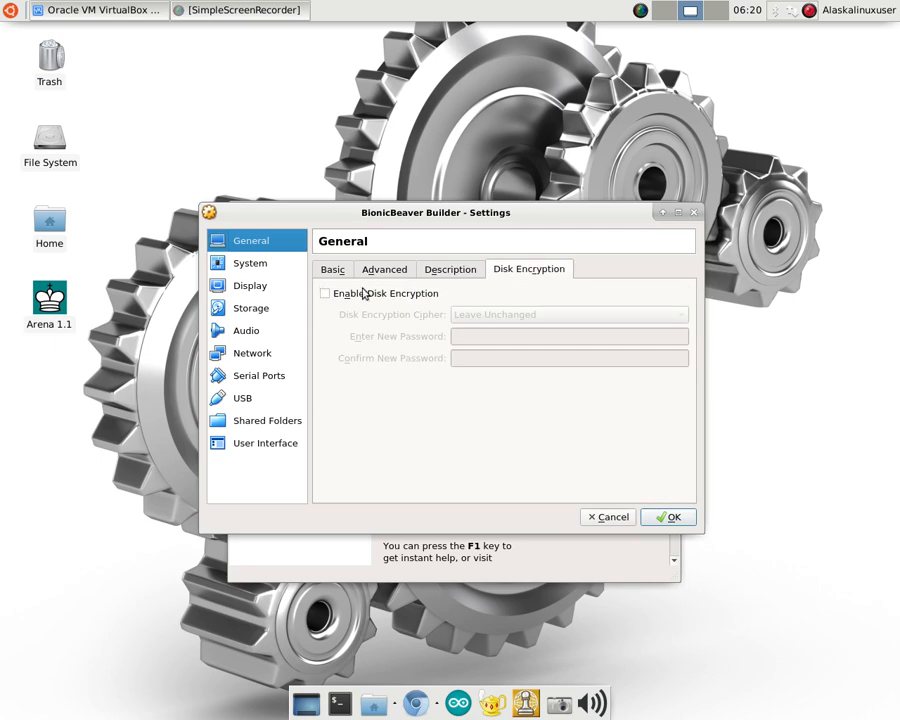
click(332, 268)
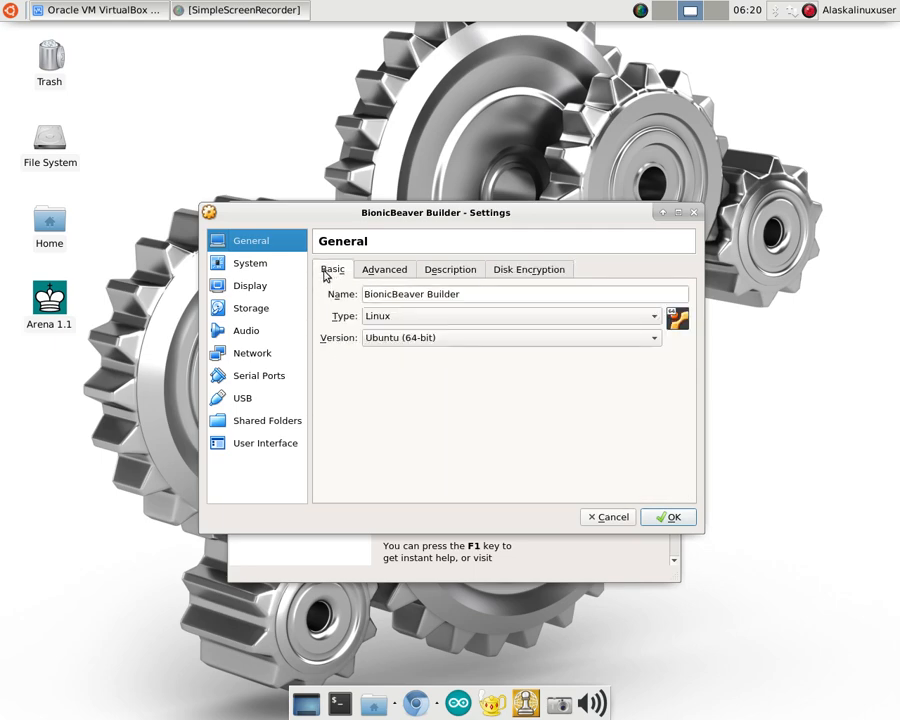
click(248, 262)
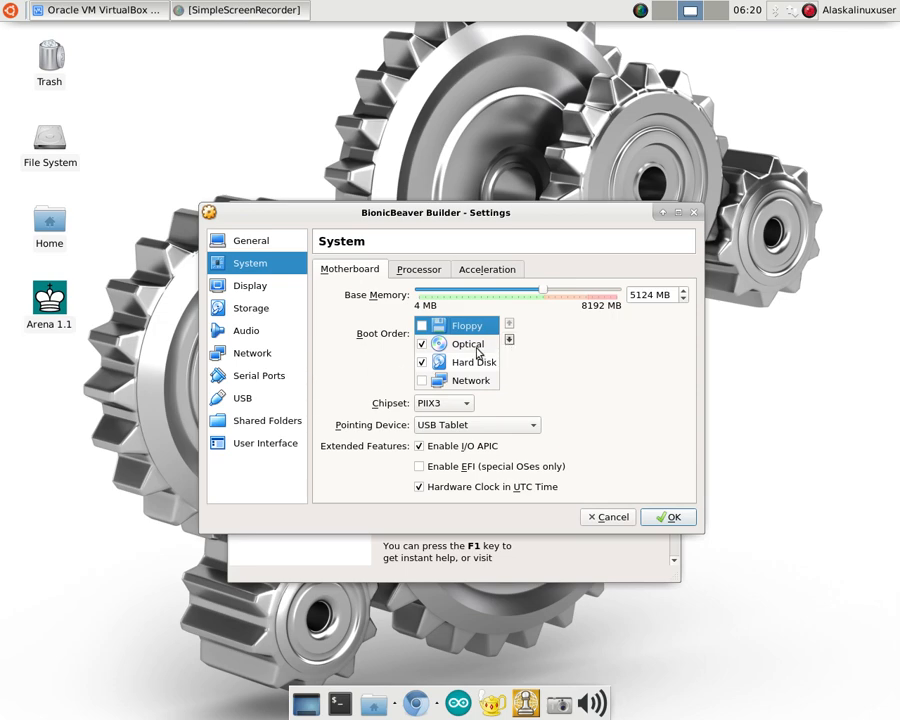
mouse_move(382, 420)
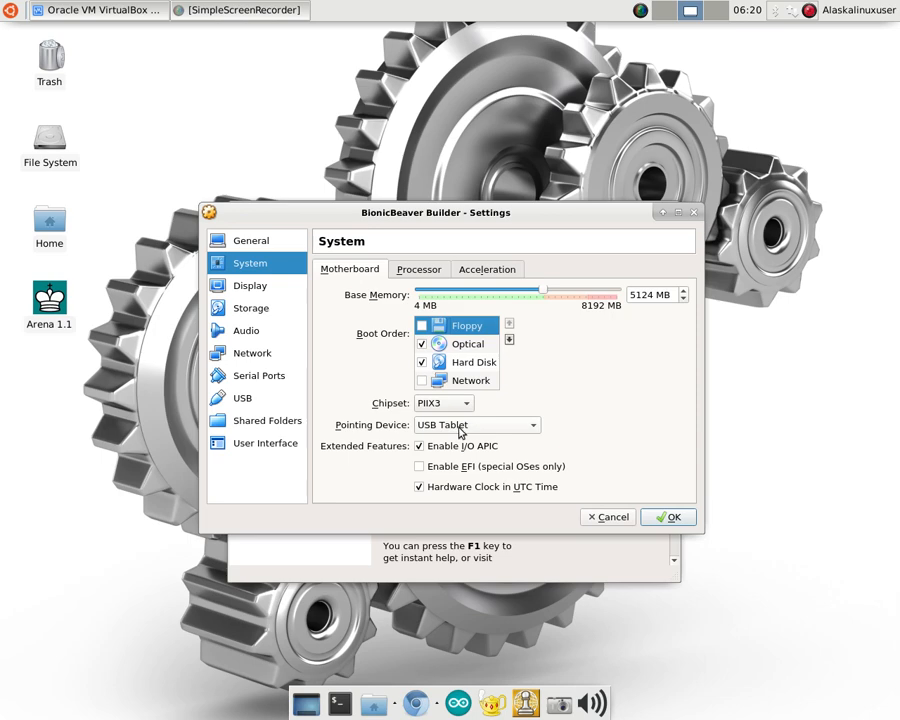
mouse_move(390, 482)
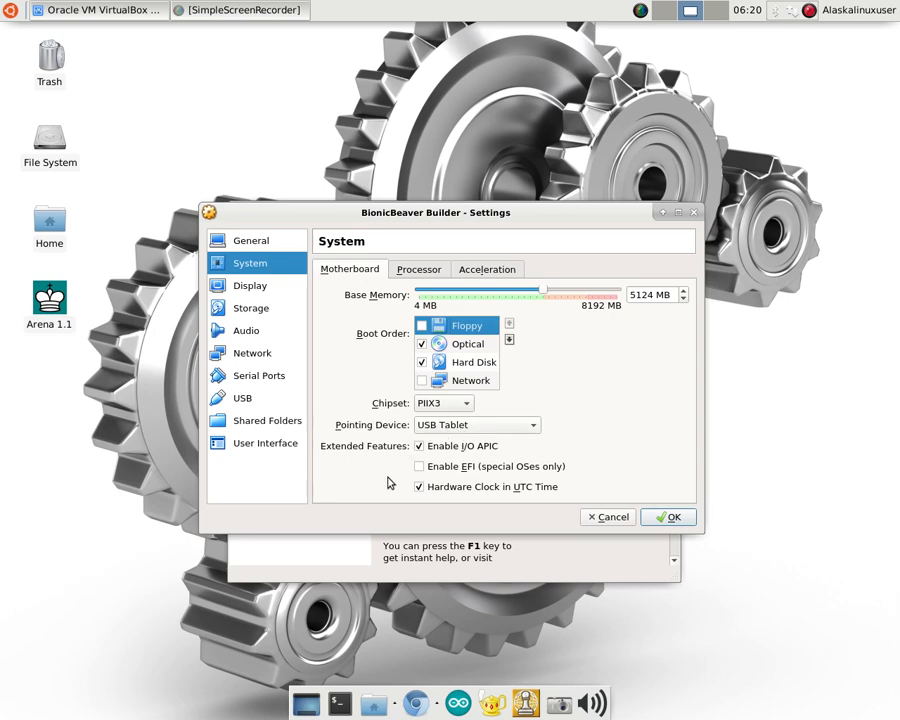
After checking the boot order, move to the Display settings (16 MB video memory).
click(250, 284)
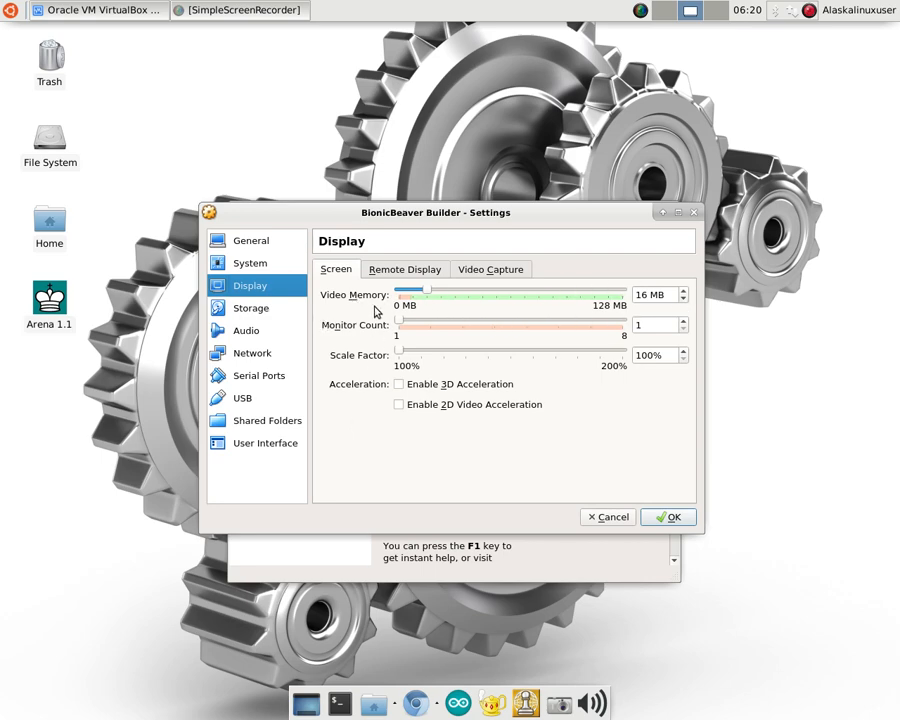
mouse_move(348, 364)
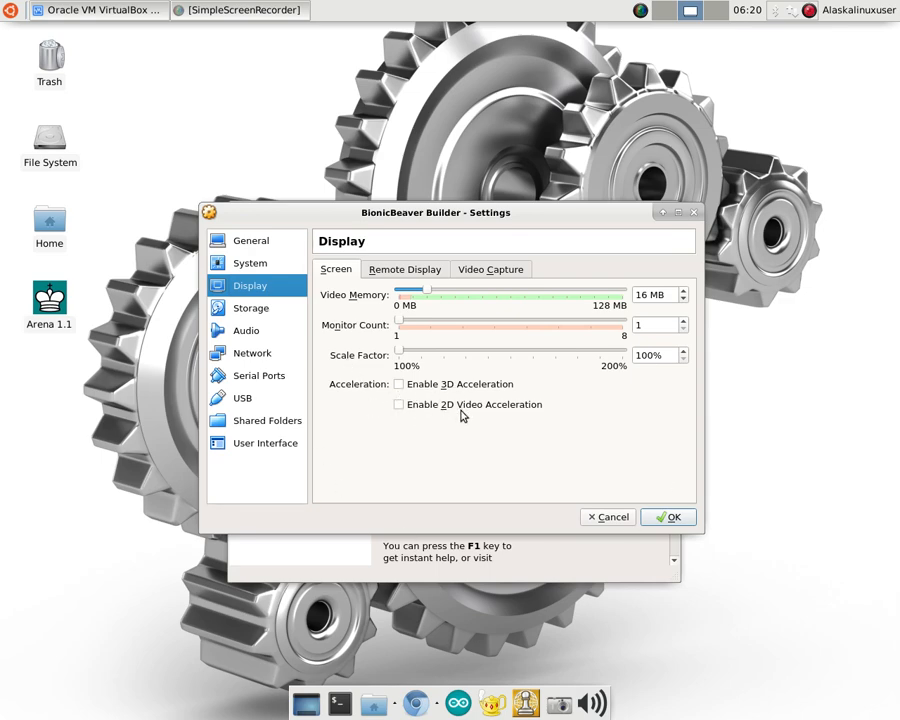
mouse_move(472, 350)
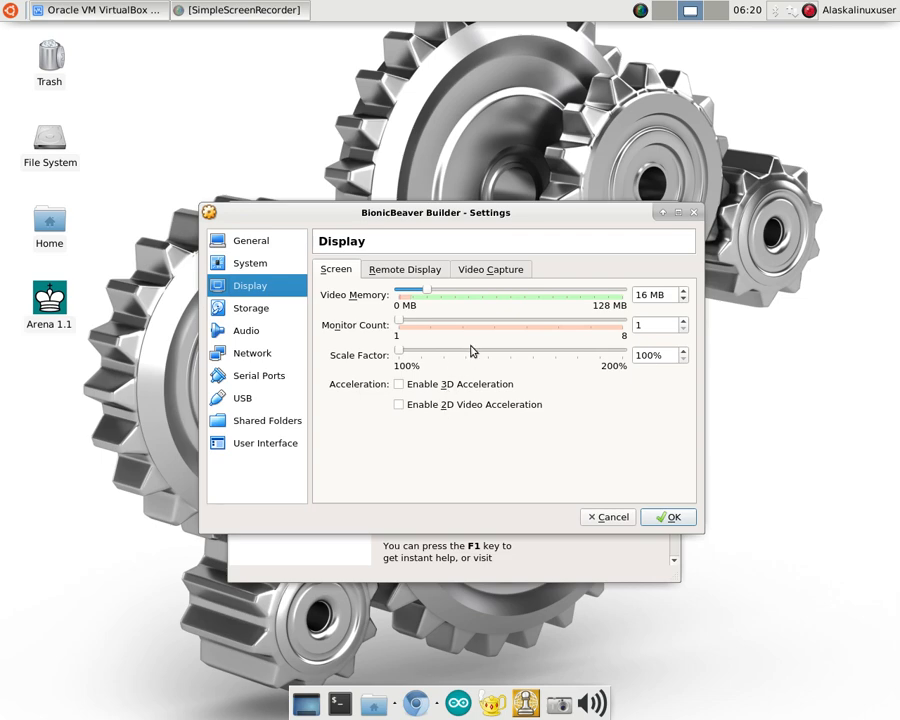
mouse_move(392, 280)
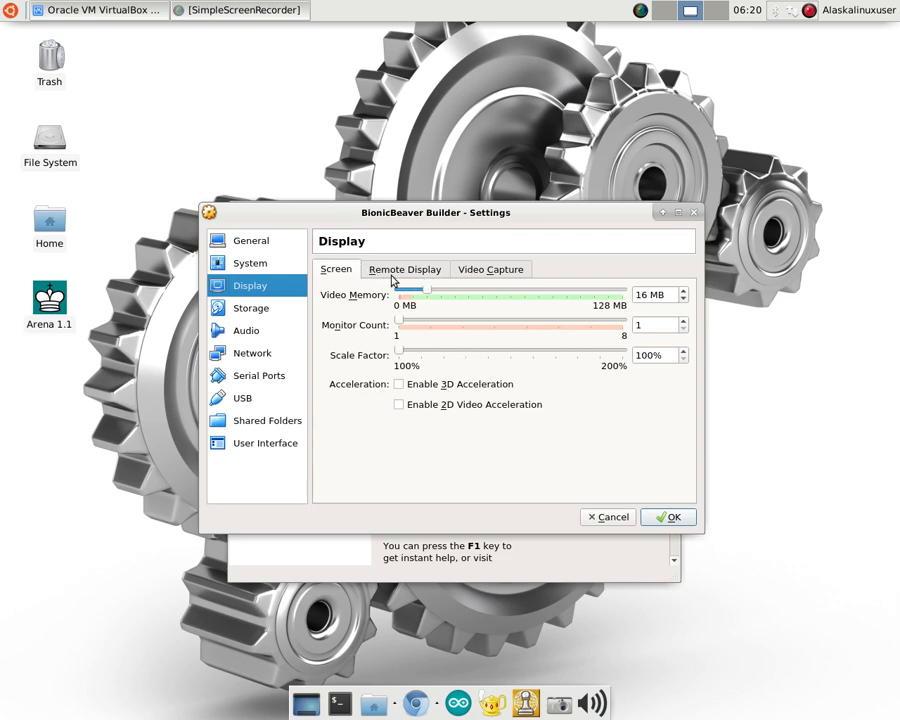
Look over Remote Display, Video Capture and Screen options, then go to Storage.
click(404, 268)
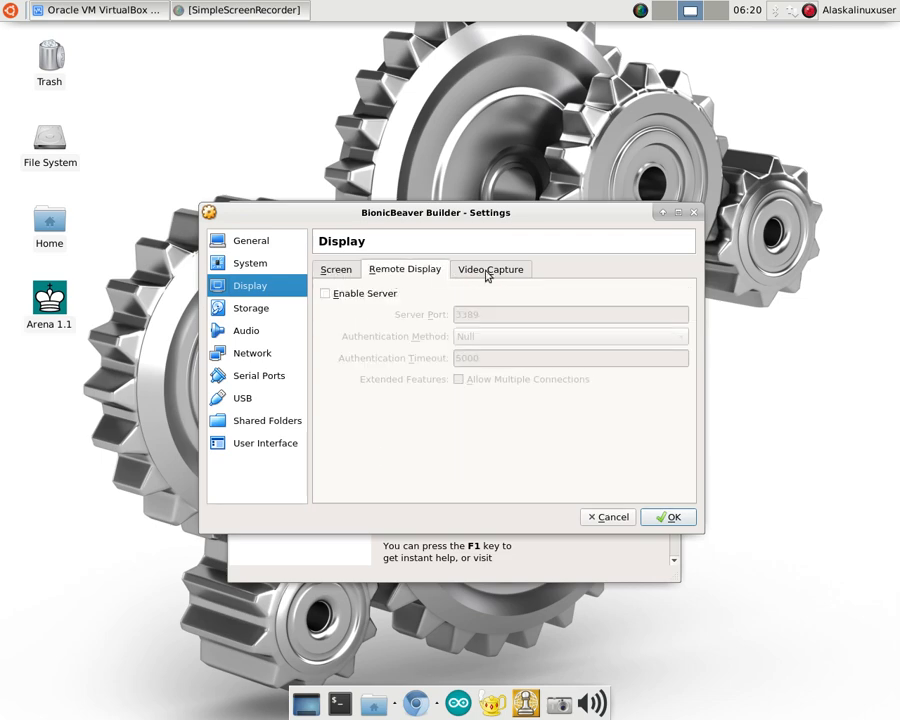
click(490, 268)
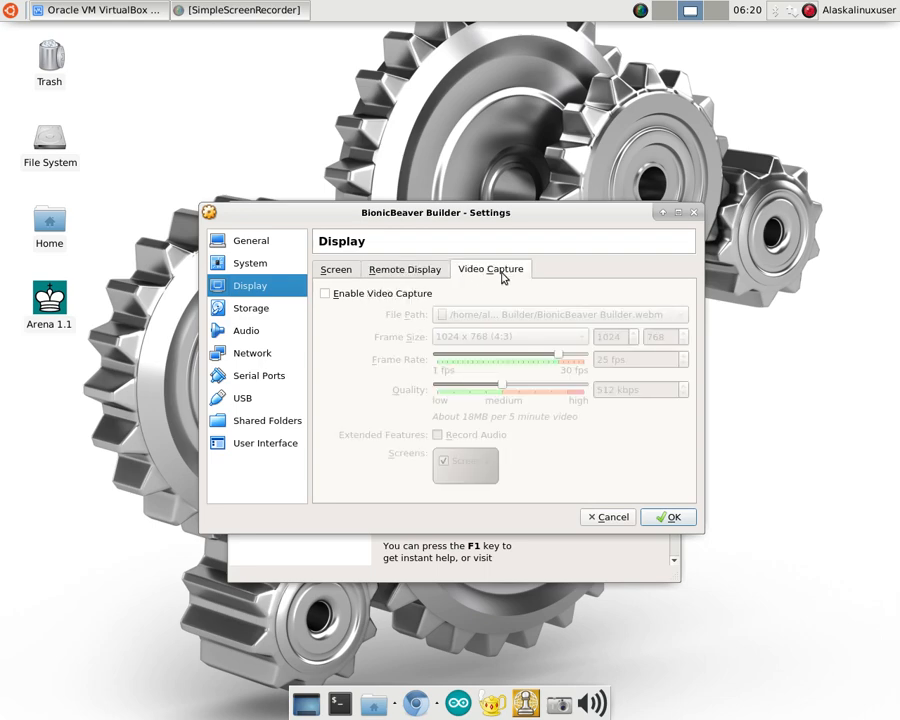
click(336, 268)
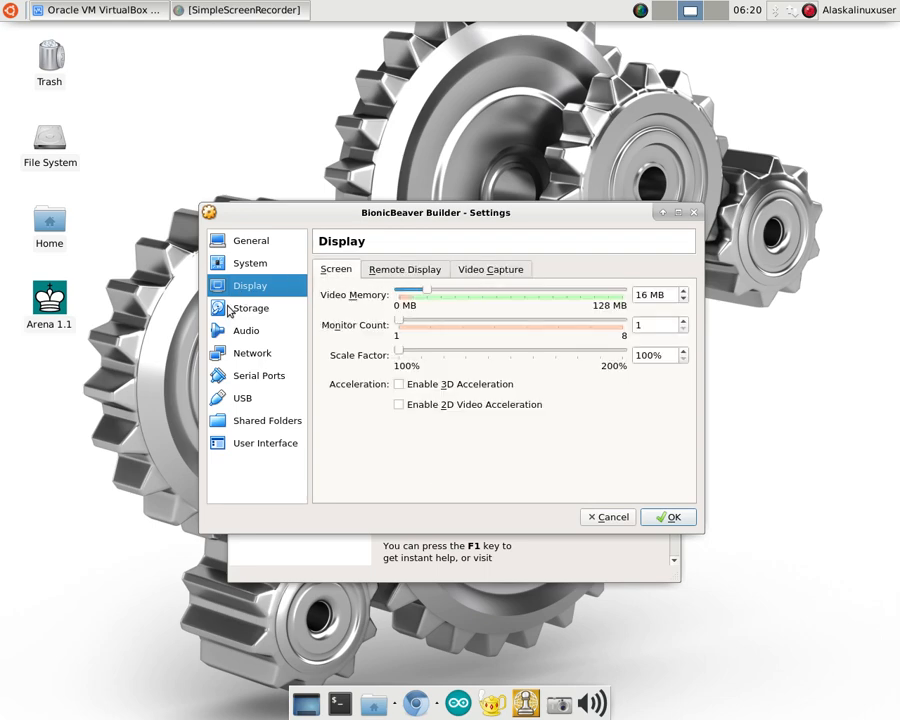
click(252, 308)
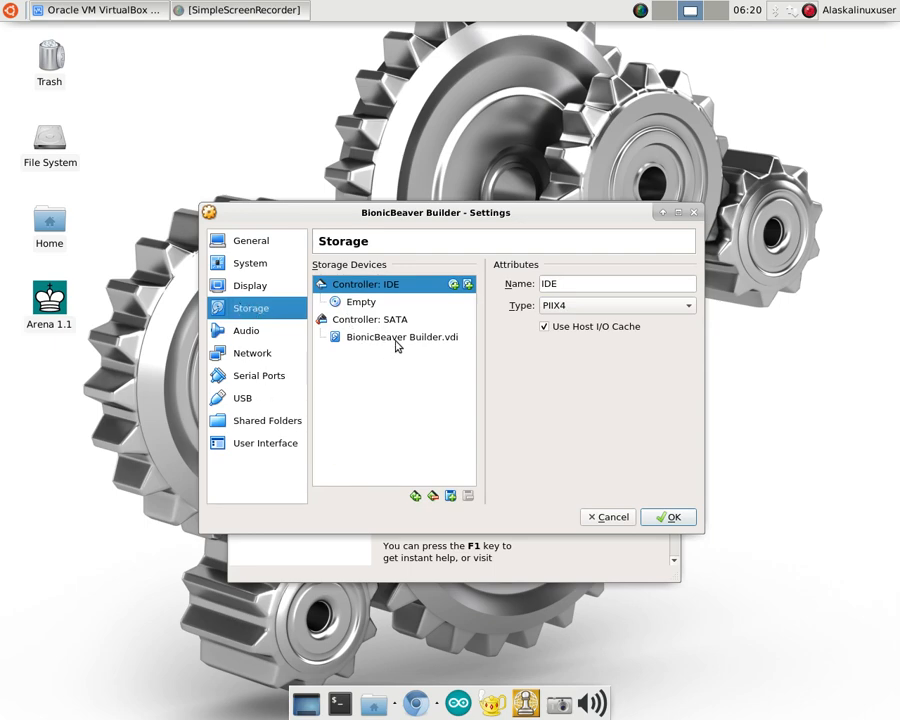
Set the empty optical drive to IDE Secondary Master and choose a virtual optical disk file.
click(360, 300)
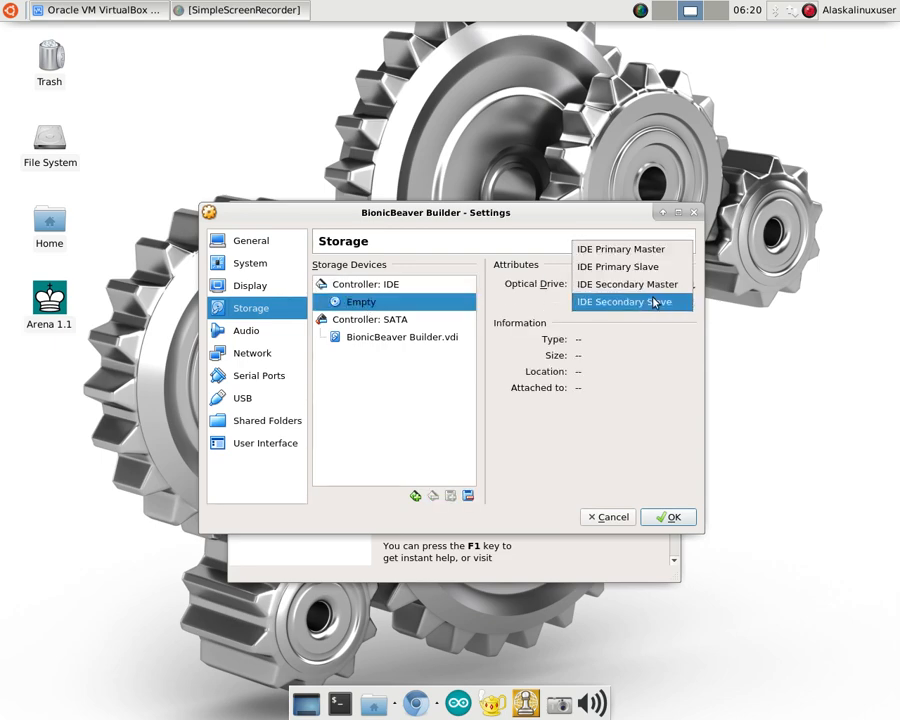
click(624, 300)
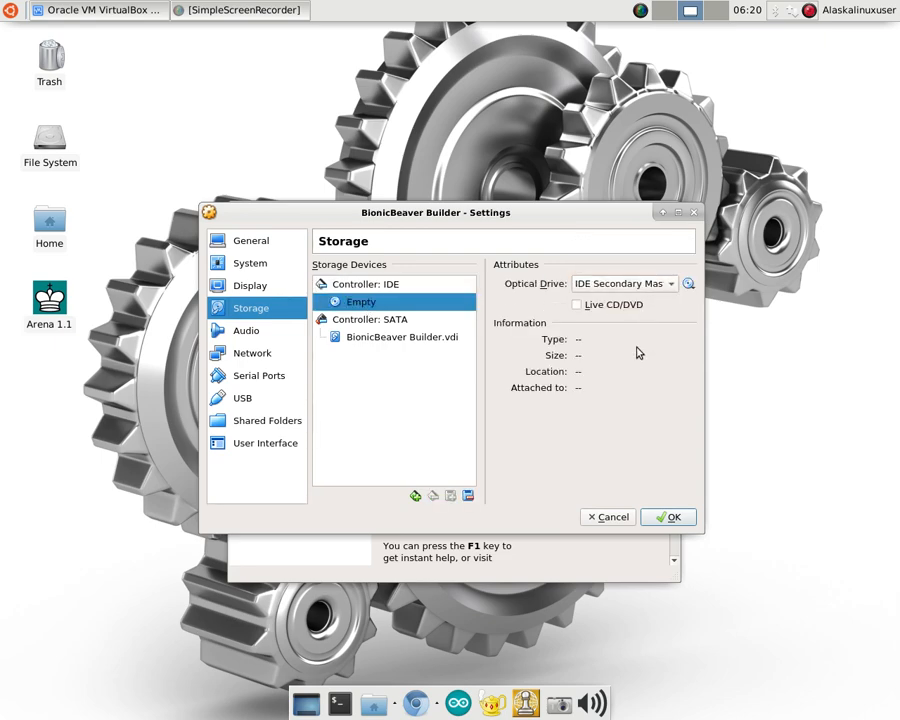
mouse_move(430, 504)
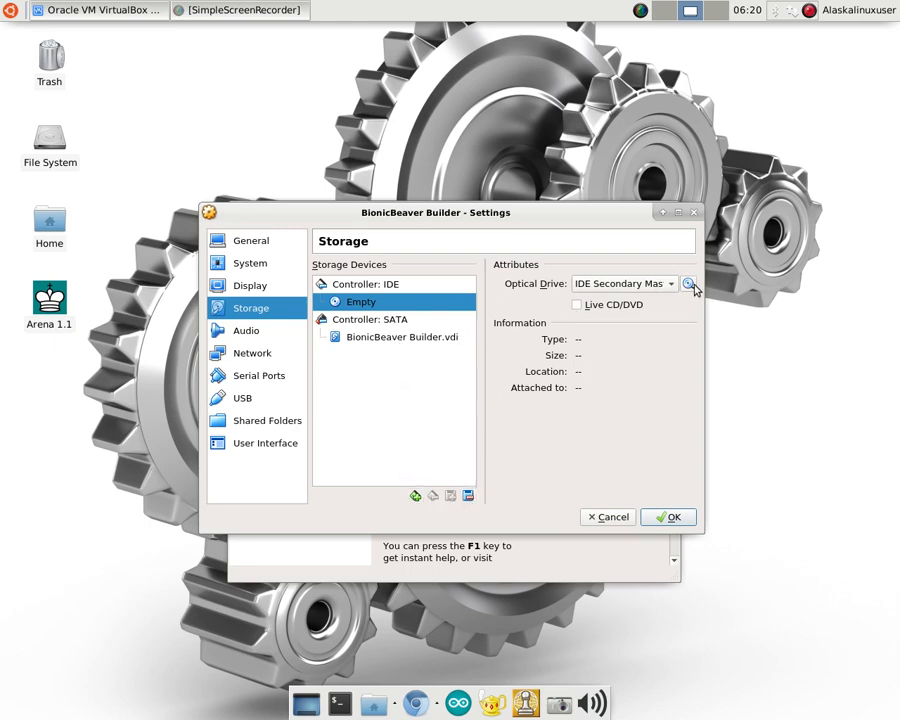
click(688, 284)
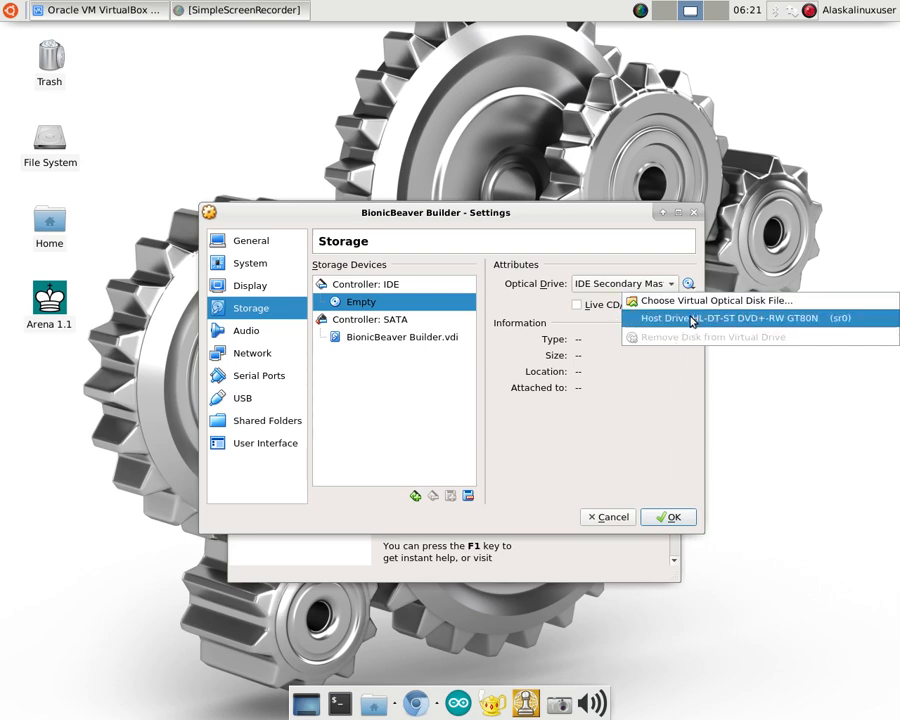
mouse_move(696, 328)
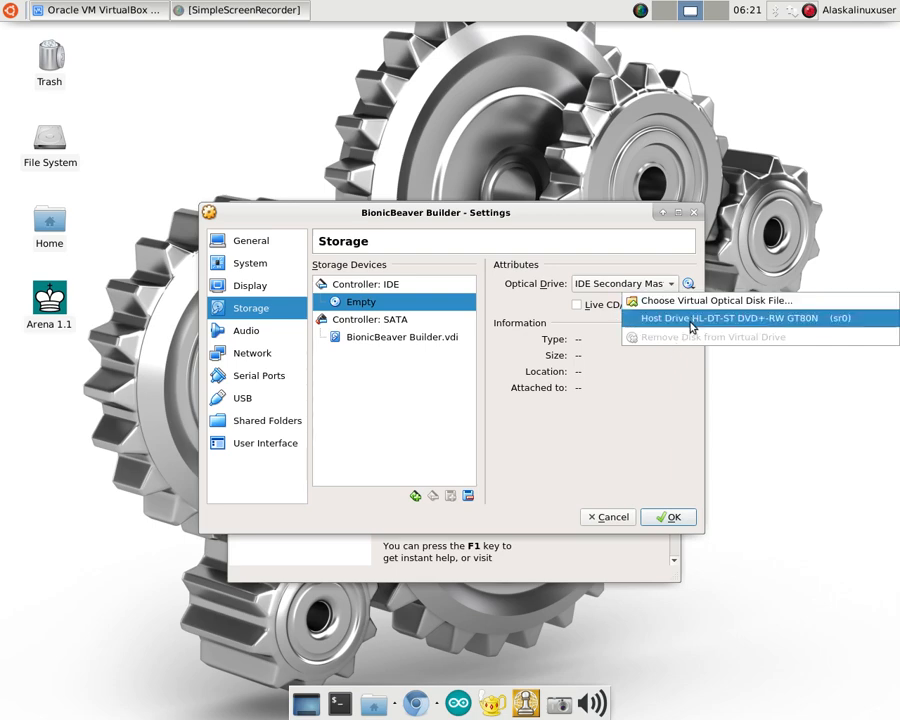
mouse_move(716, 300)
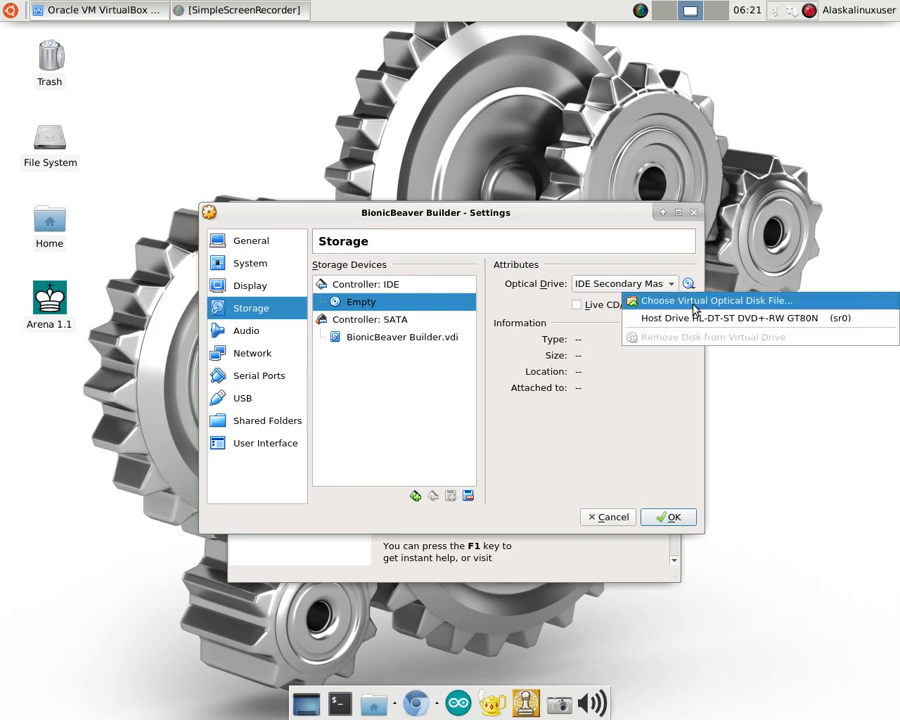
click(716, 300)
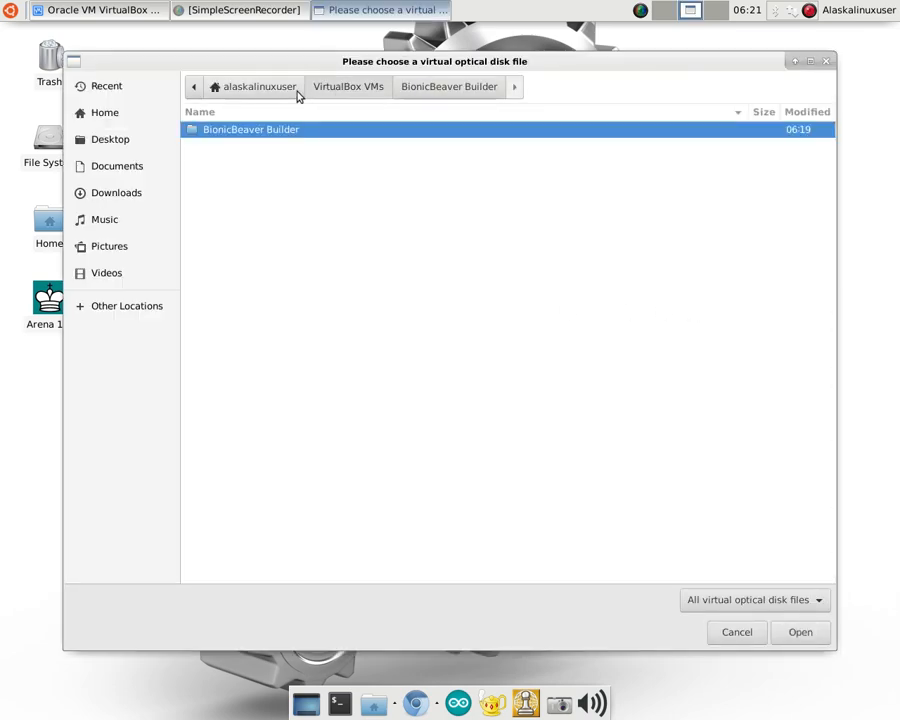
Browse to myVMs > CDs and attach the Ubuntu 18.04 desktop ISO.
click(104, 112)
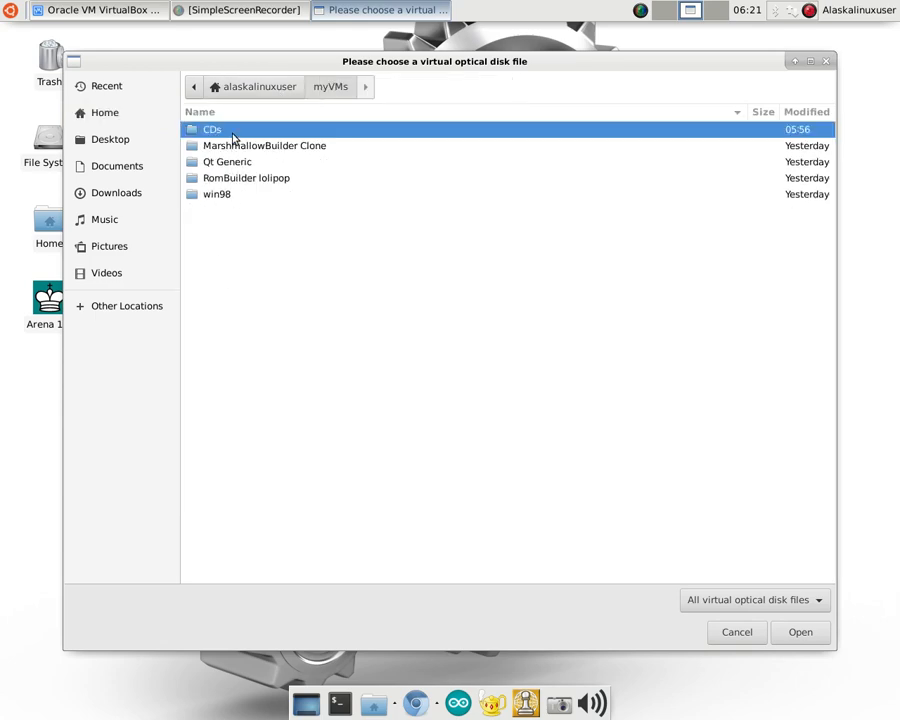
click(736, 632)
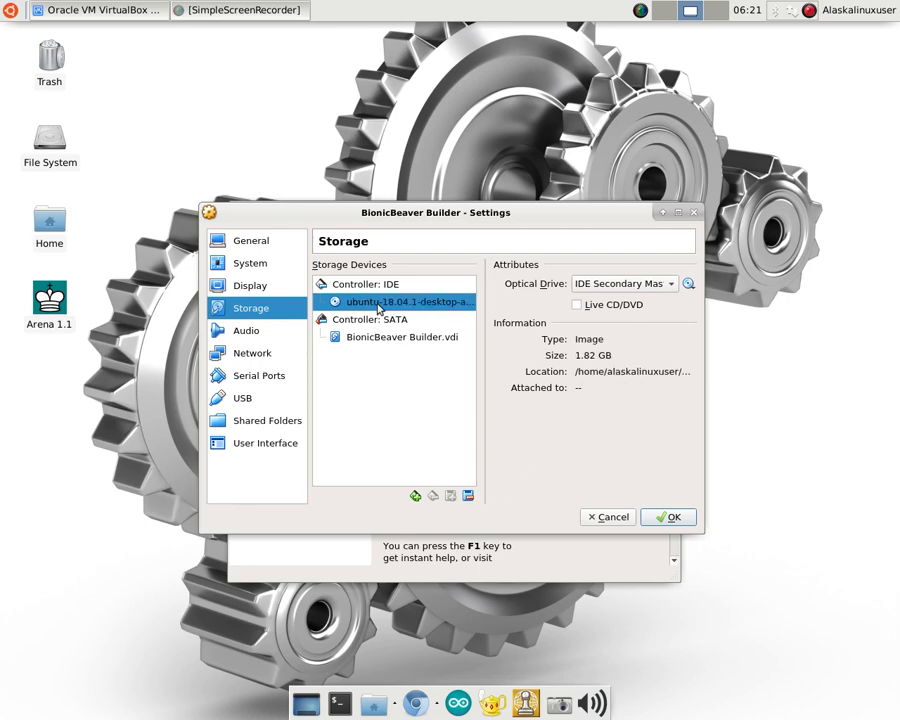
mouse_move(234, 338)
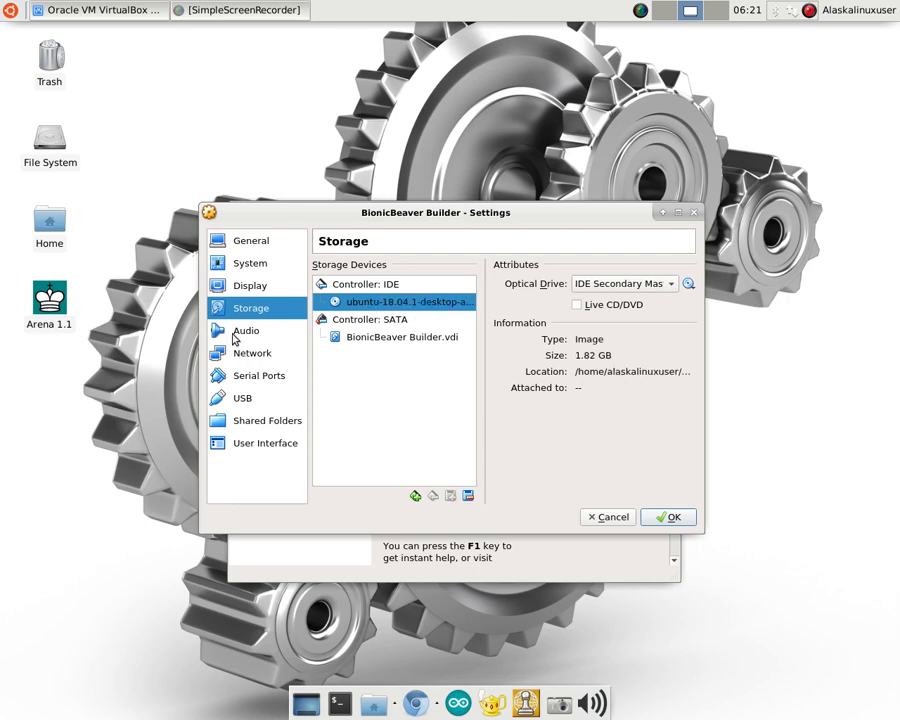
Step through Audio, Network and Serial Ports to reach the USB settings with USB 1.1 enabled.
click(246, 330)
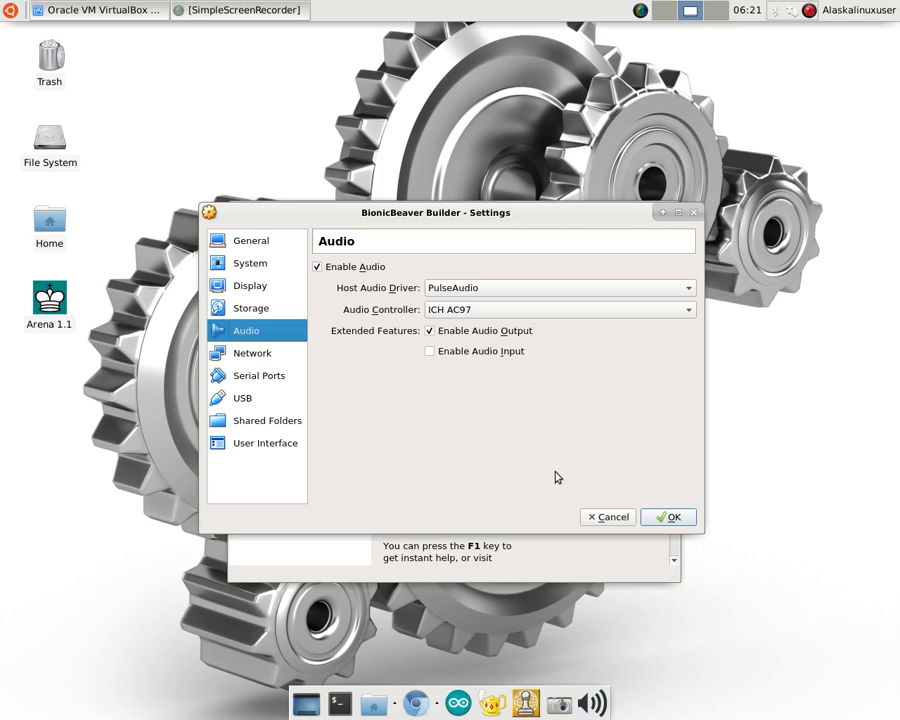
mouse_move(262, 370)
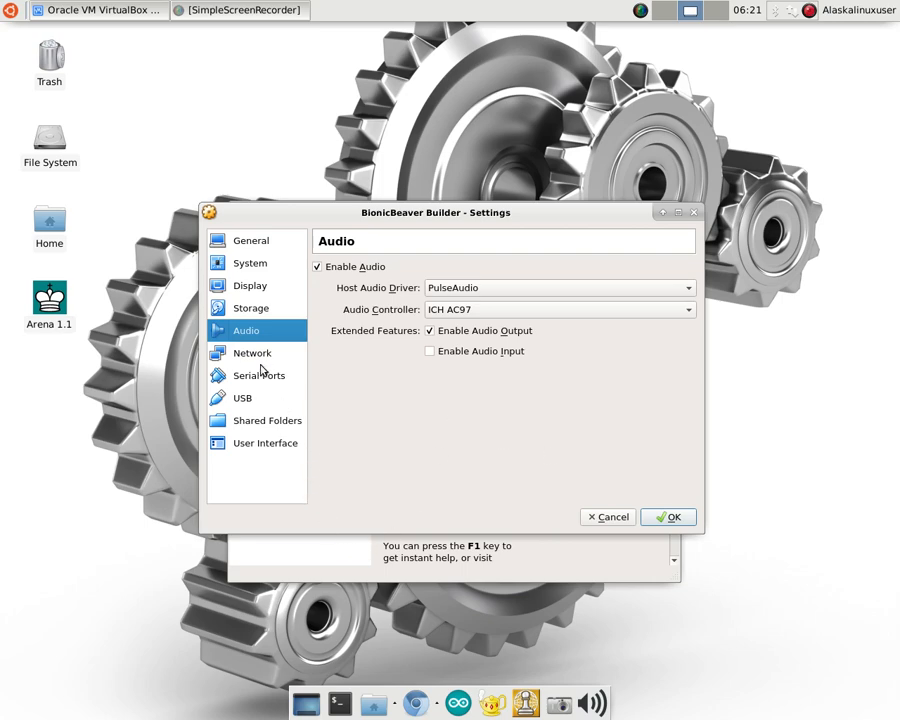
click(252, 352)
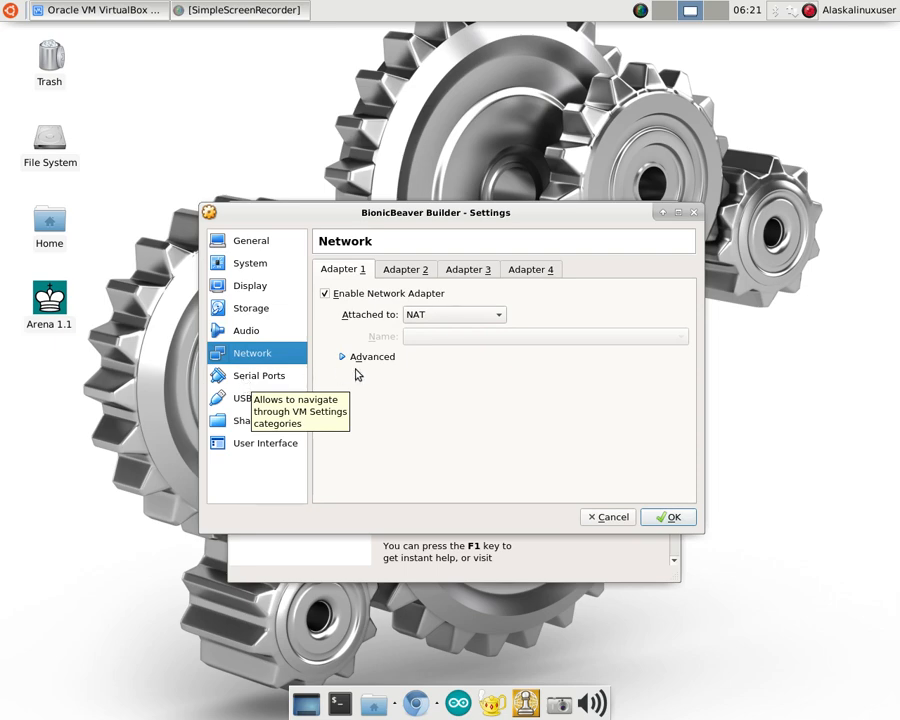
click(260, 376)
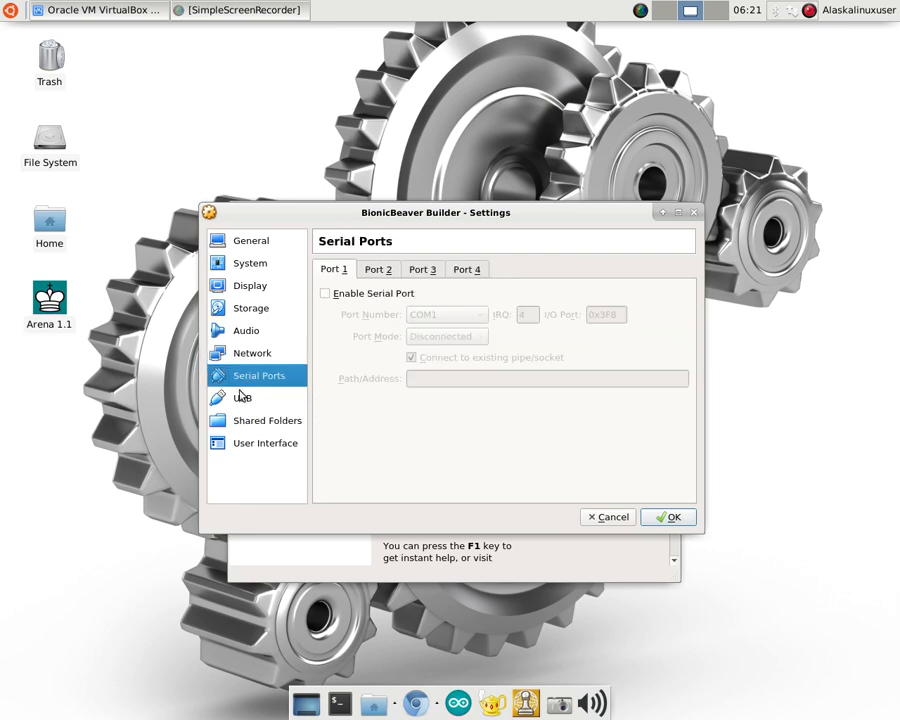
mouse_move(244, 398)
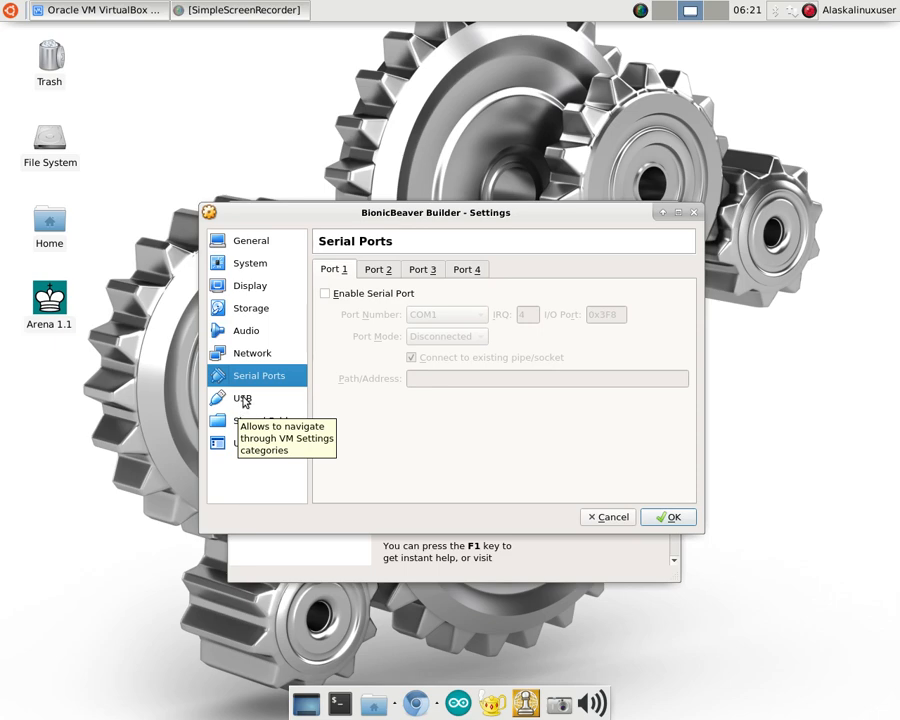
click(242, 398)
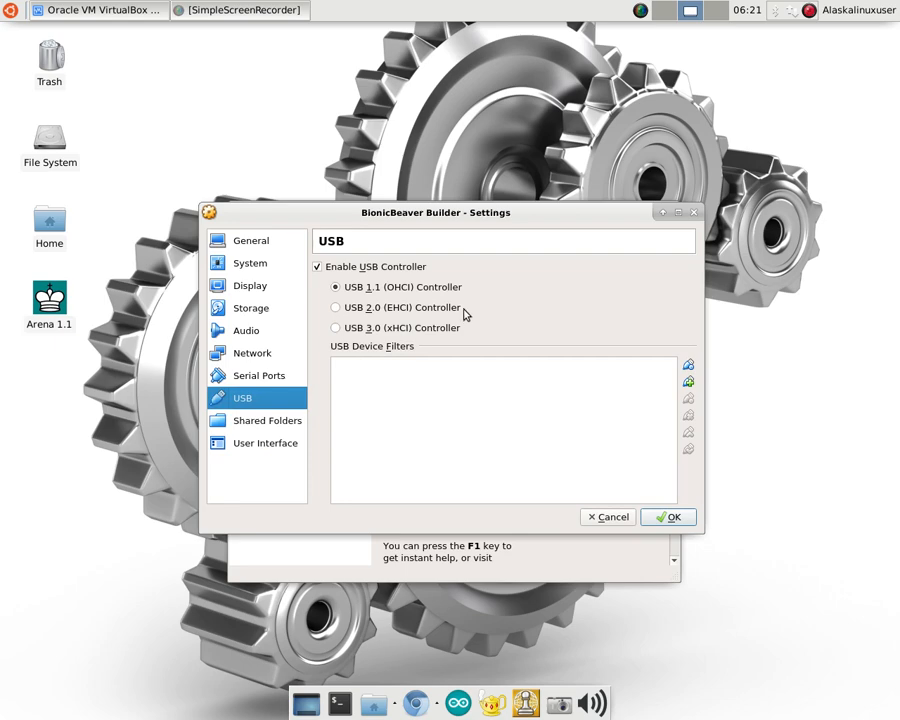
mouse_move(456, 328)
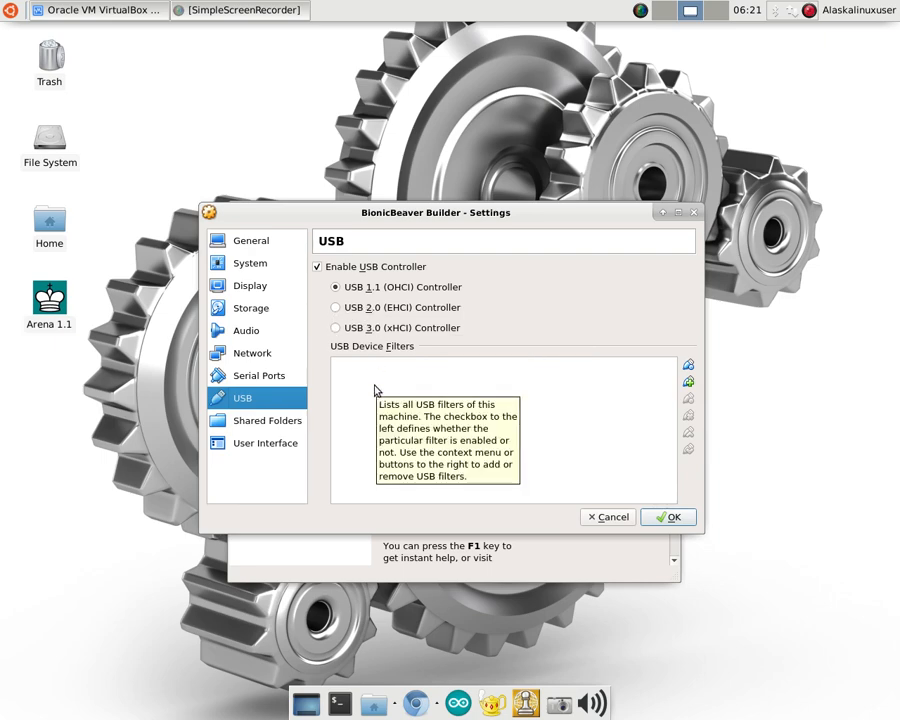
mouse_move(412, 332)
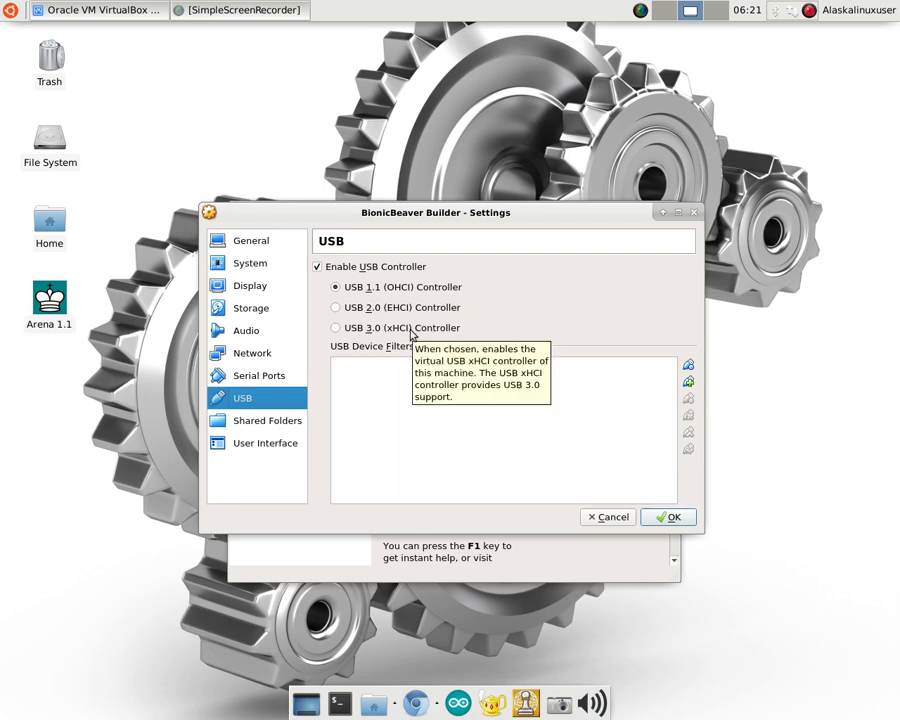
mouse_move(388, 370)
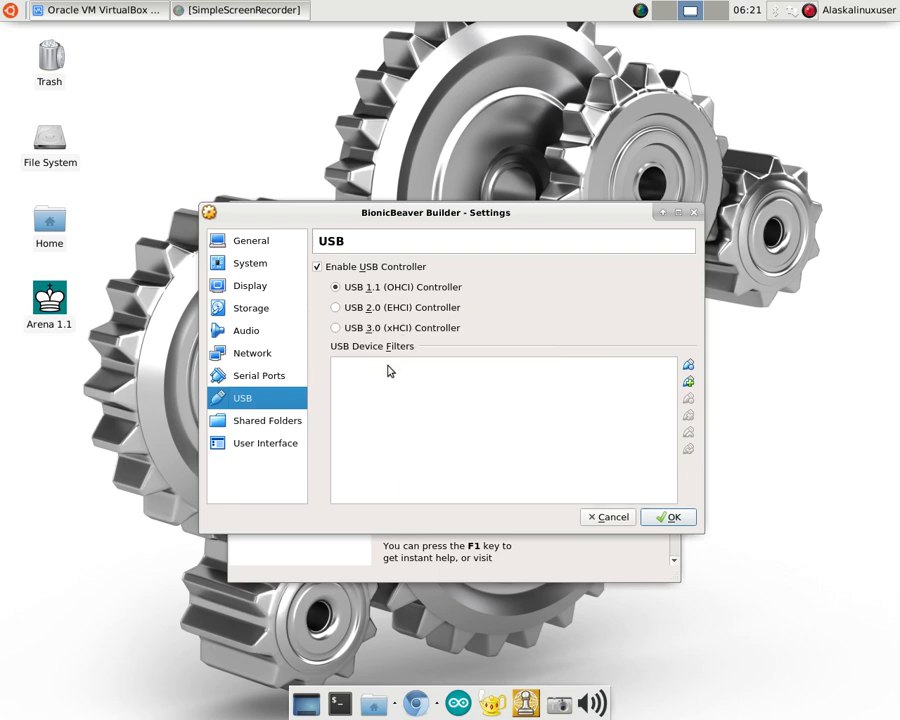
mouse_move(424, 338)
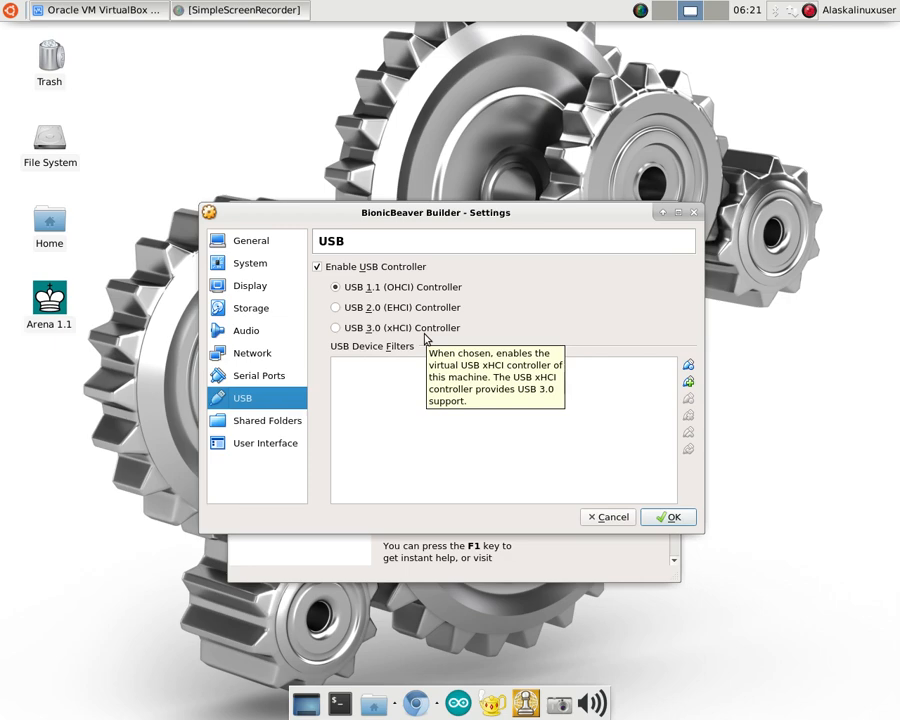
mouse_move(418, 344)
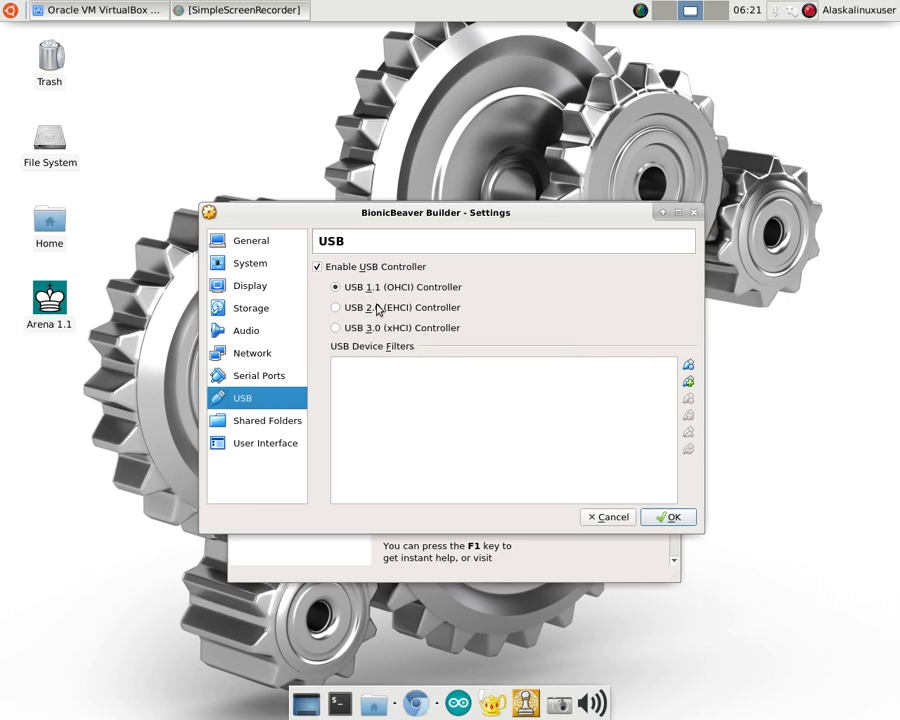
mouse_move(376, 308)
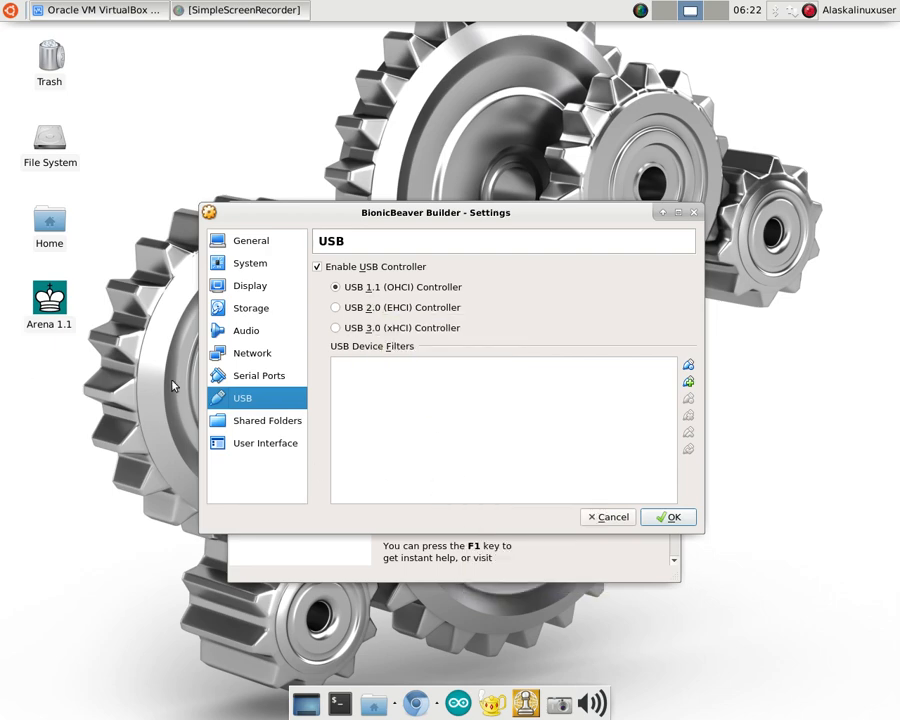
mouse_move(268, 420)
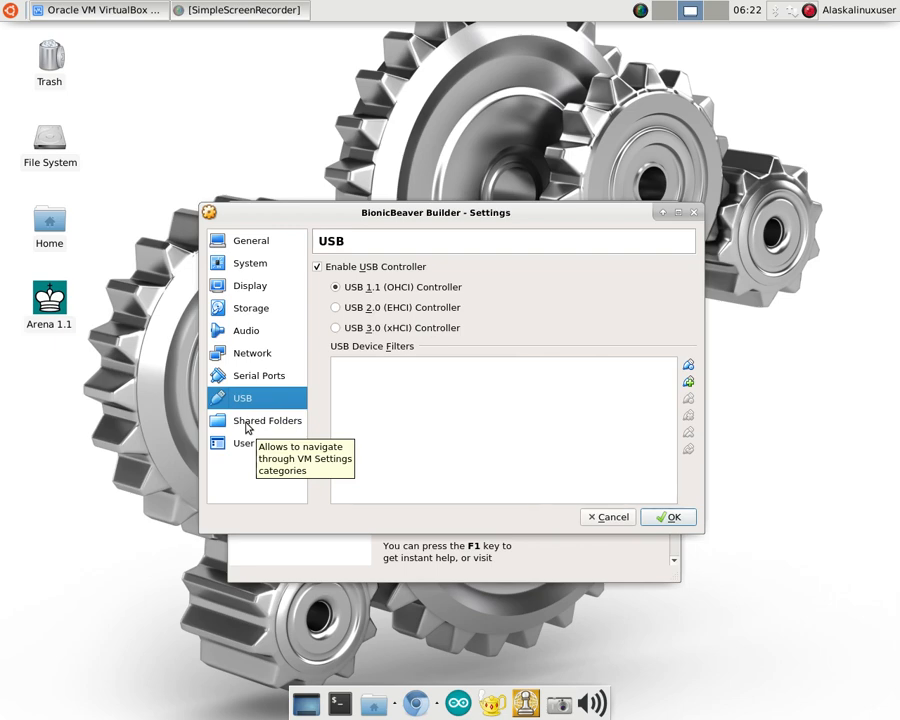
In Shared Folders, add a new share pointing at the home folder's 'share' directory.
click(268, 420)
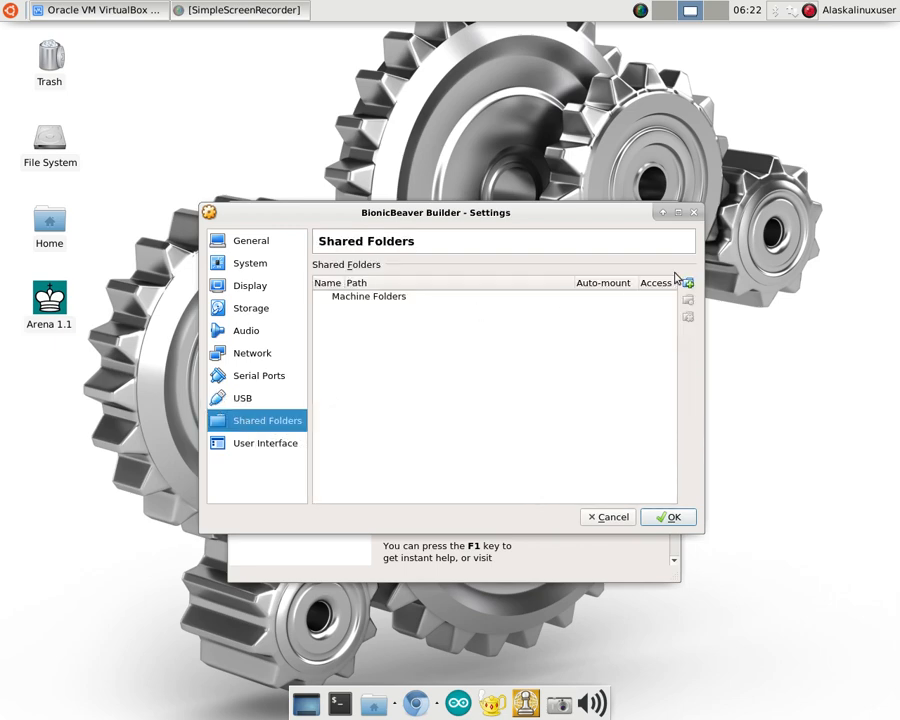
click(688, 284)
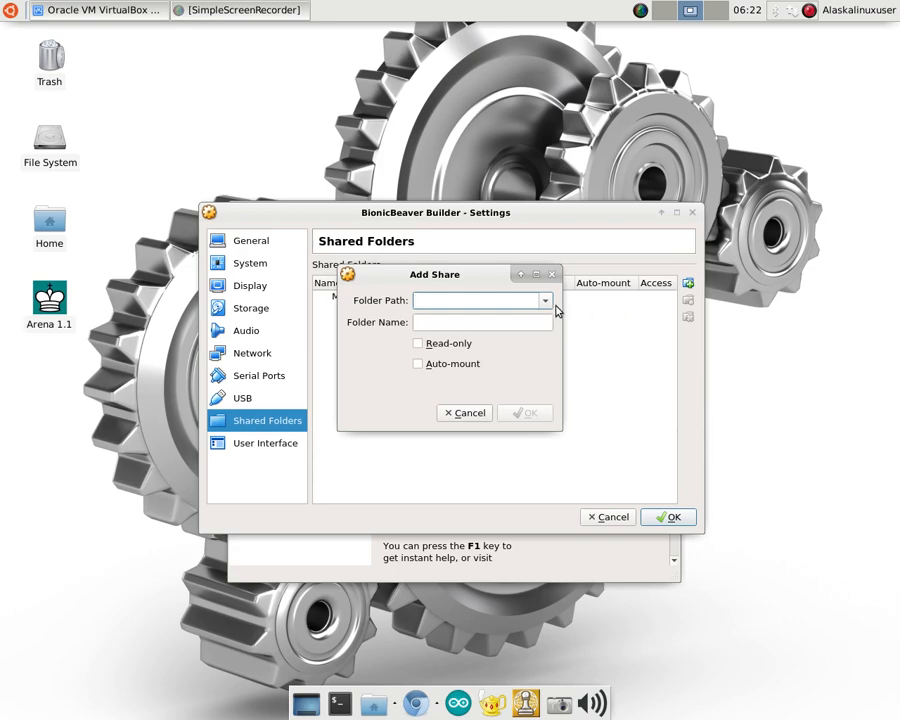
click(544, 300)
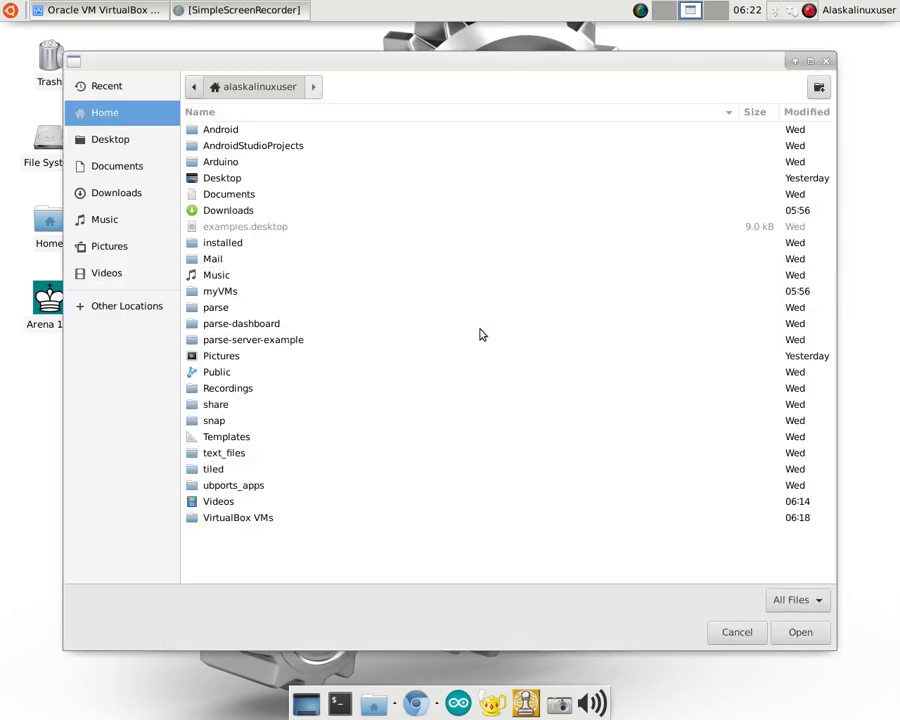
click(216, 404)
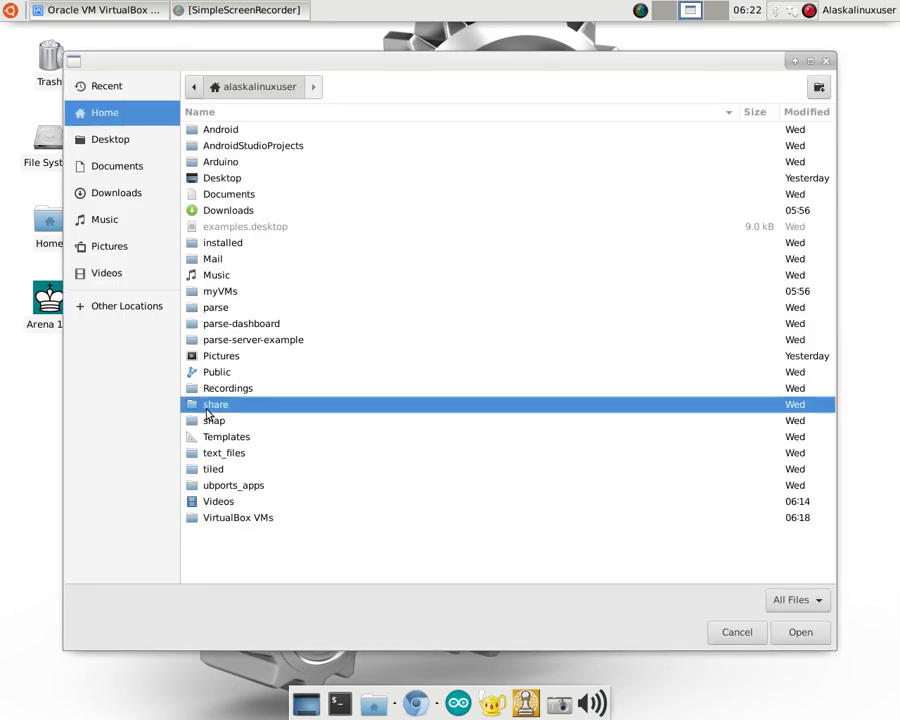
click(800, 632)
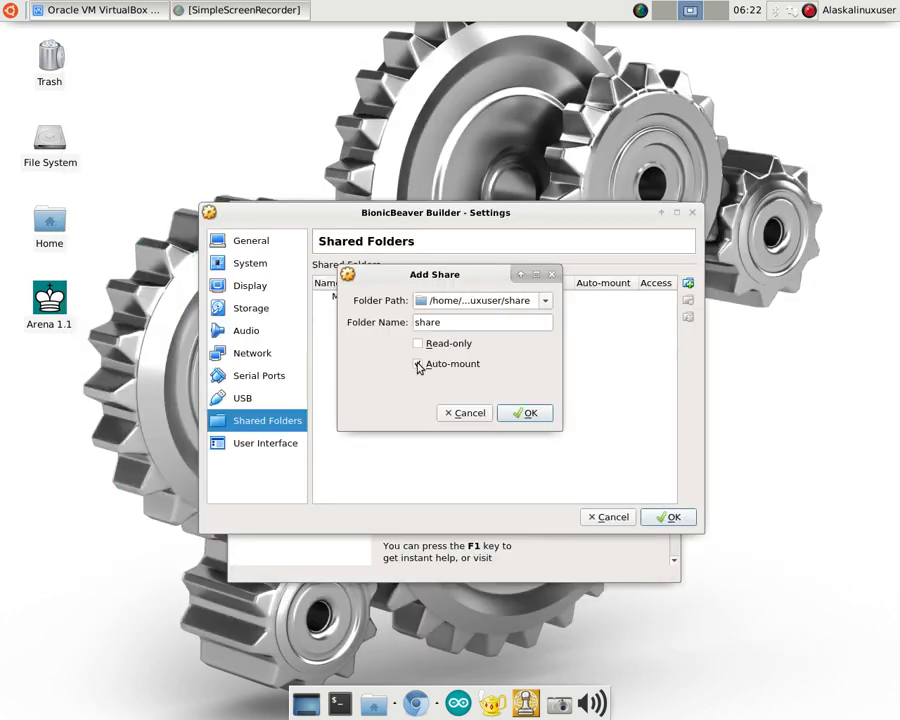
Make the 'share' folder auto-mount with full access and confirm adding it.
click(416, 364)
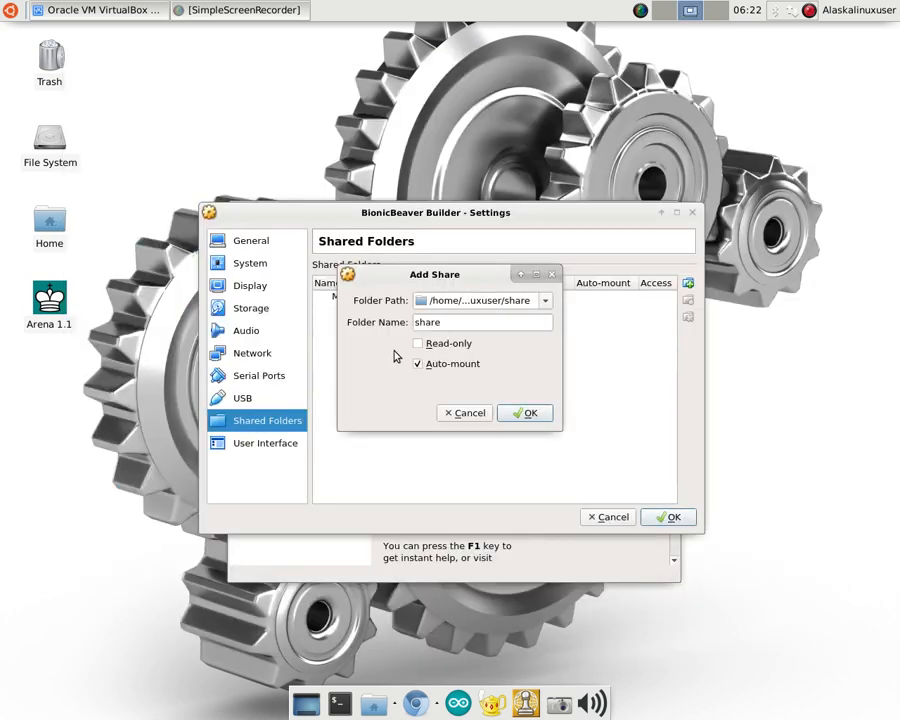
mouse_move(416, 364)
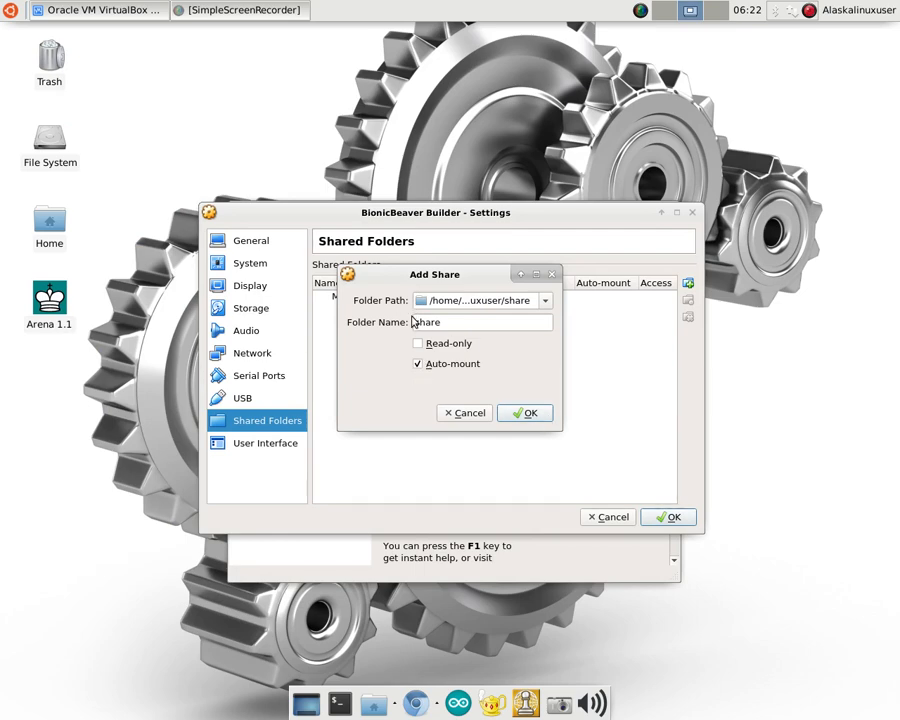
click(524, 412)
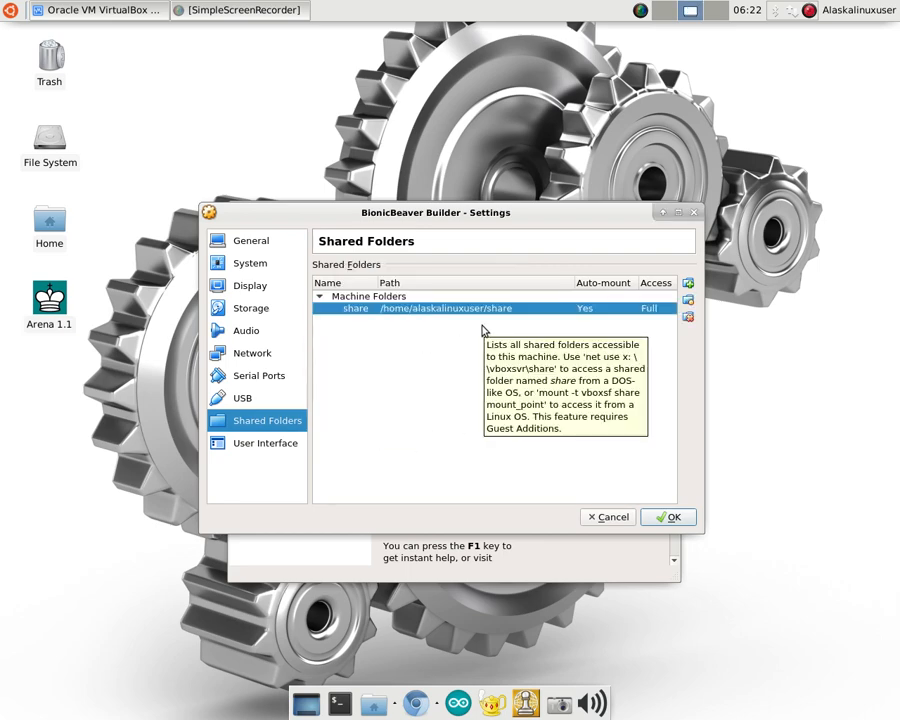
mouse_move(270, 148)
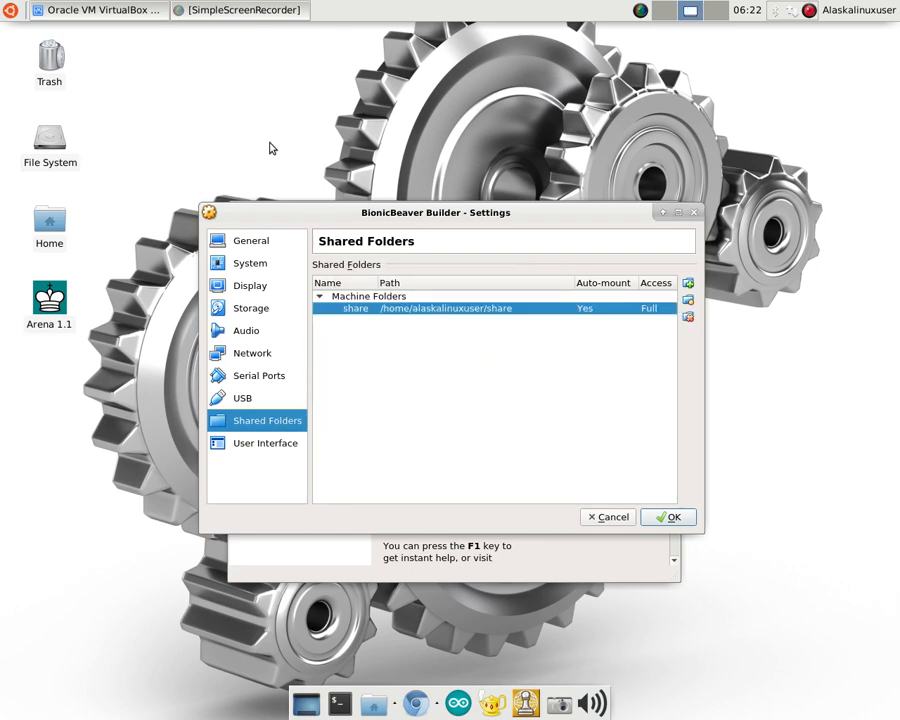
mouse_move(572, 440)
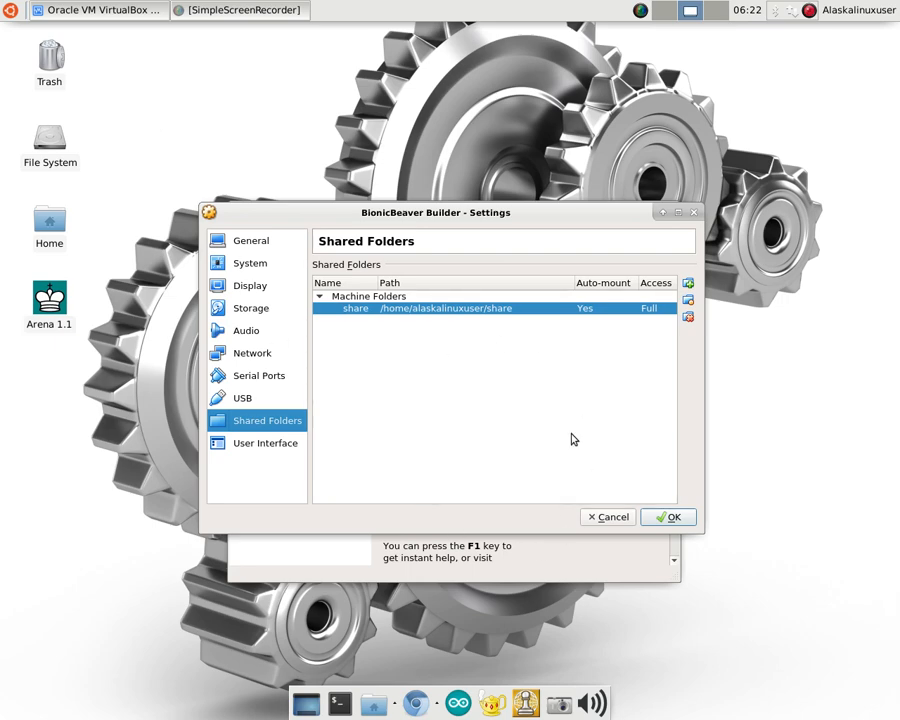
mouse_move(570, 418)
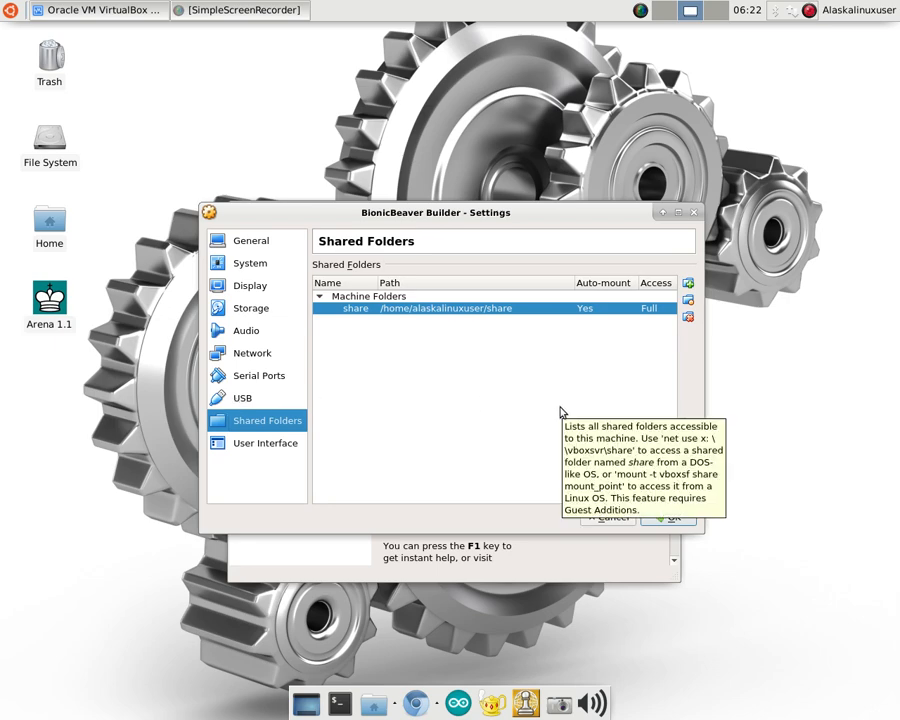
mouse_move(118, 164)
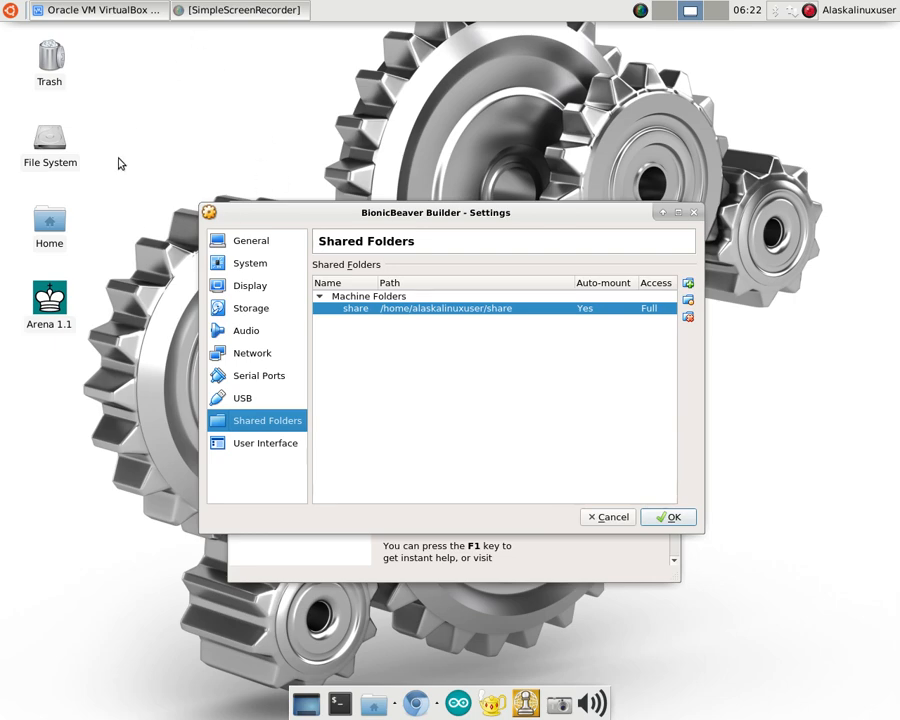
mouse_move(522, 348)
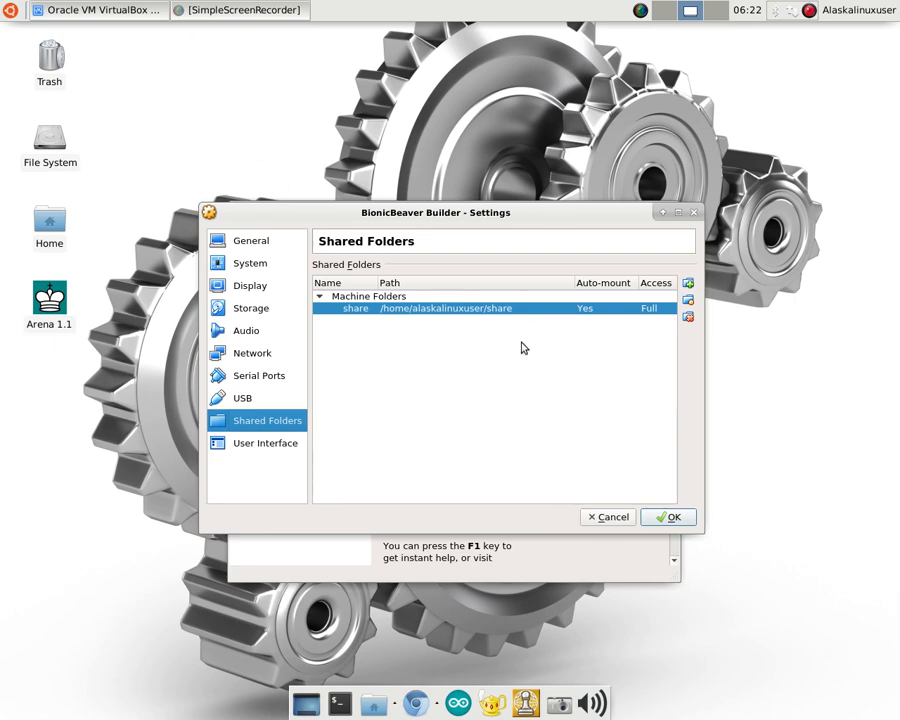
mouse_move(360, 396)
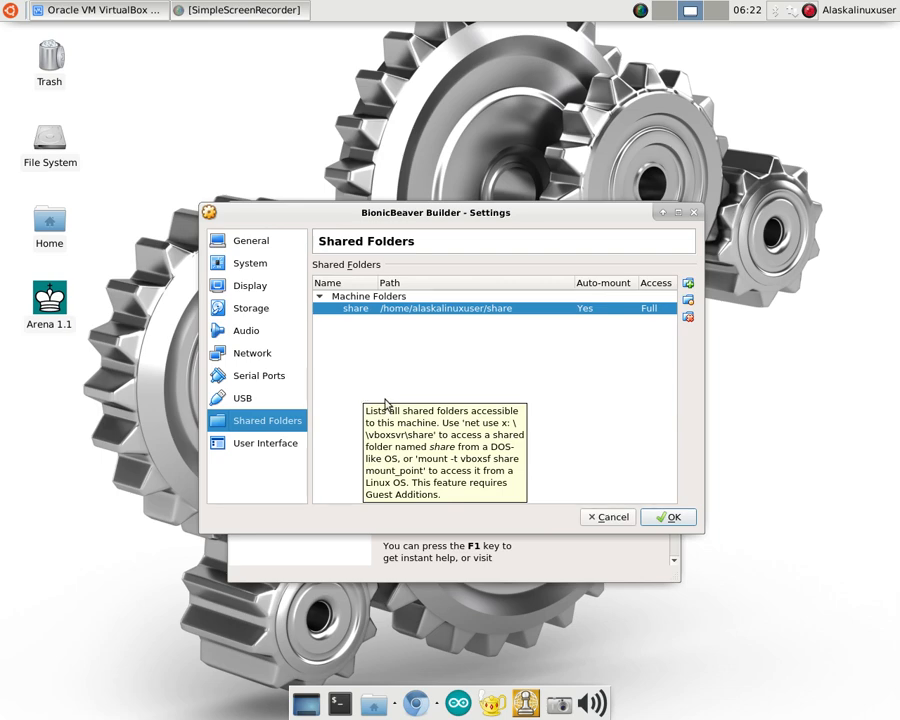
mouse_move(410, 456)
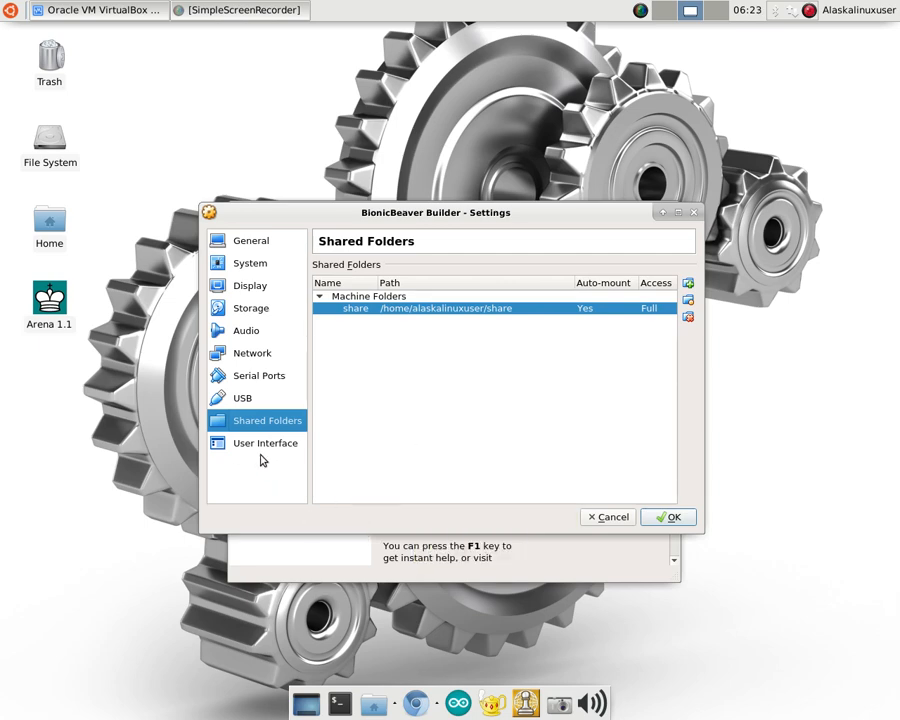
Apply the BionicBeaver Builder settings and return to the machine list.
click(264, 442)
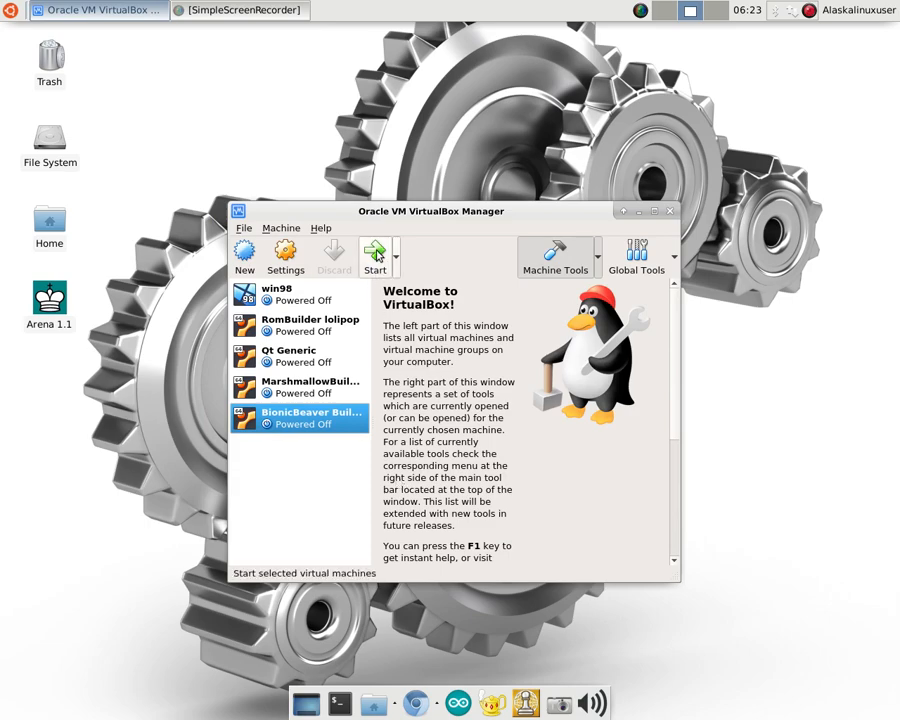
Boot BionicBeaver Builder and choose Install Ubuntu in English on the Welcome screen.
click(376, 256)
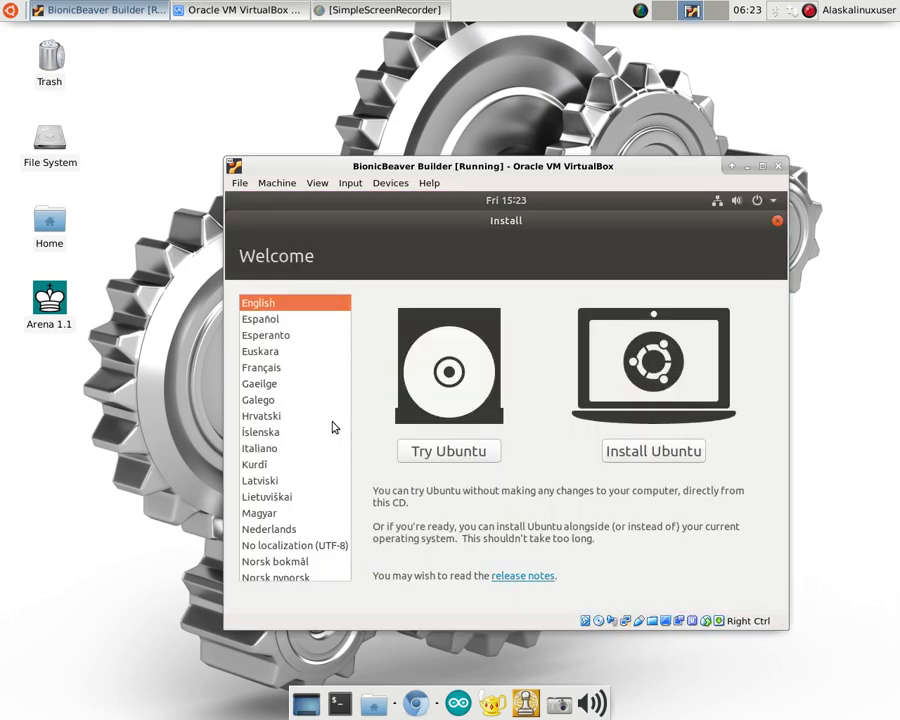
mouse_move(430, 288)
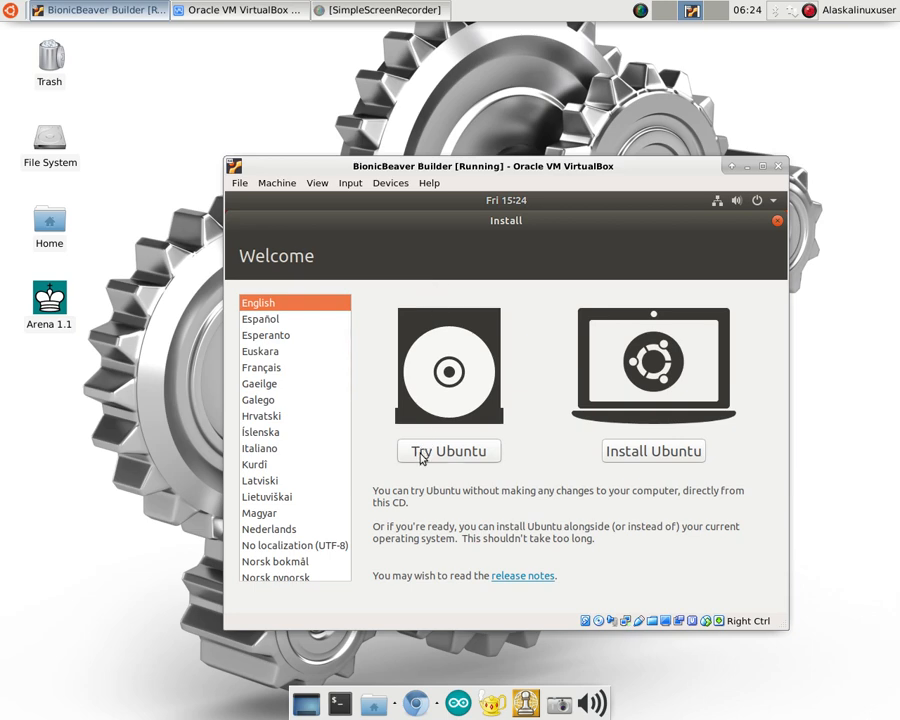
mouse_move(652, 452)
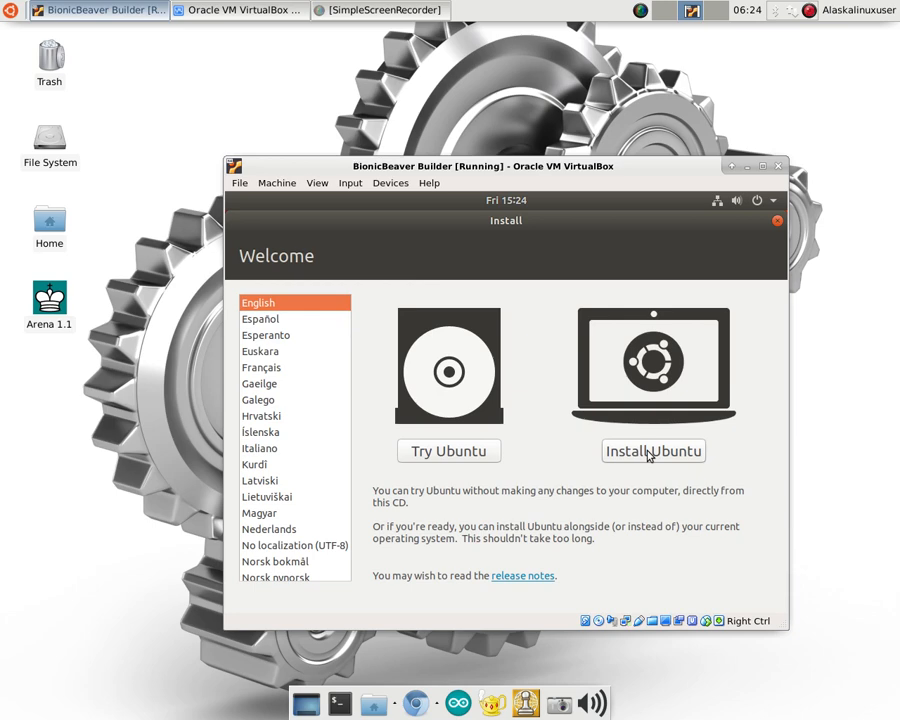
click(652, 452)
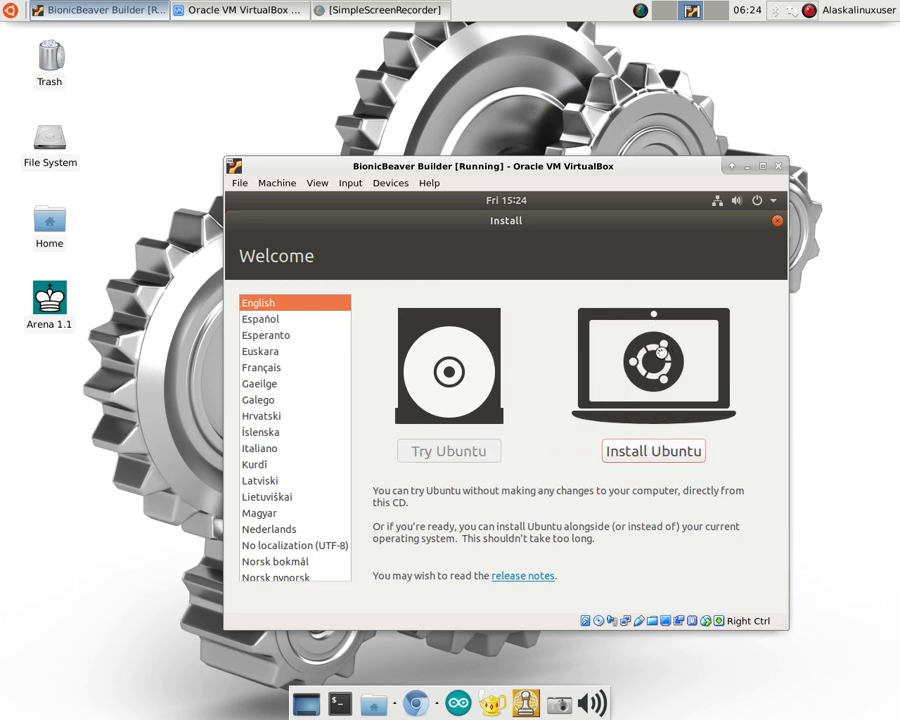
click(652, 452)
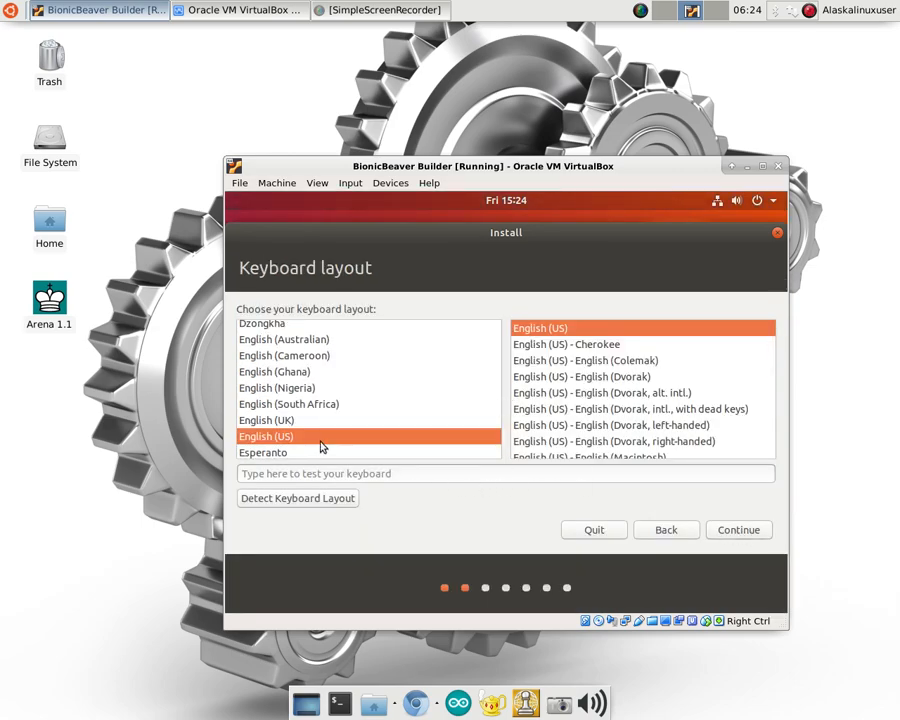
Keep the English (US) keyboard layout and move on to the software options.
click(738, 528)
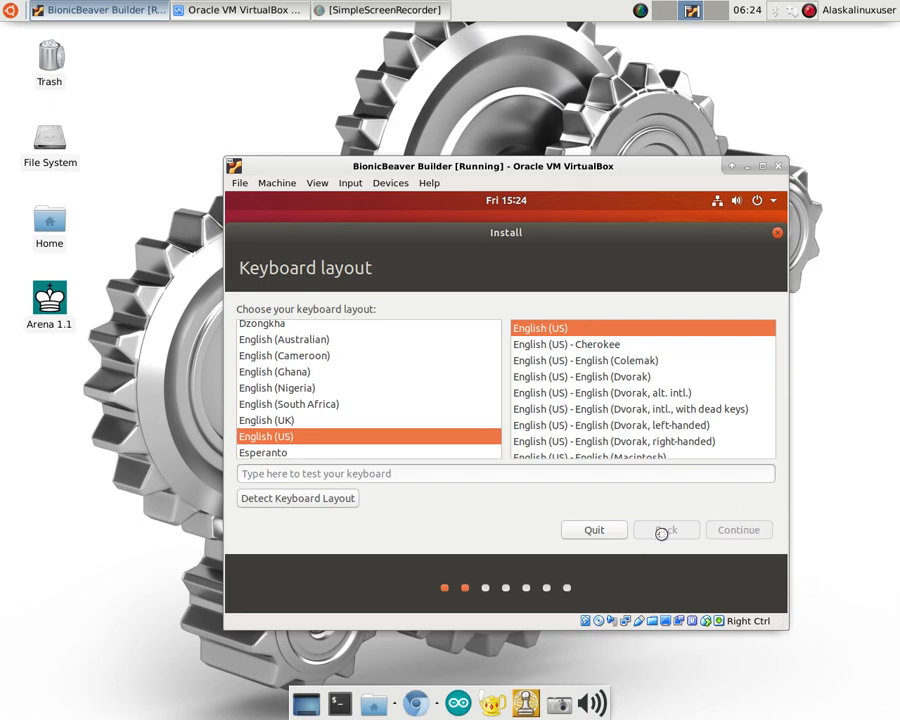
click(738, 528)
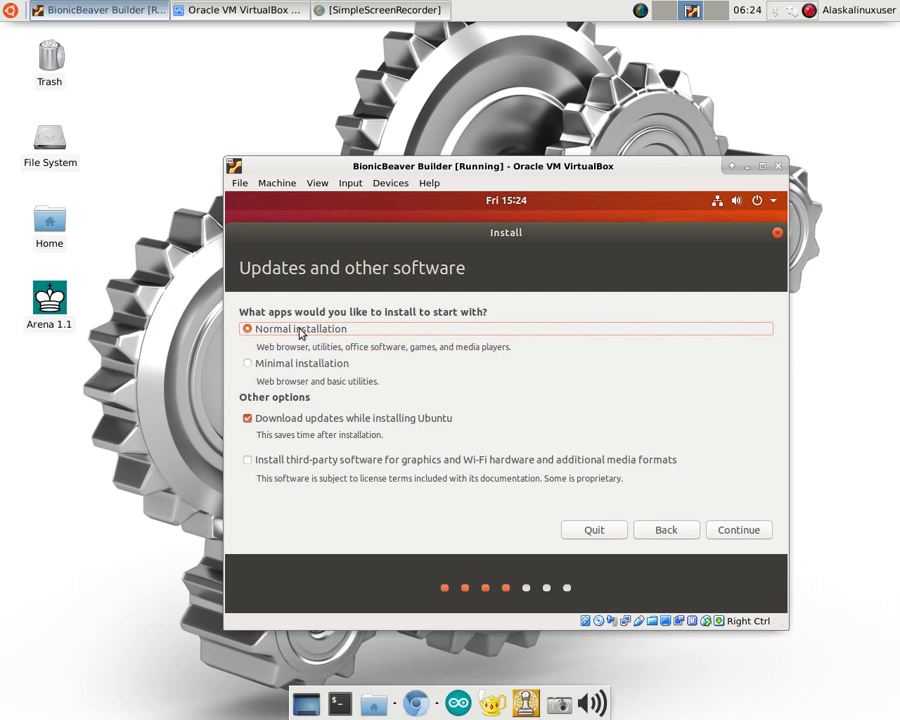
mouse_move(290, 368)
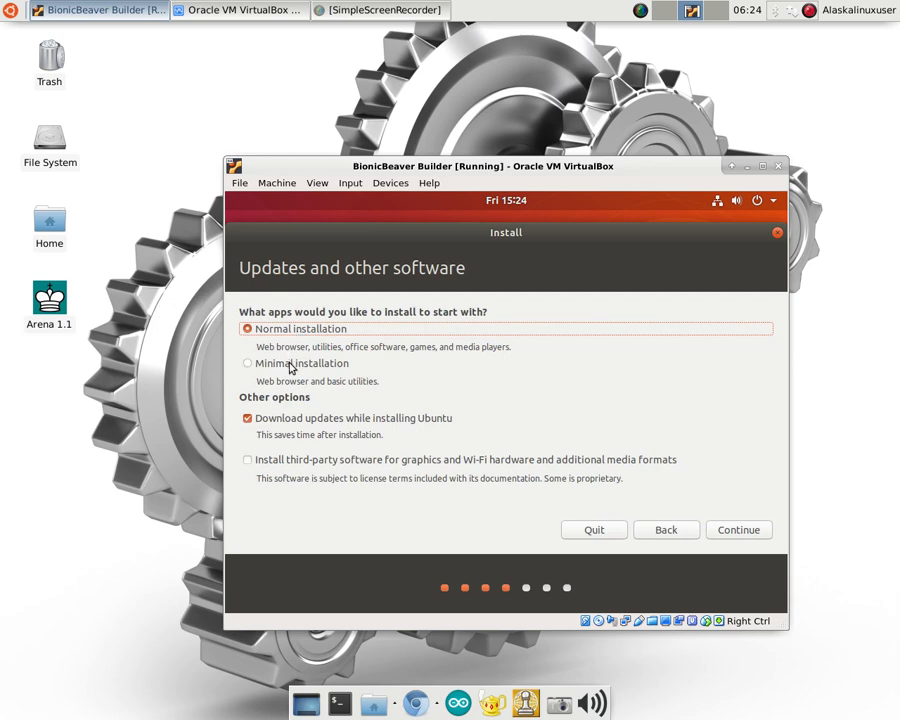
Choose Minimal installation with third-party drivers and media formats, then continue.
click(248, 364)
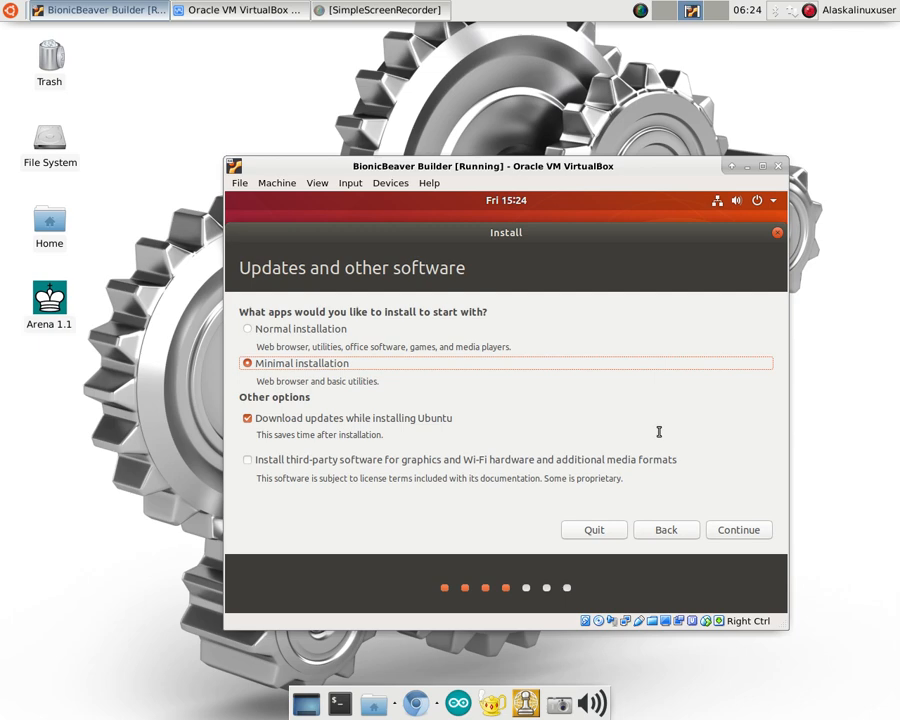
mouse_move(656, 432)
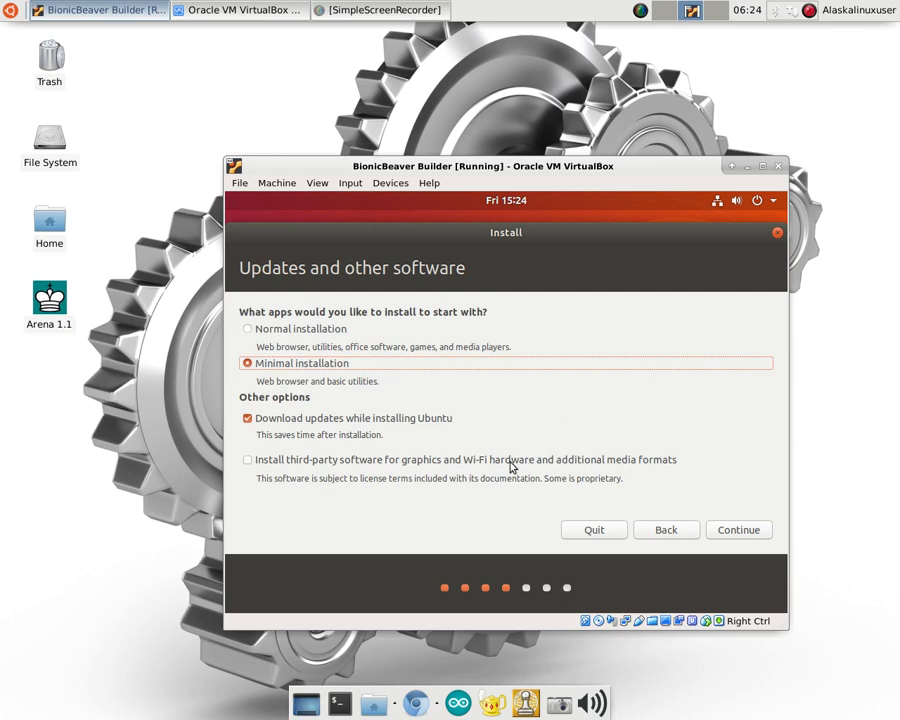
click(248, 458)
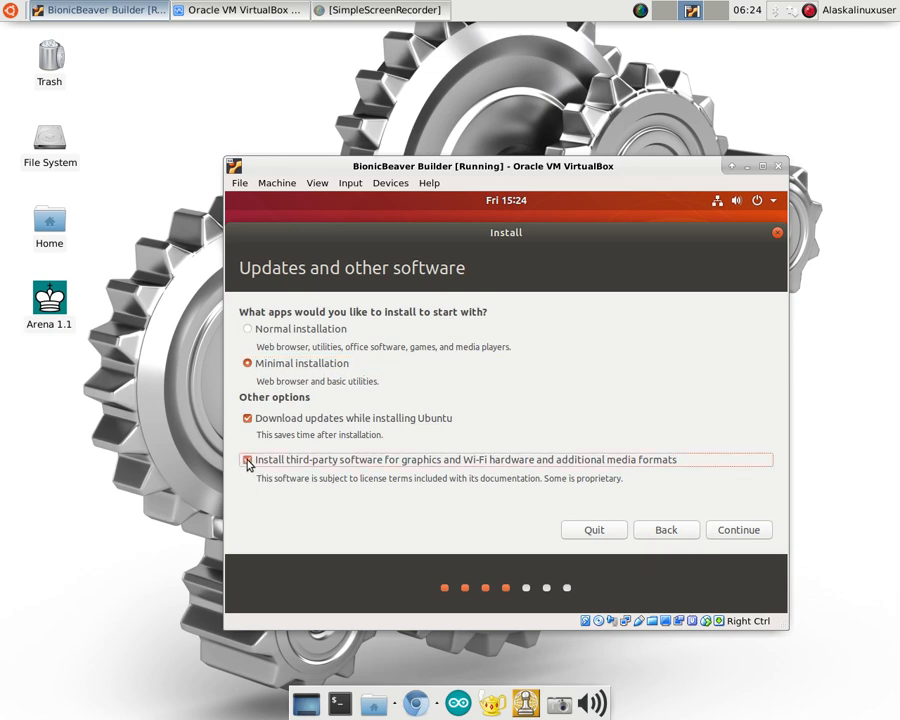
click(248, 458)
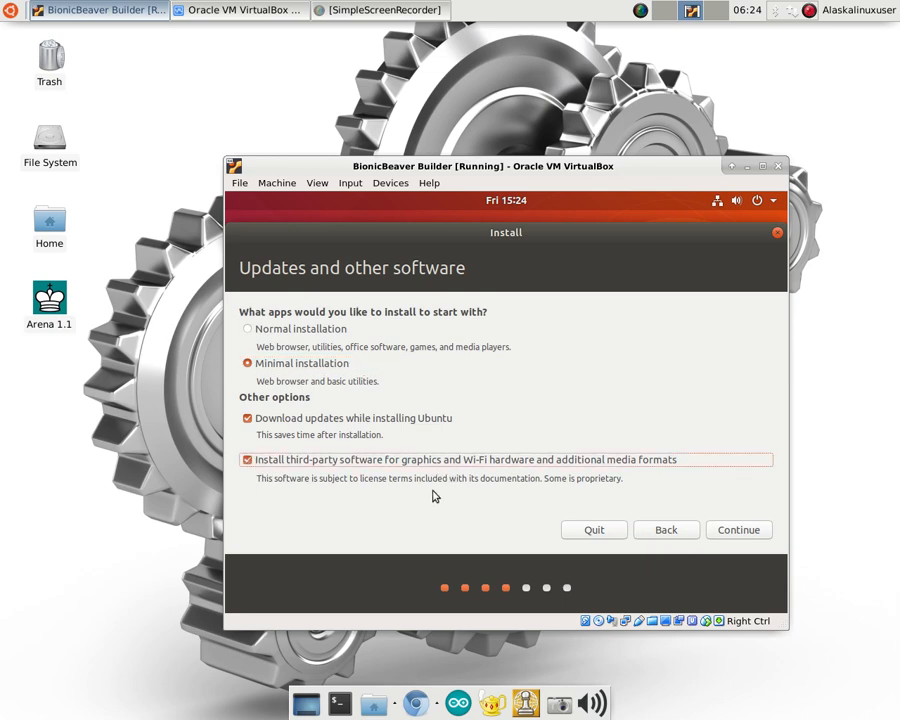
mouse_move(732, 448)
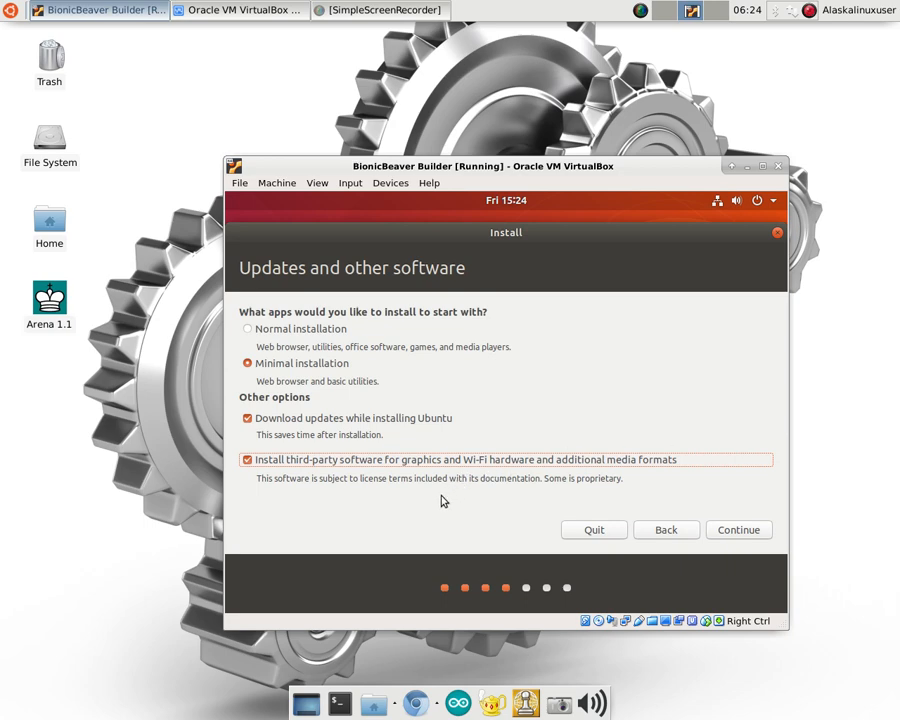
mouse_move(616, 472)
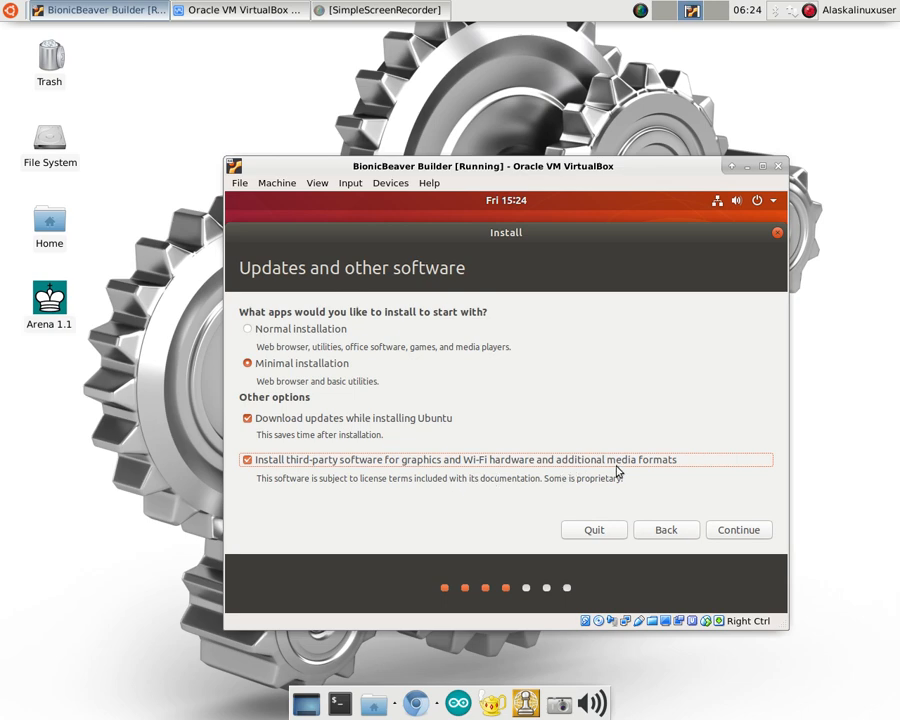
mouse_move(476, 508)
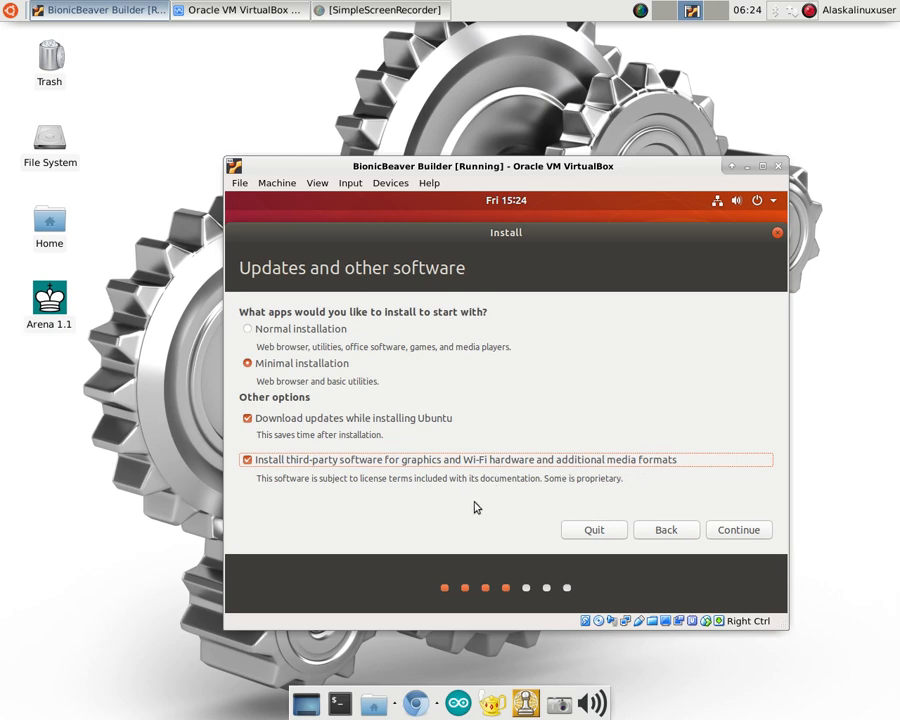
mouse_move(740, 530)
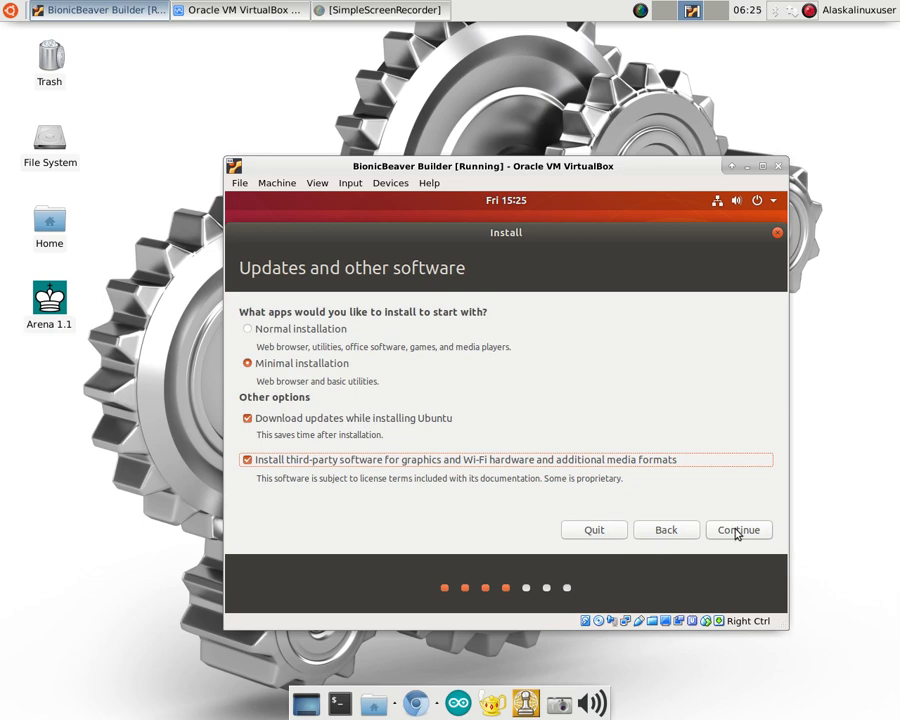
click(738, 528)
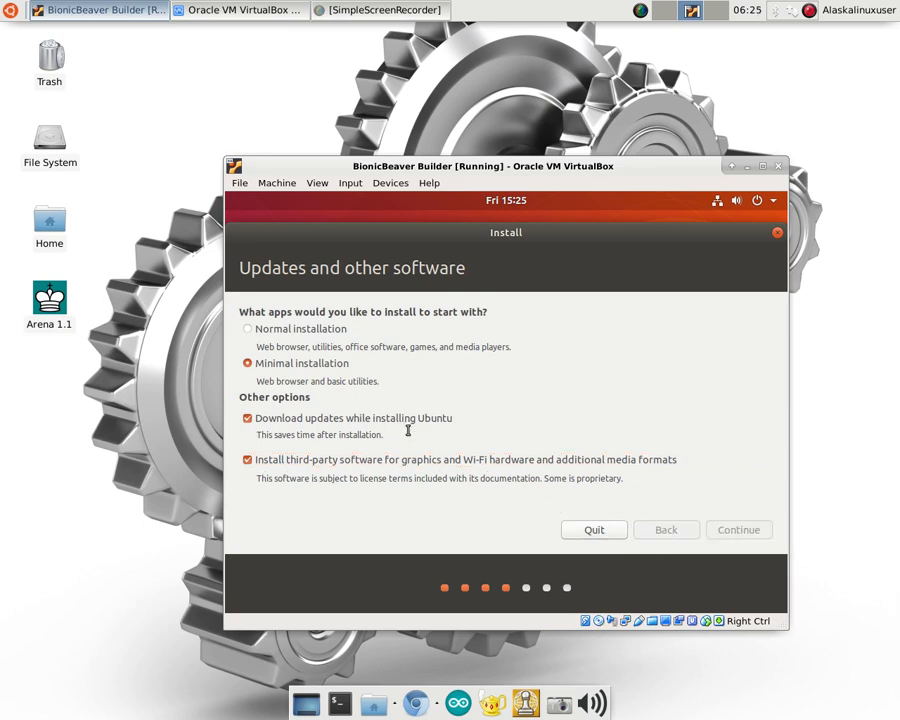
Keep Erase disk and install Ubuntu, start installing and confirm writing changes to disk.
click(738, 530)
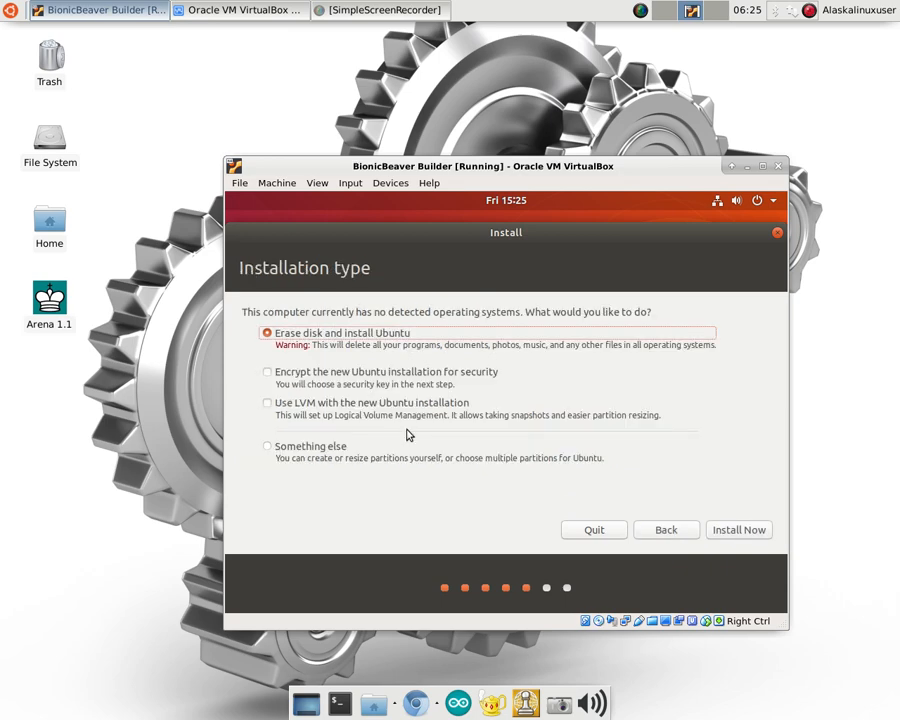
mouse_move(410, 328)
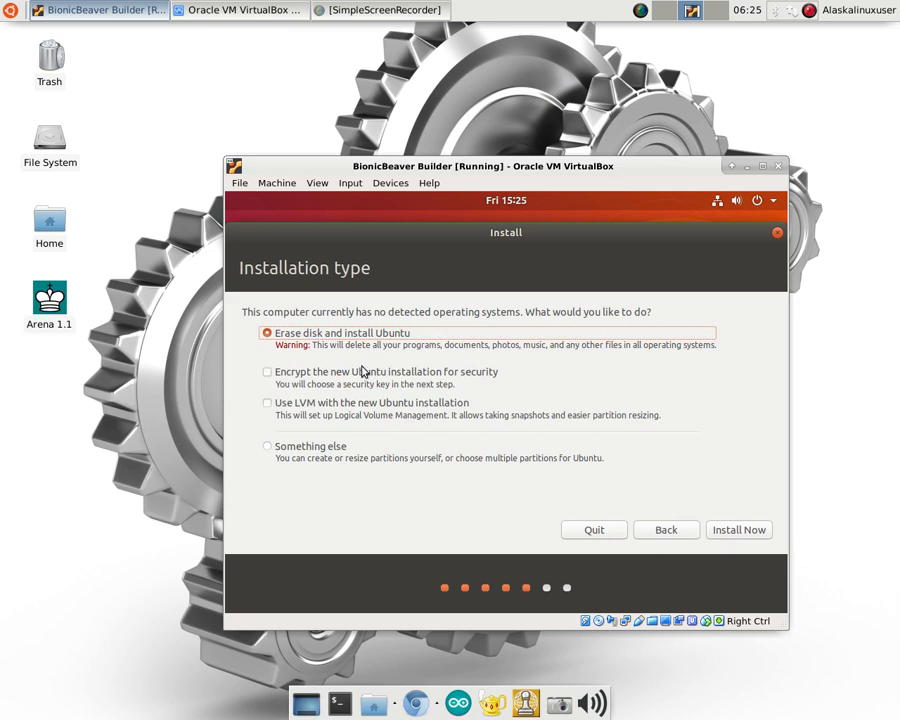
mouse_move(270, 414)
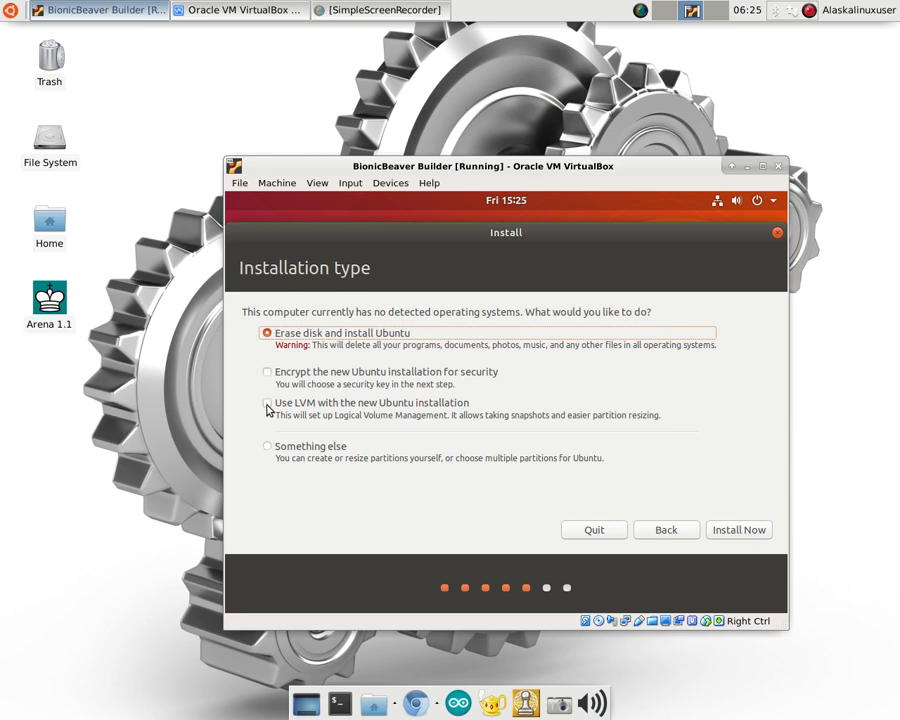
mouse_move(608, 444)
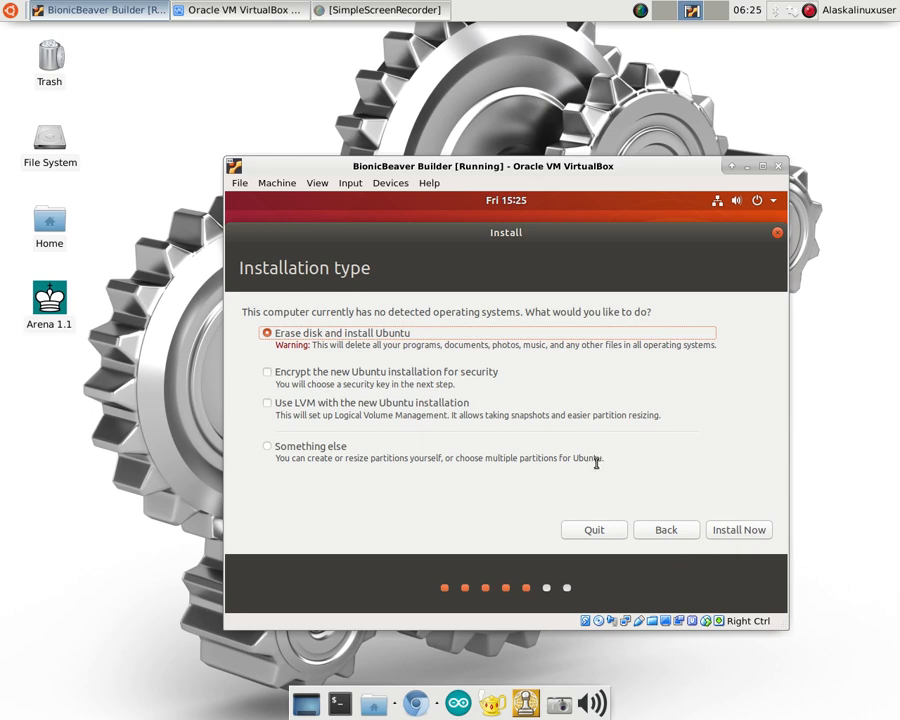
mouse_move(712, 522)
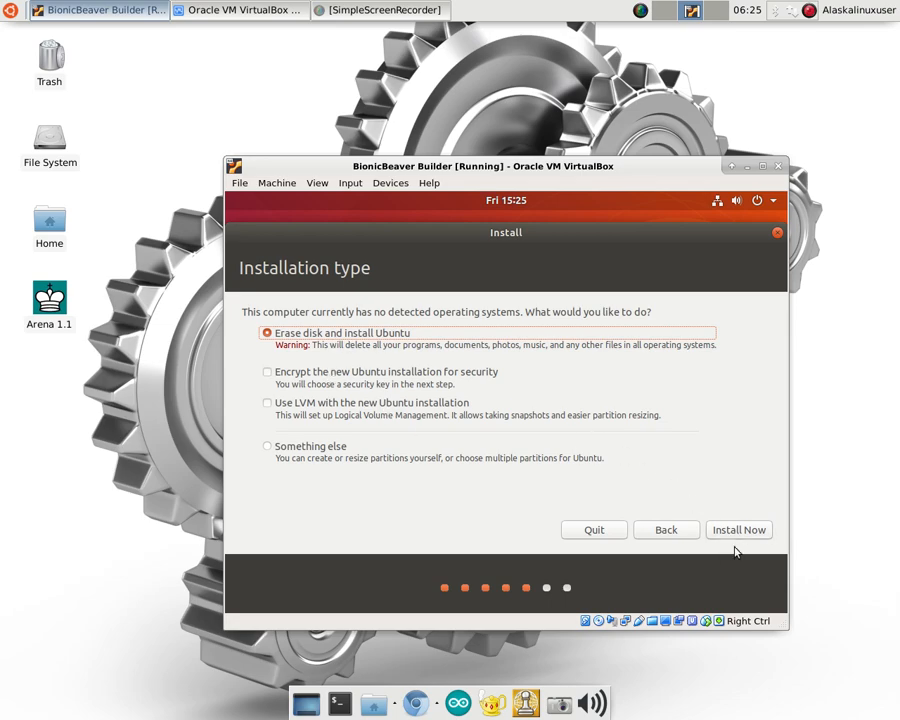
click(738, 528)
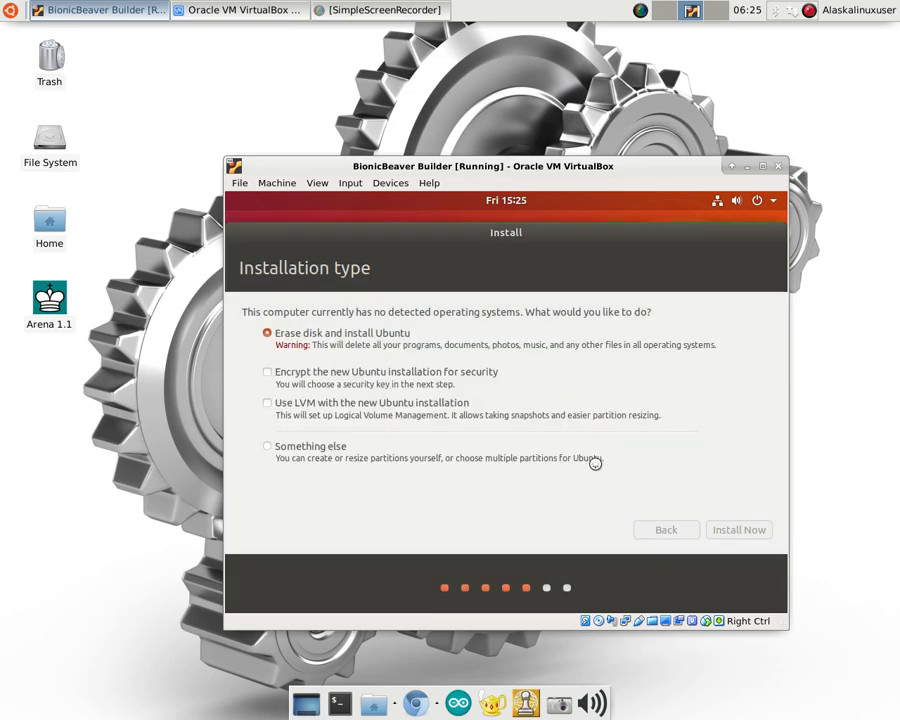
mouse_move(562, 462)
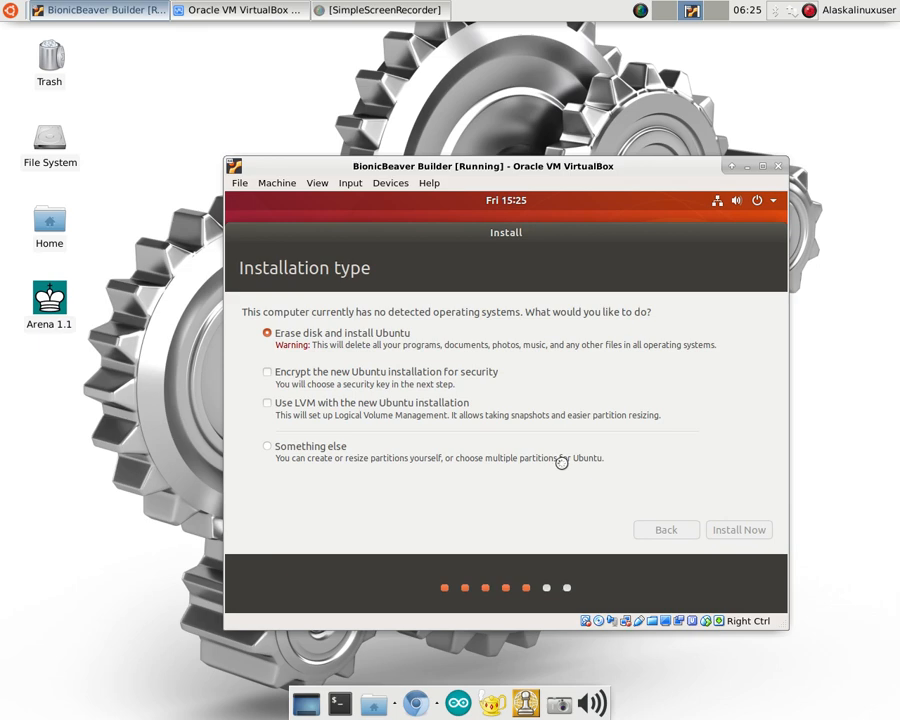
click(738, 528)
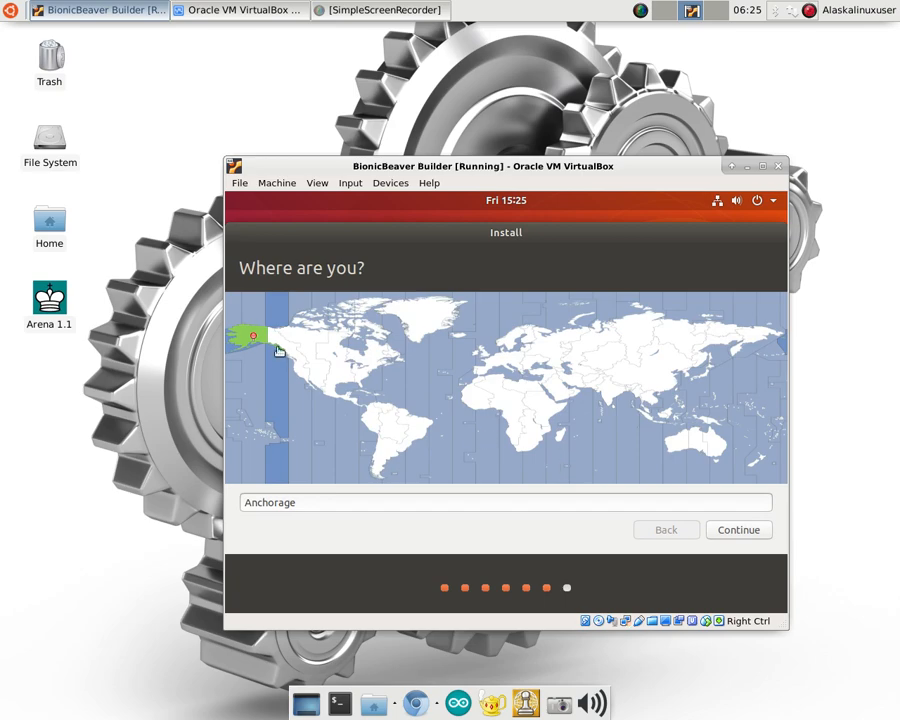
mouse_move(404, 524)
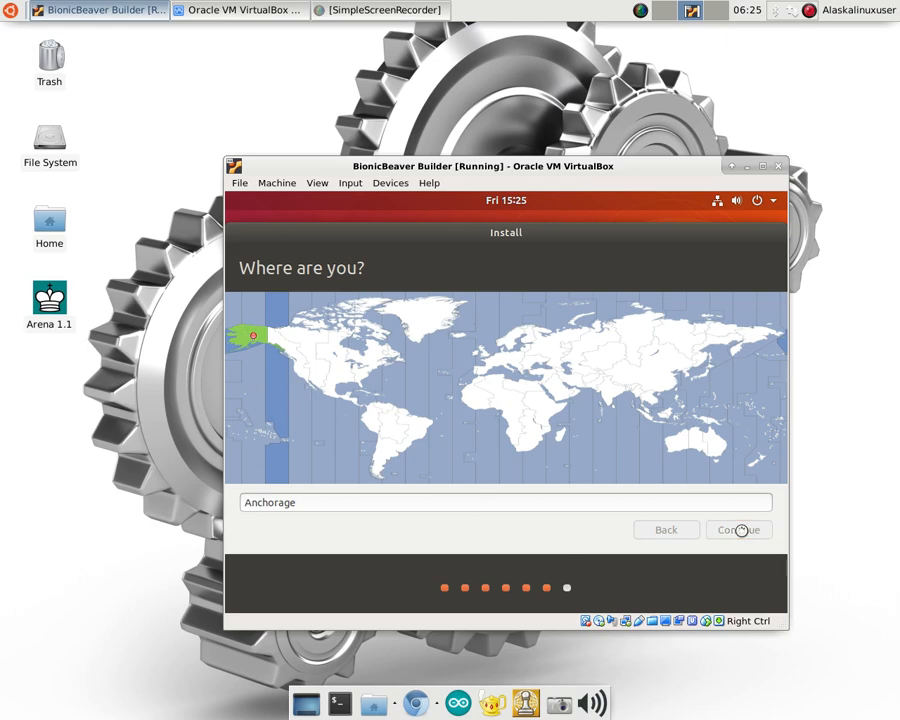
Accept Anchorage as the location and continue to the account form.
click(738, 528)
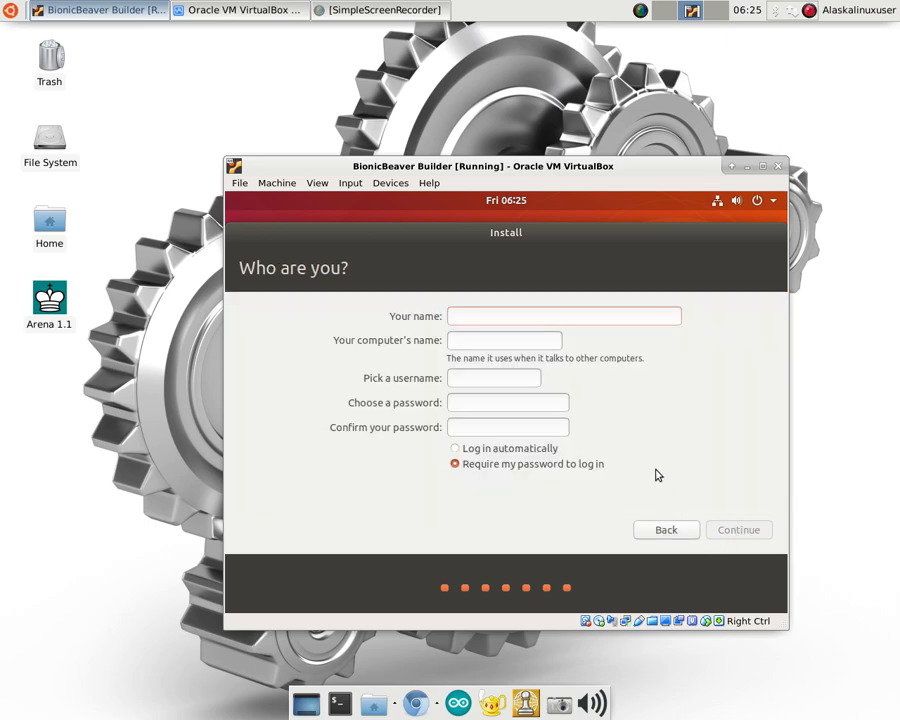
Create the account 'alaska' with its password, enable Log in automatically and continue.
click(564, 316)
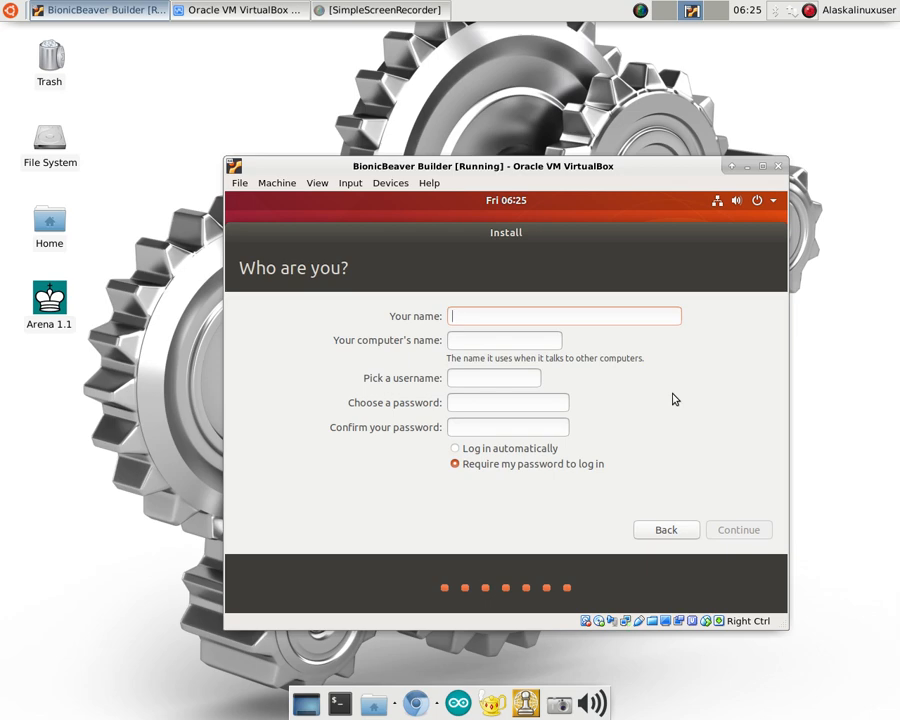
text(alaskalinuxuser)
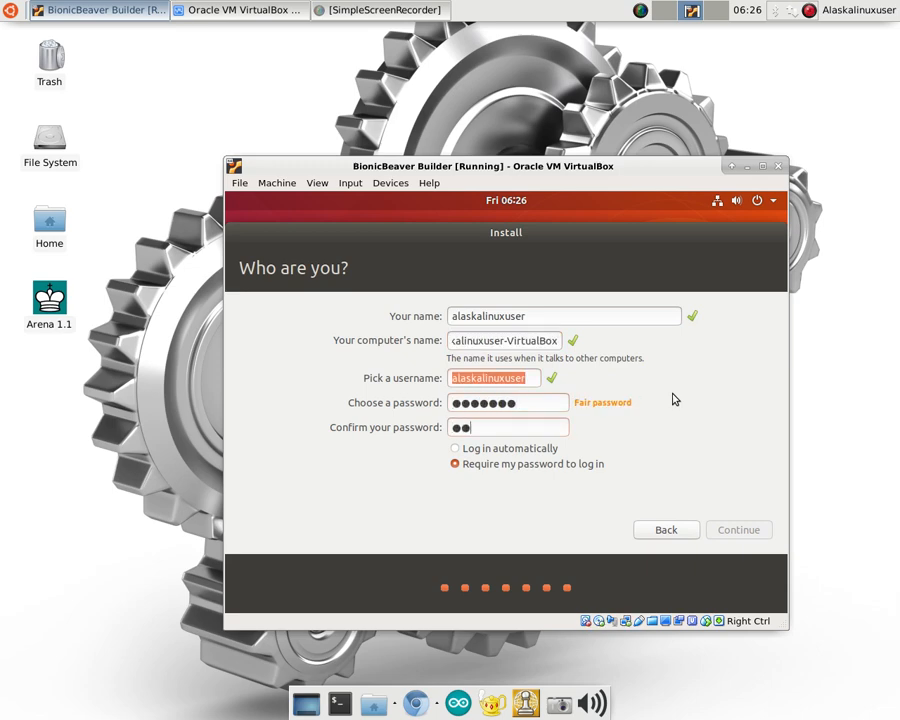
text(••••)
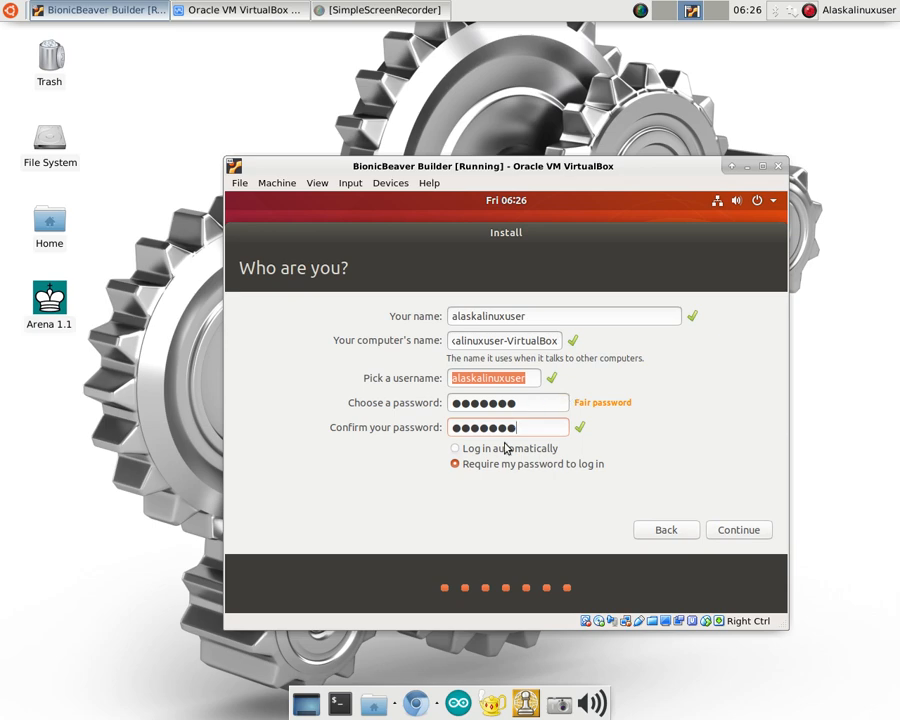
click(456, 448)
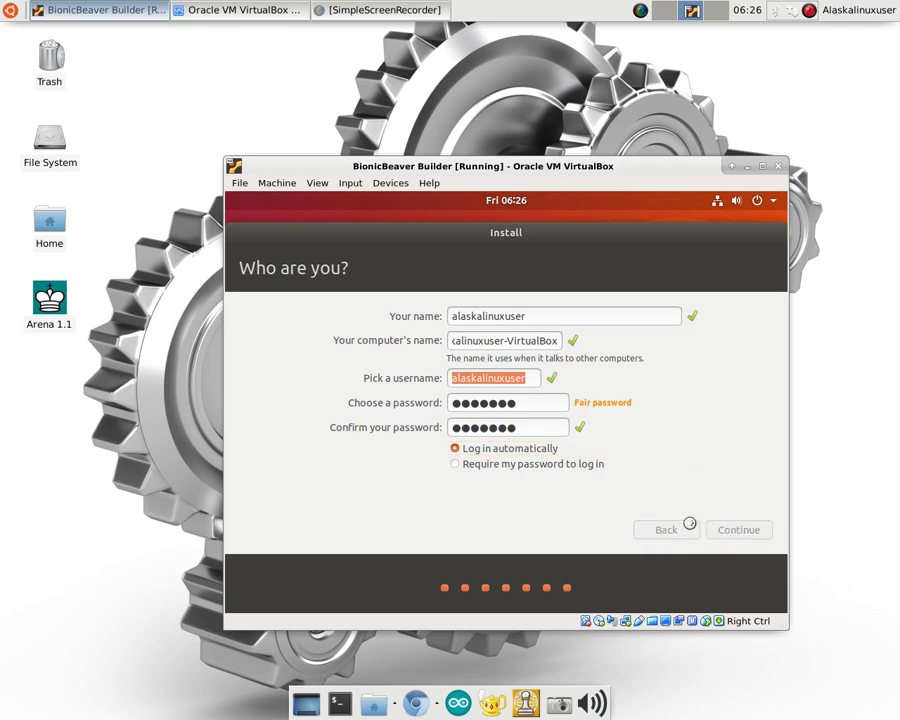
click(738, 528)
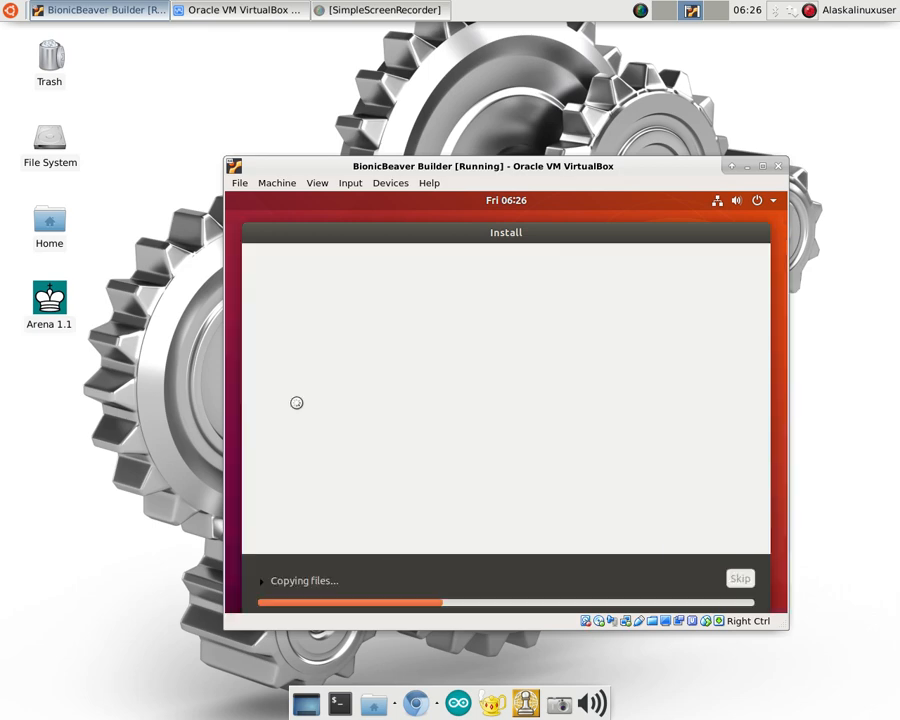
mouse_move(268, 404)
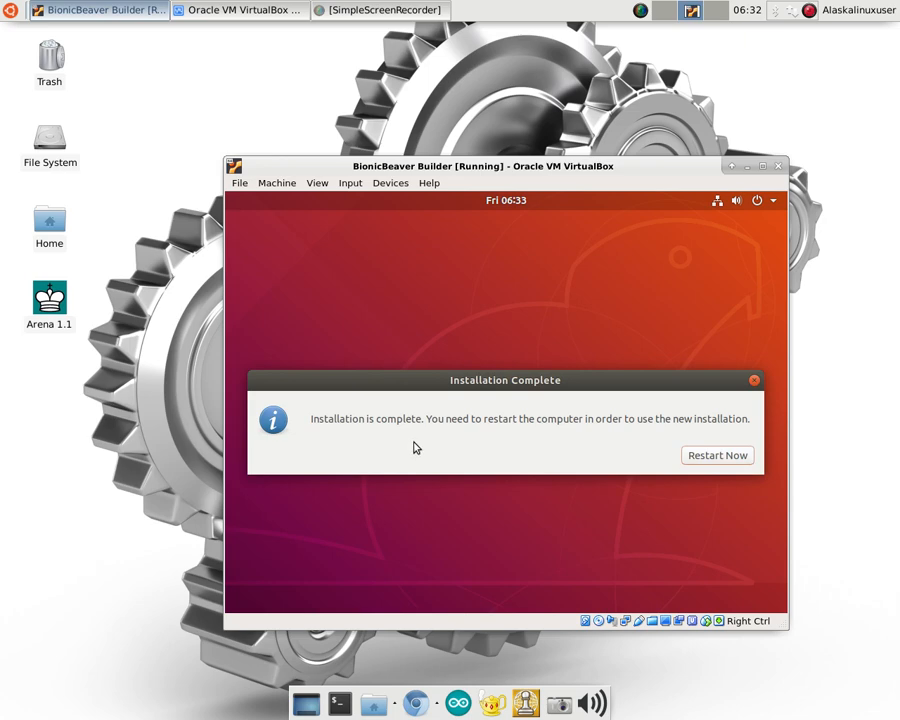
mouse_move(560, 508)
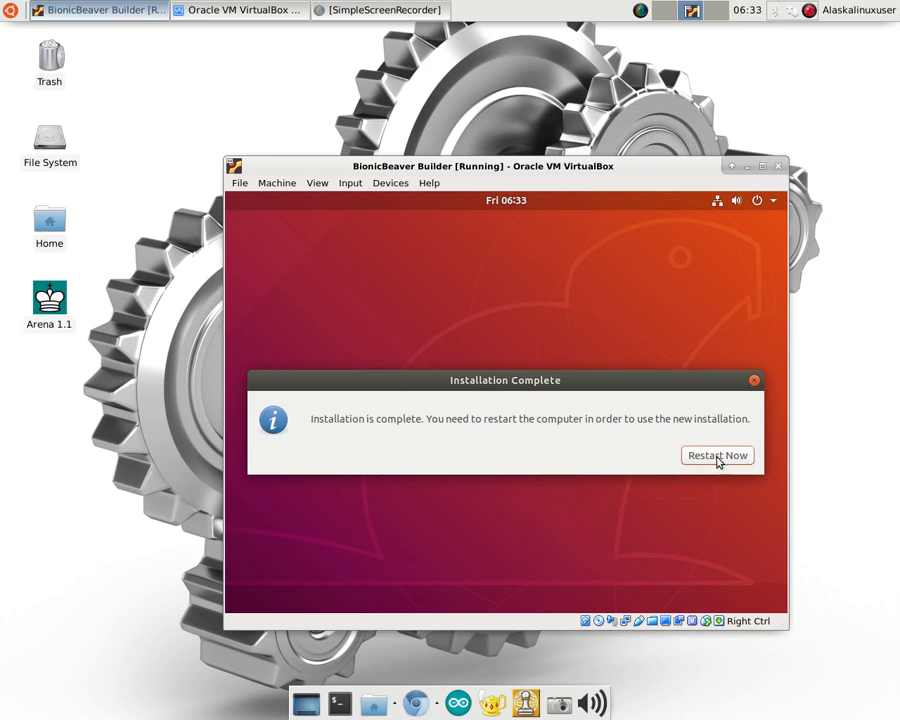
Choose Restart Now so the machine reboots into the new Ubuntu installation.
click(716, 456)
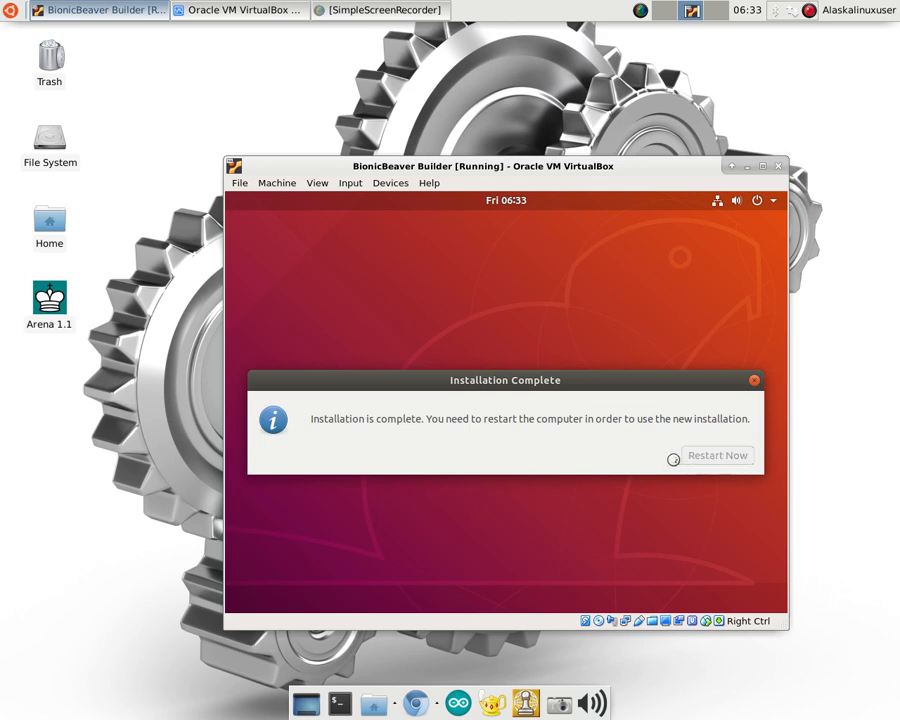
click(716, 456)
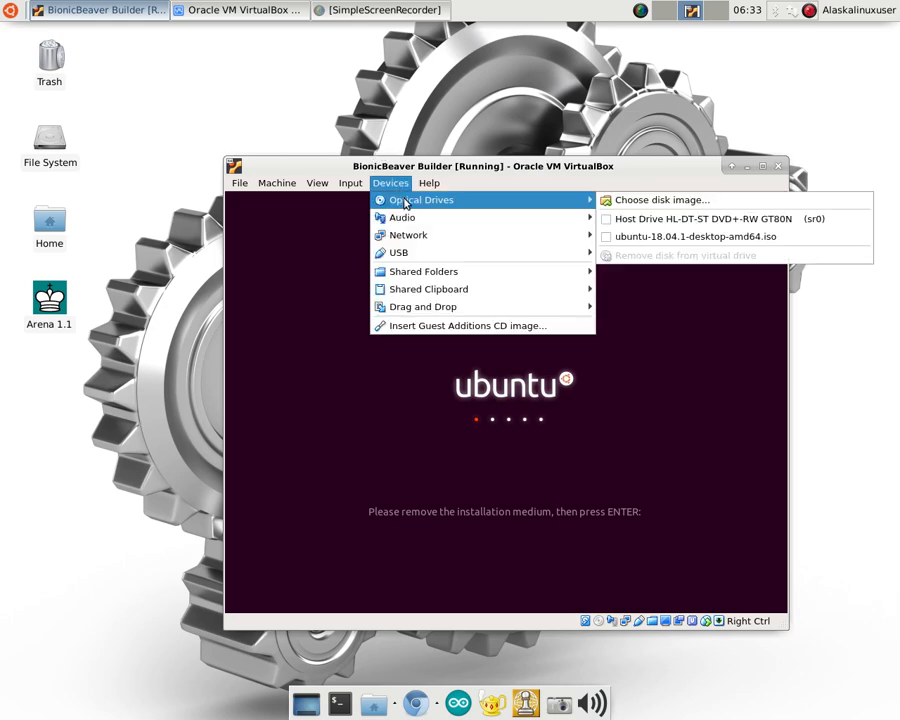
mouse_move(700, 218)
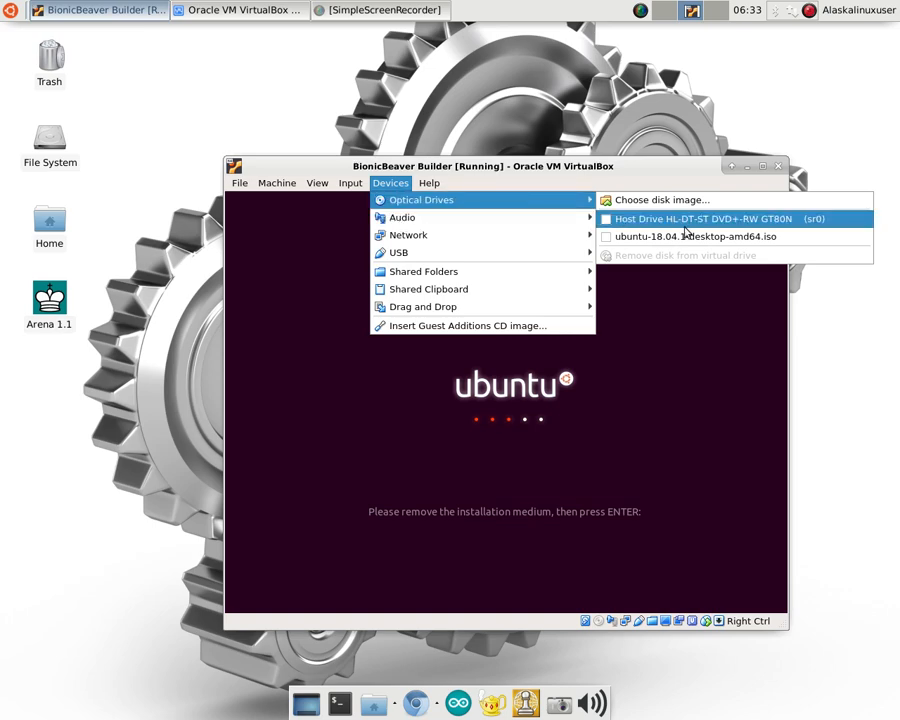
mouse_move(688, 288)
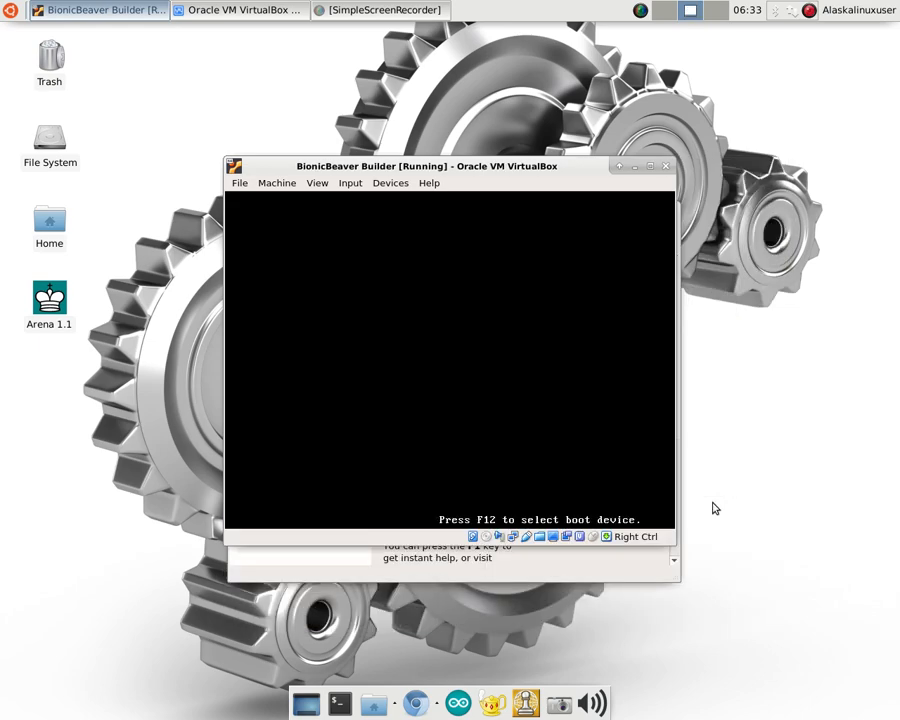
Bring up the temporary boot device selection list with F12 after the reboot.
key(f12)
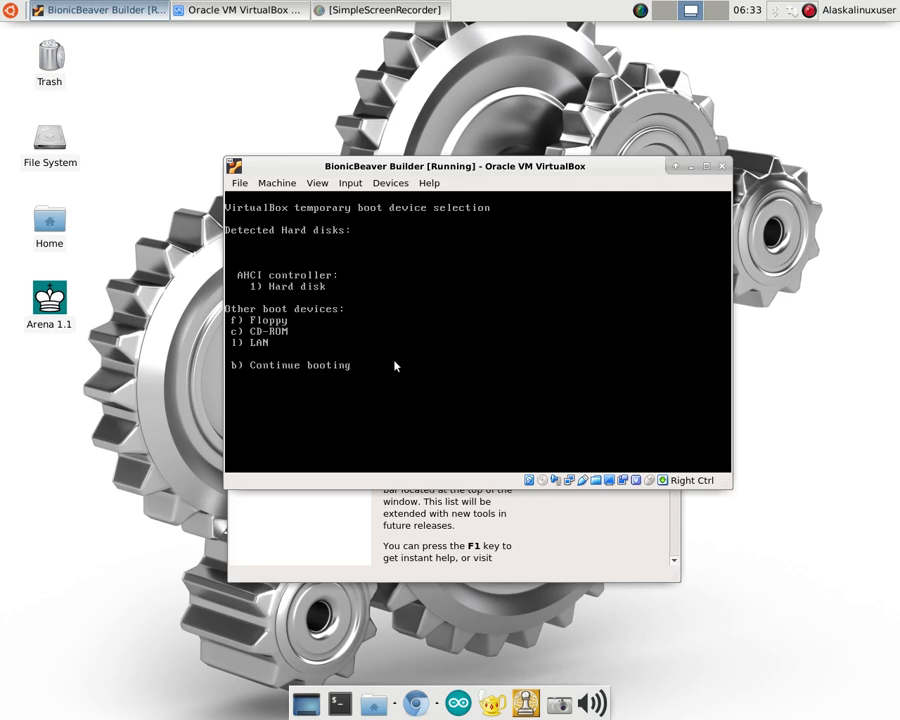
mouse_move(430, 180)
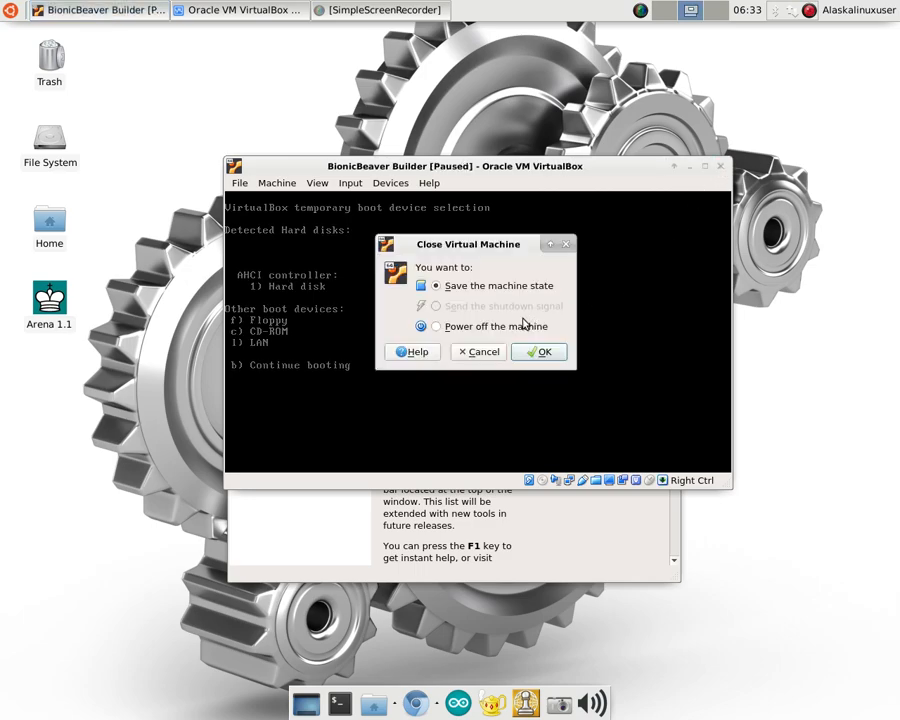
Confirm closing the VM and review its System boot order in Settings.
click(538, 352)
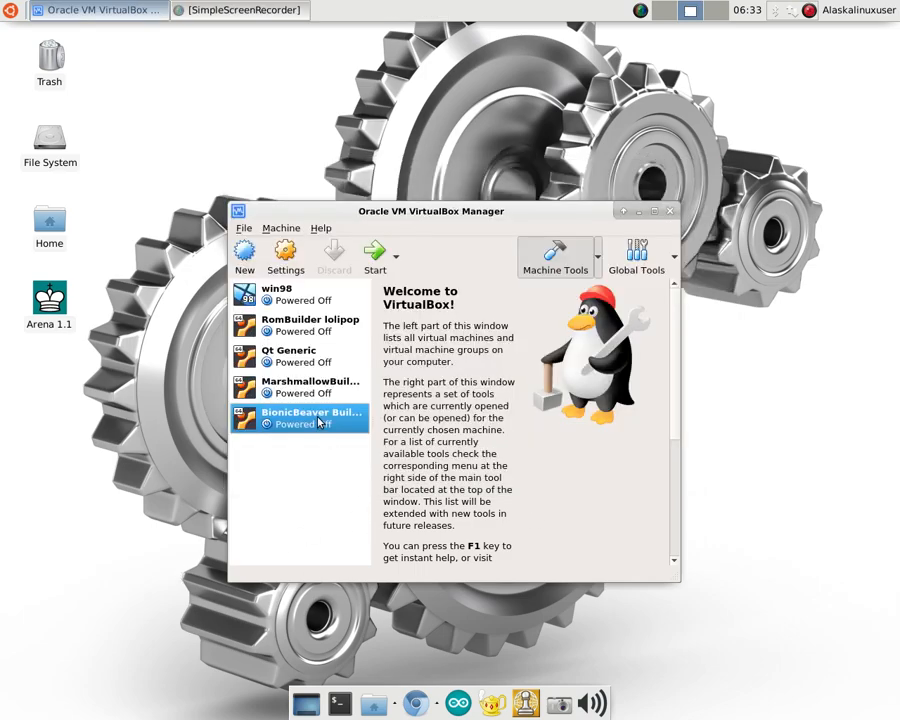
click(284, 256)
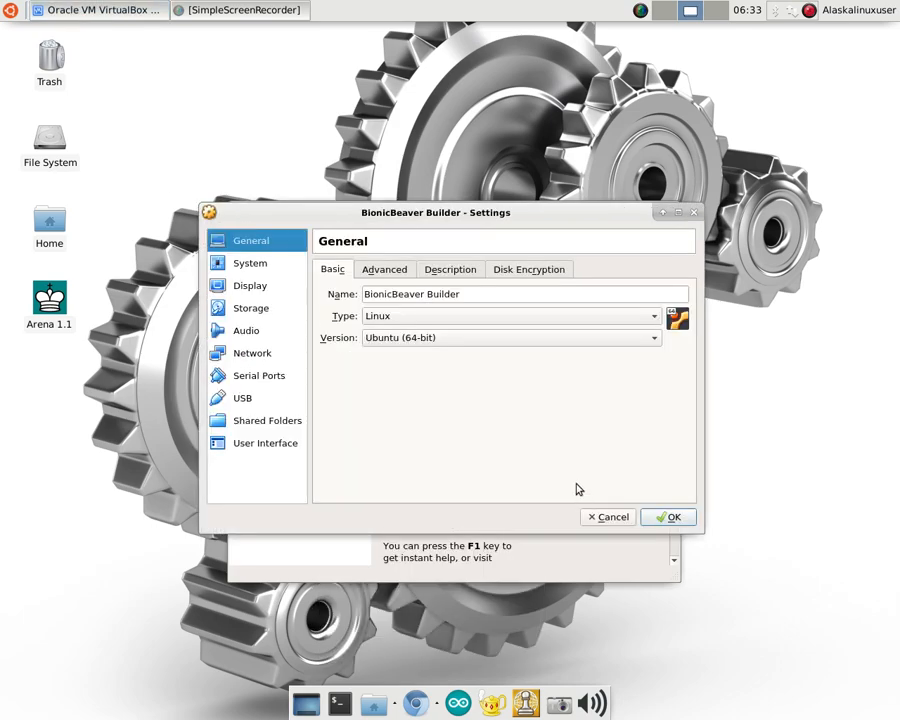
click(248, 264)
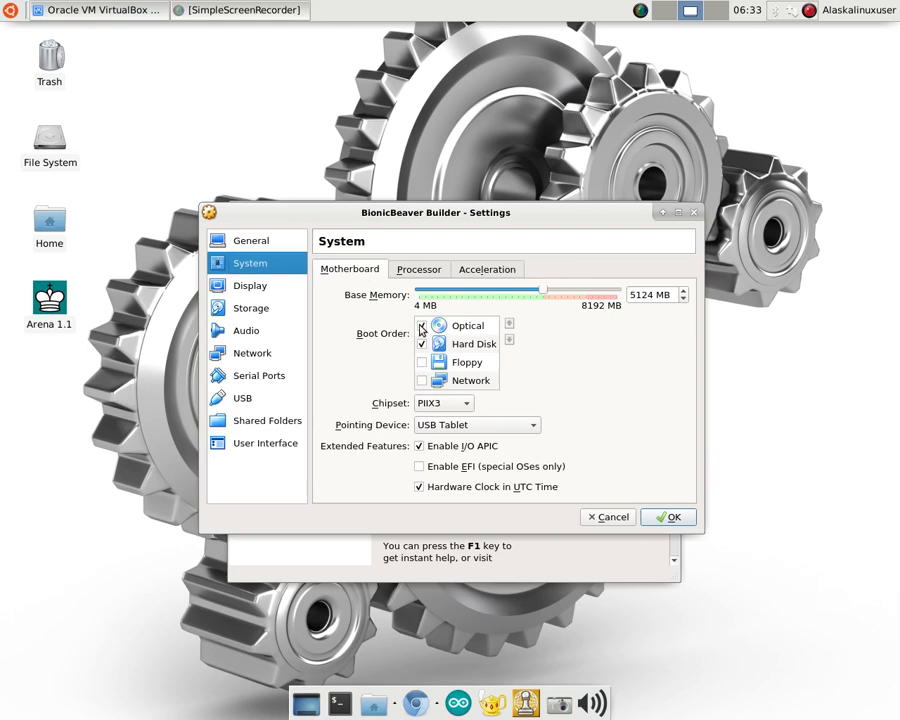
click(420, 324)
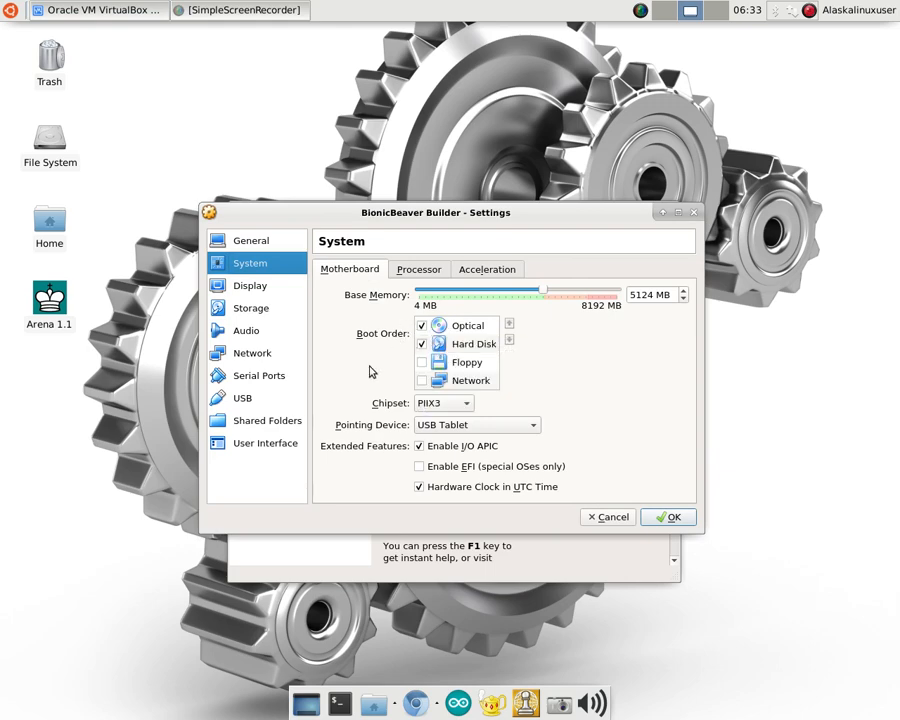
mouse_move(356, 374)
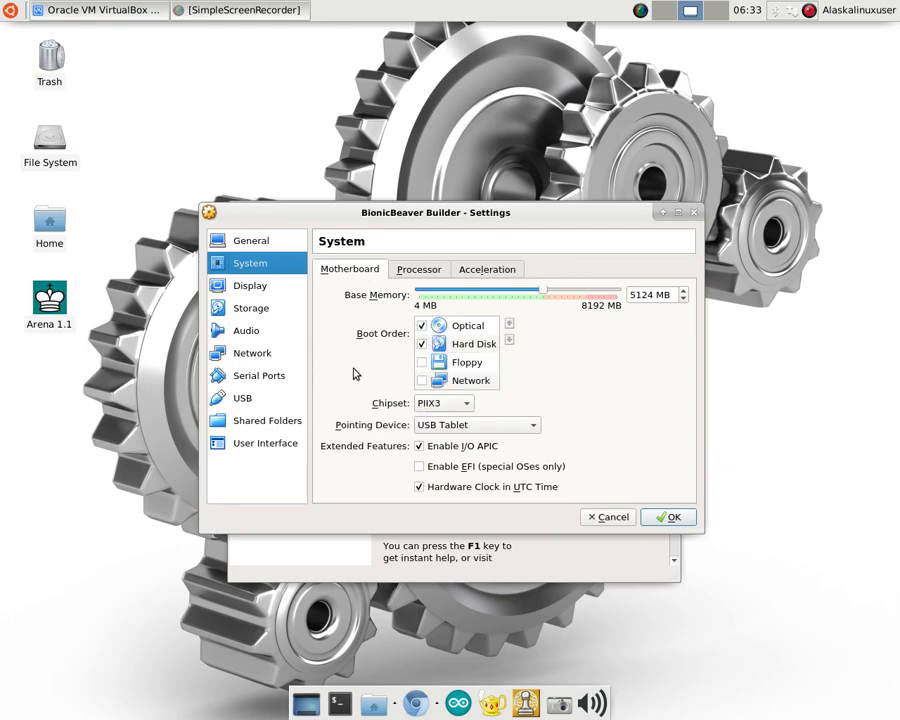
mouse_move(208, 320)
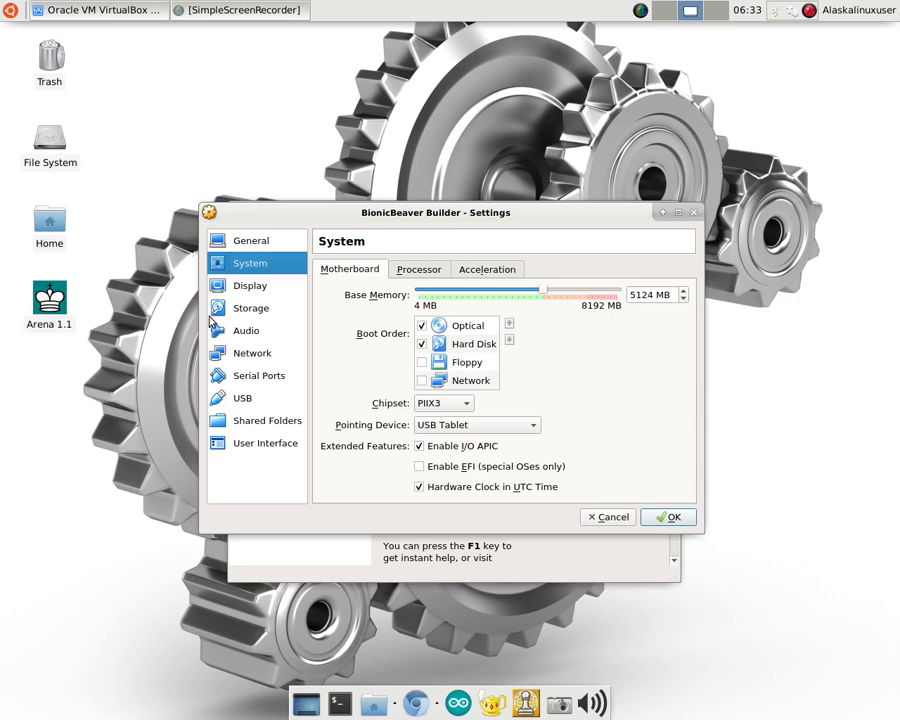
Verify the IDE controller's optical drive shows Empty in Storage, then accept the settings.
click(252, 308)
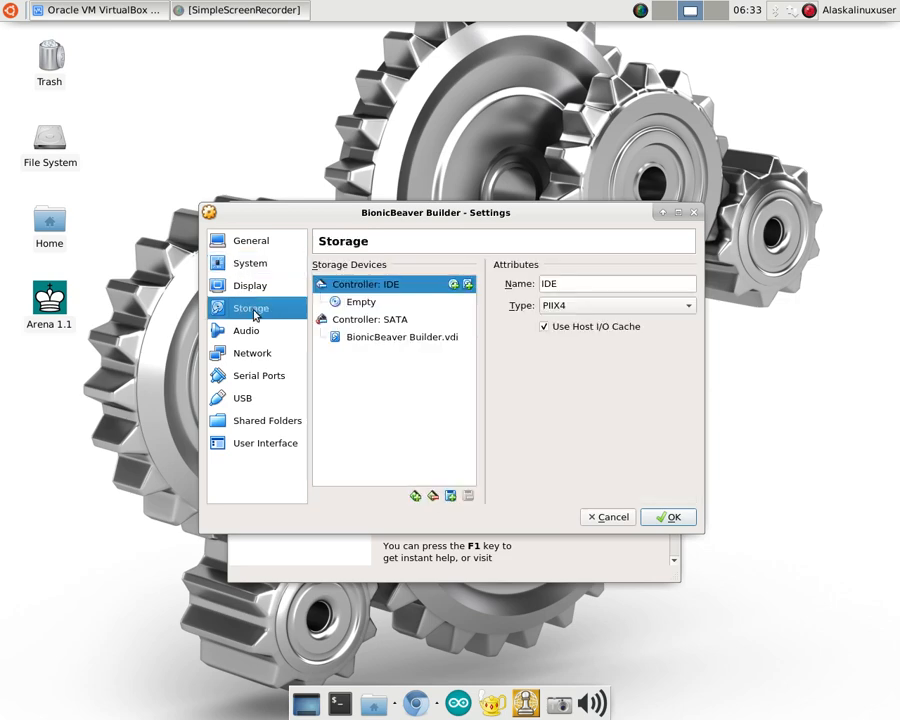
click(360, 300)
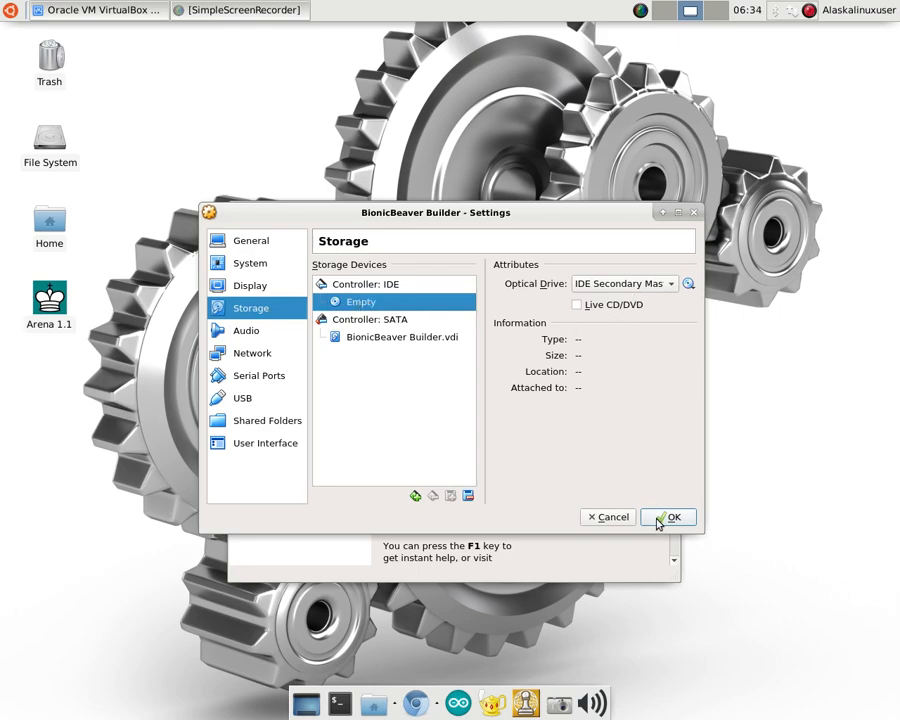
click(668, 516)
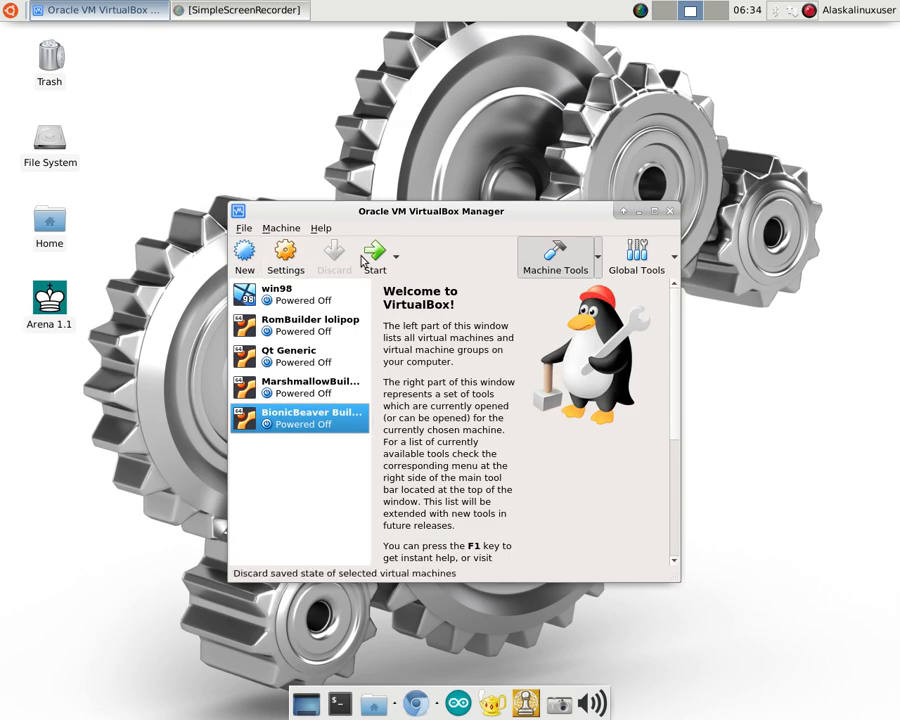
mouse_move(372, 256)
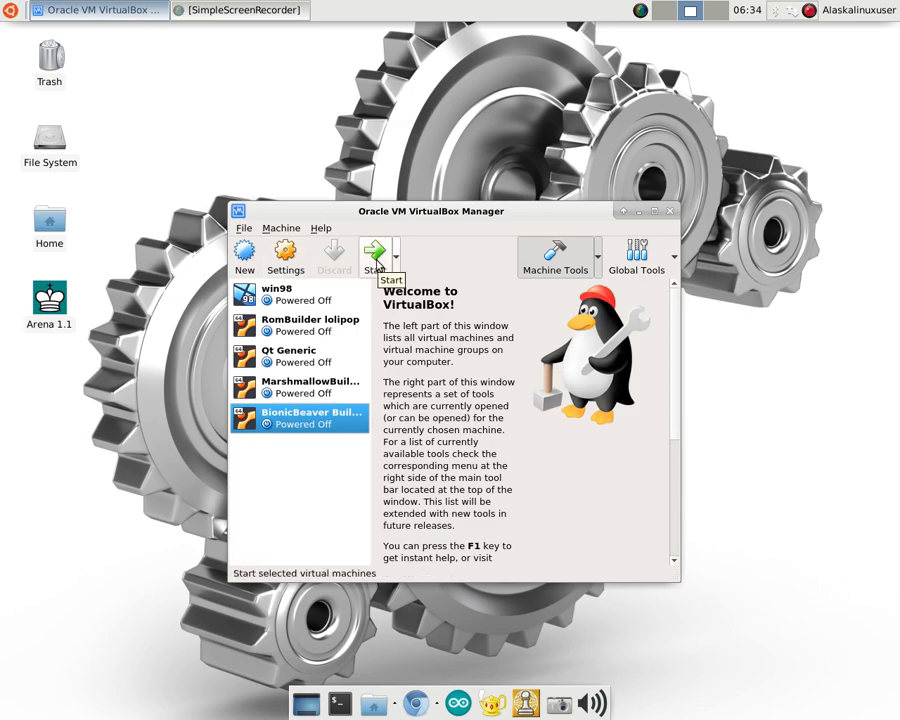
Start BionicBeaver Builder so it boots into the installed Ubuntu 18.04 desktop.
click(372, 258)
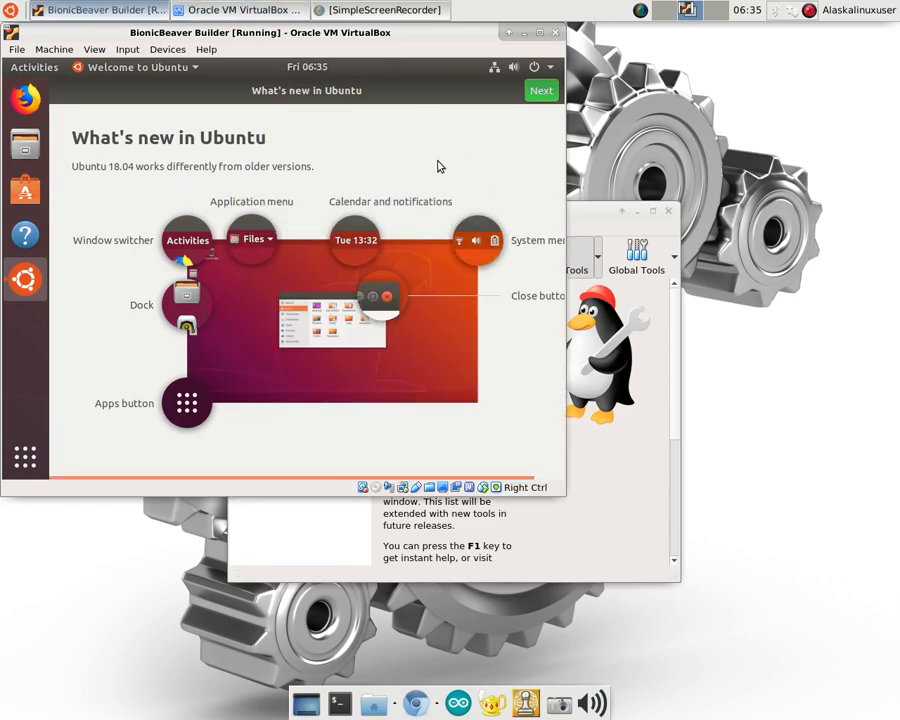
Complete the Ubuntu welcome tour, skipping Livepatch and declining to send system info.
click(540, 90)
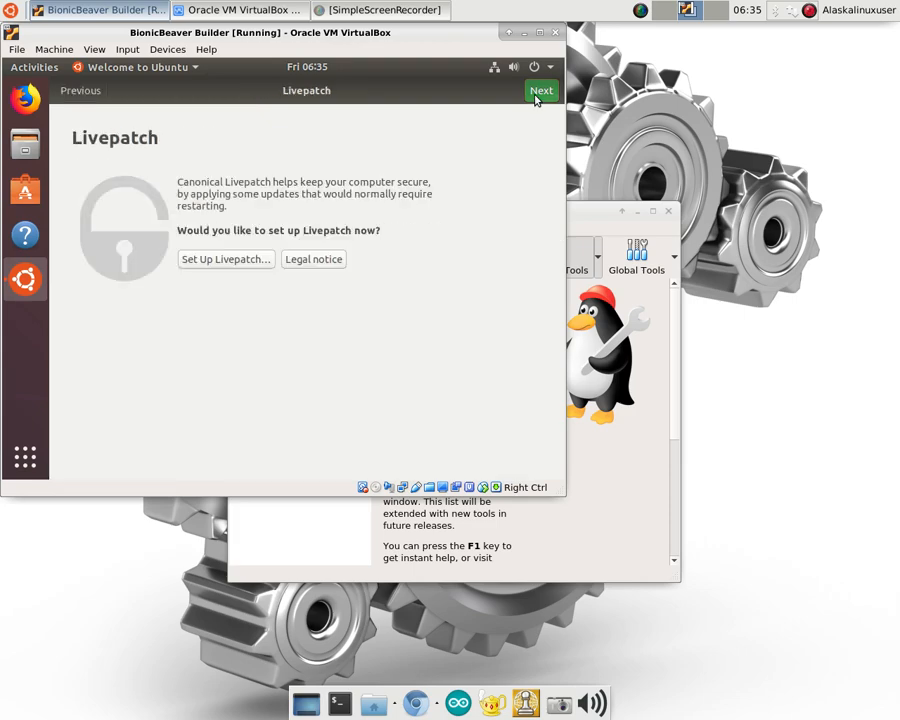
click(540, 90)
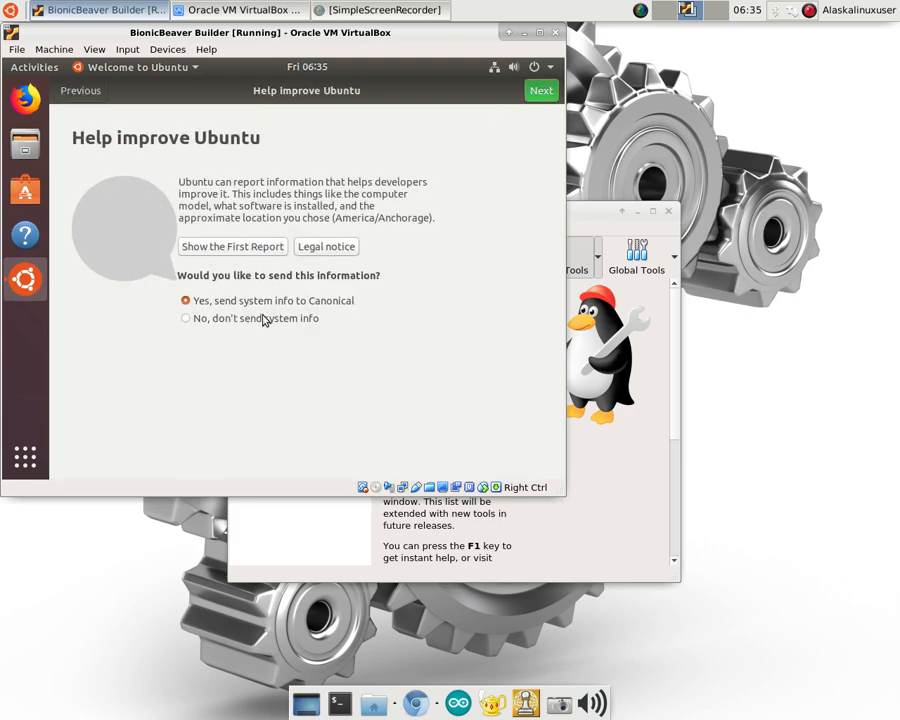
click(184, 318)
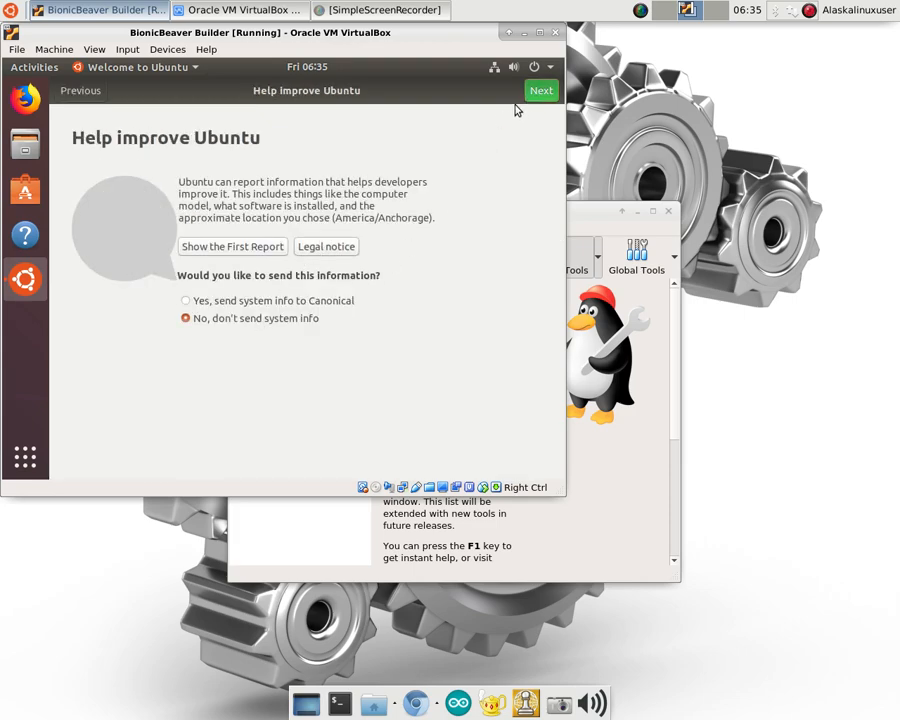
click(540, 90)
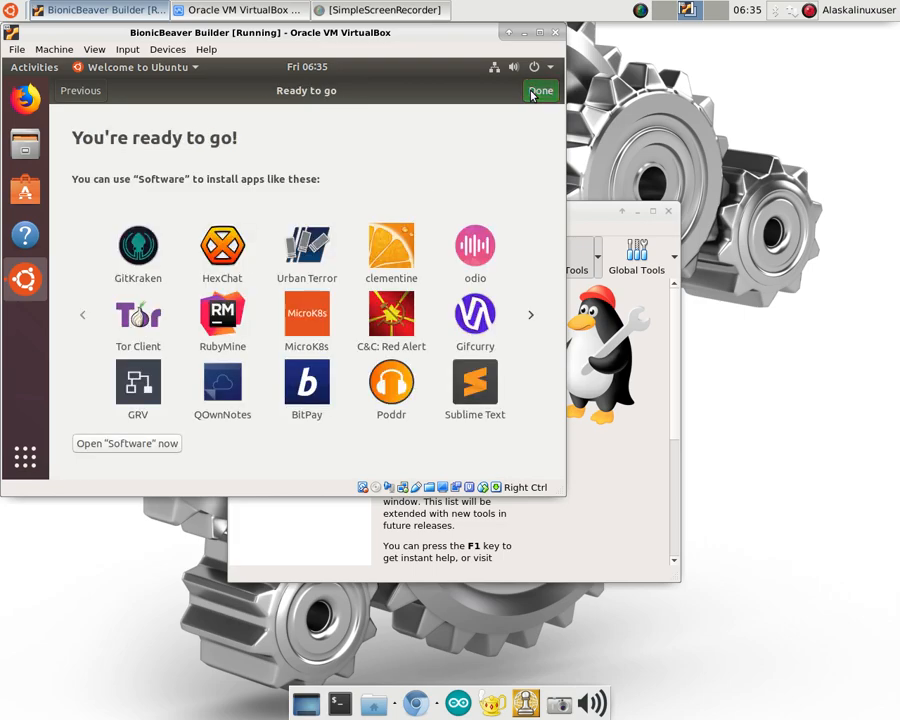
click(540, 92)
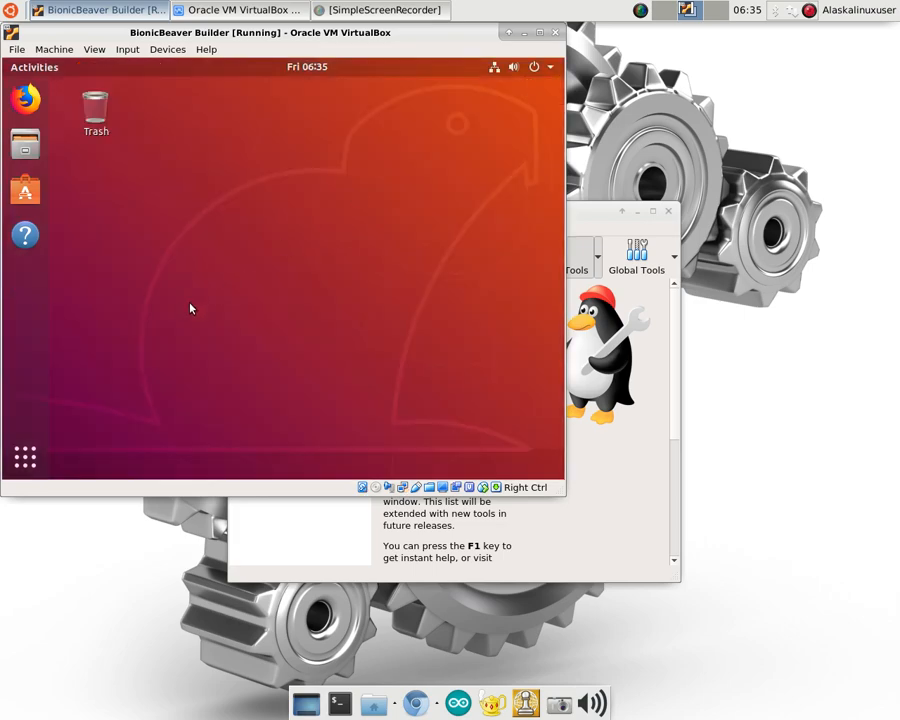